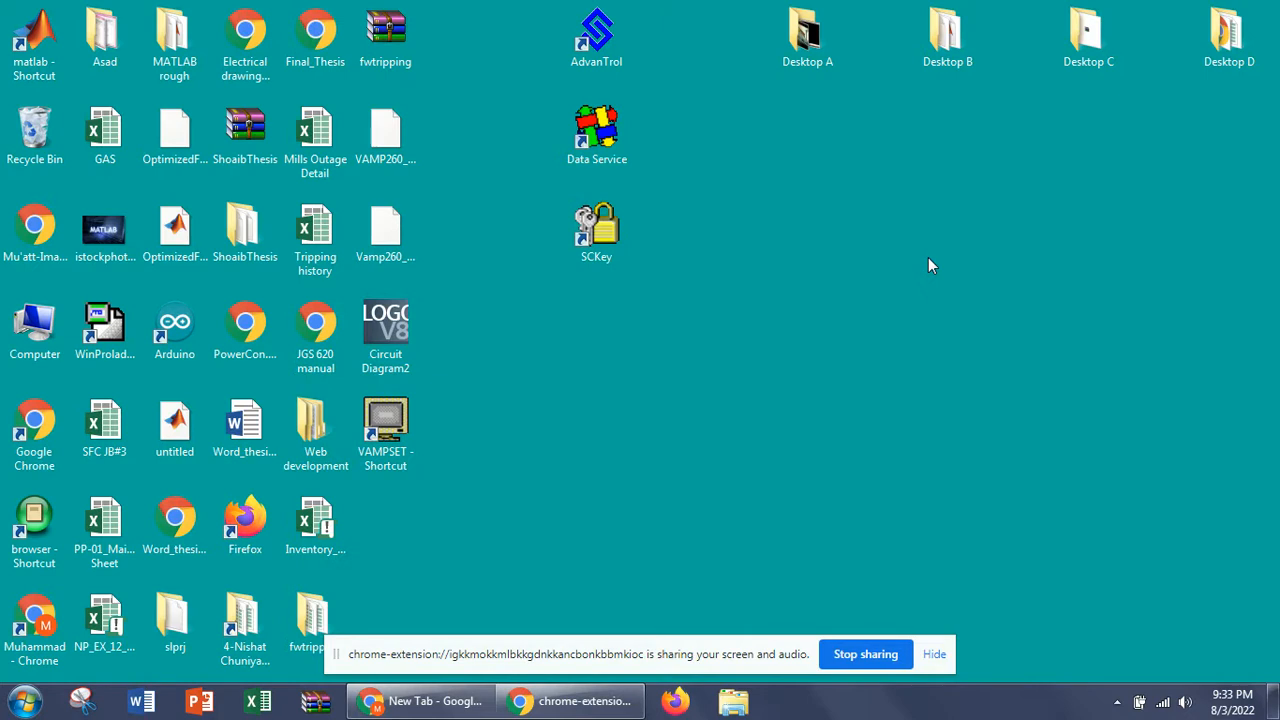
mouse_move(748, 320)
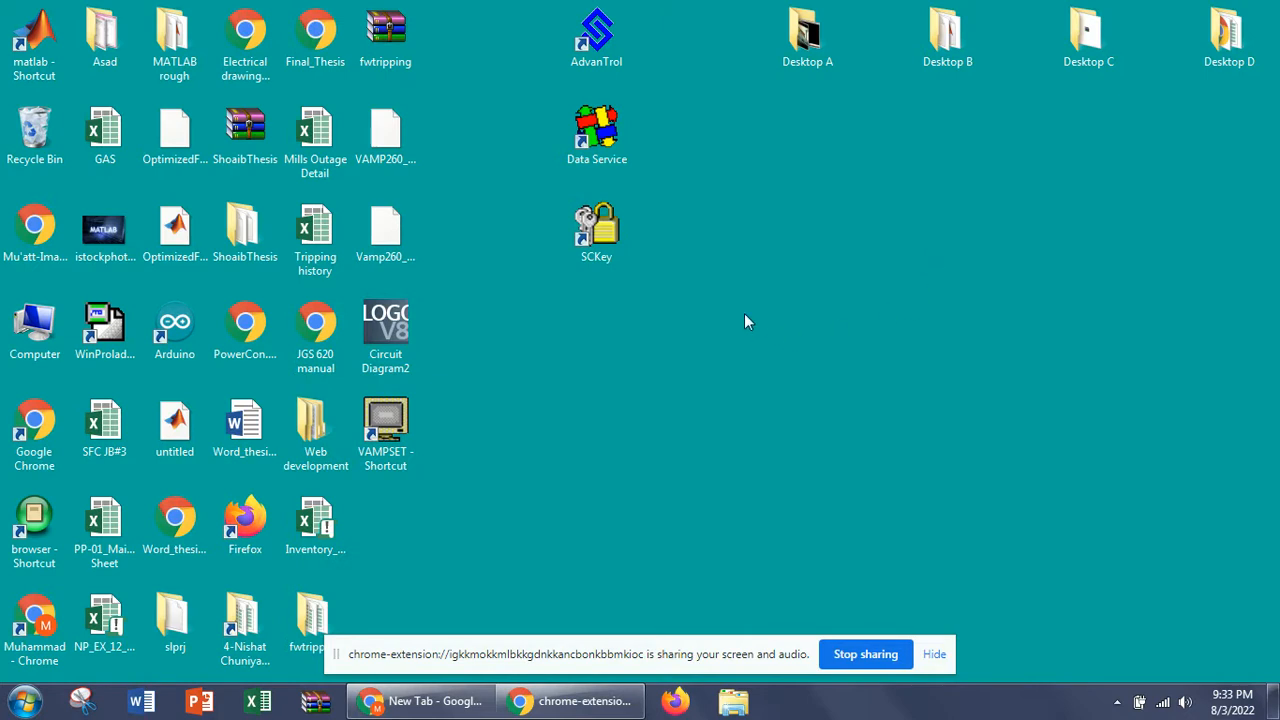
mouse_move(608, 194)
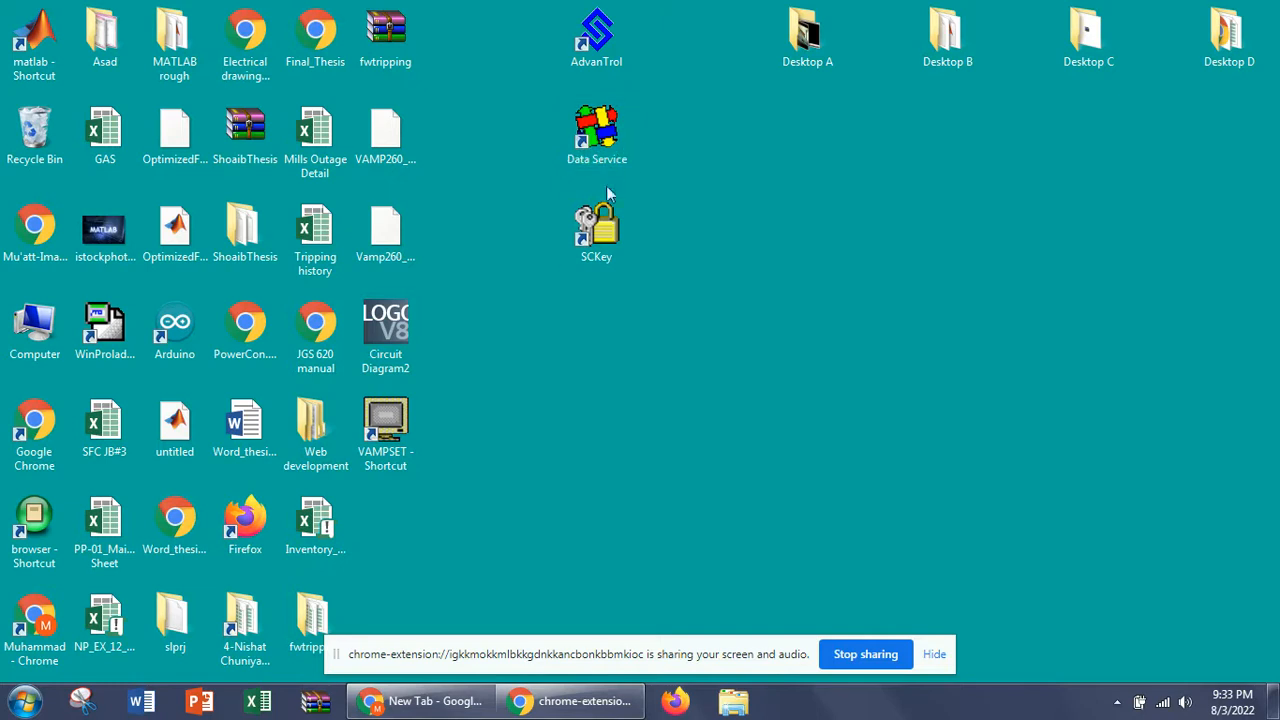
Launch the SCKey configuration software from its desktop shortcut.
click(596, 136)
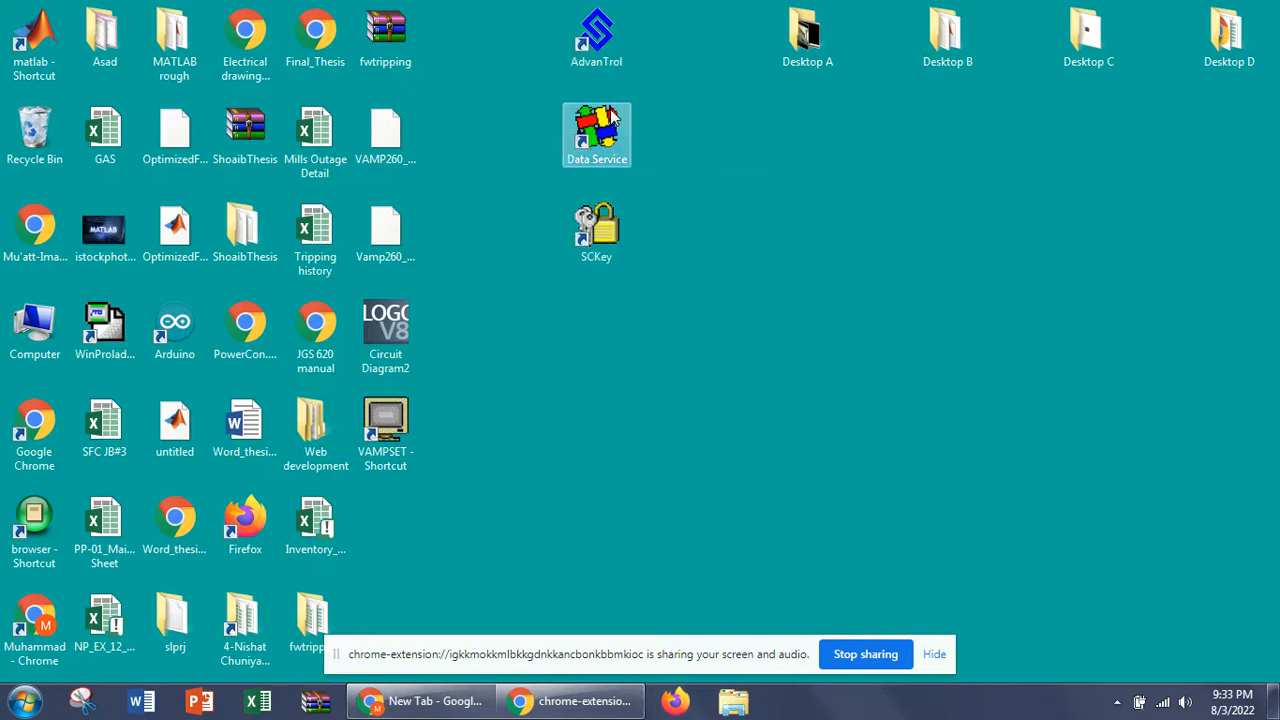
click(596, 36)
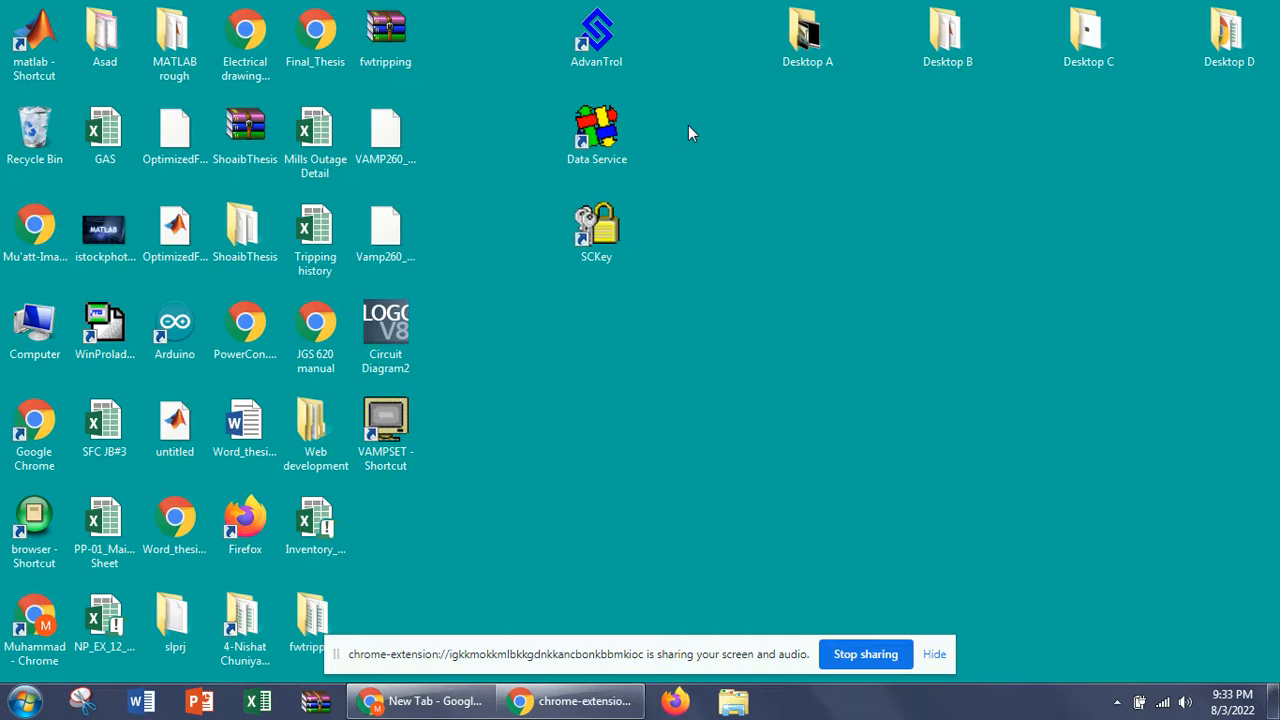
click(596, 230)
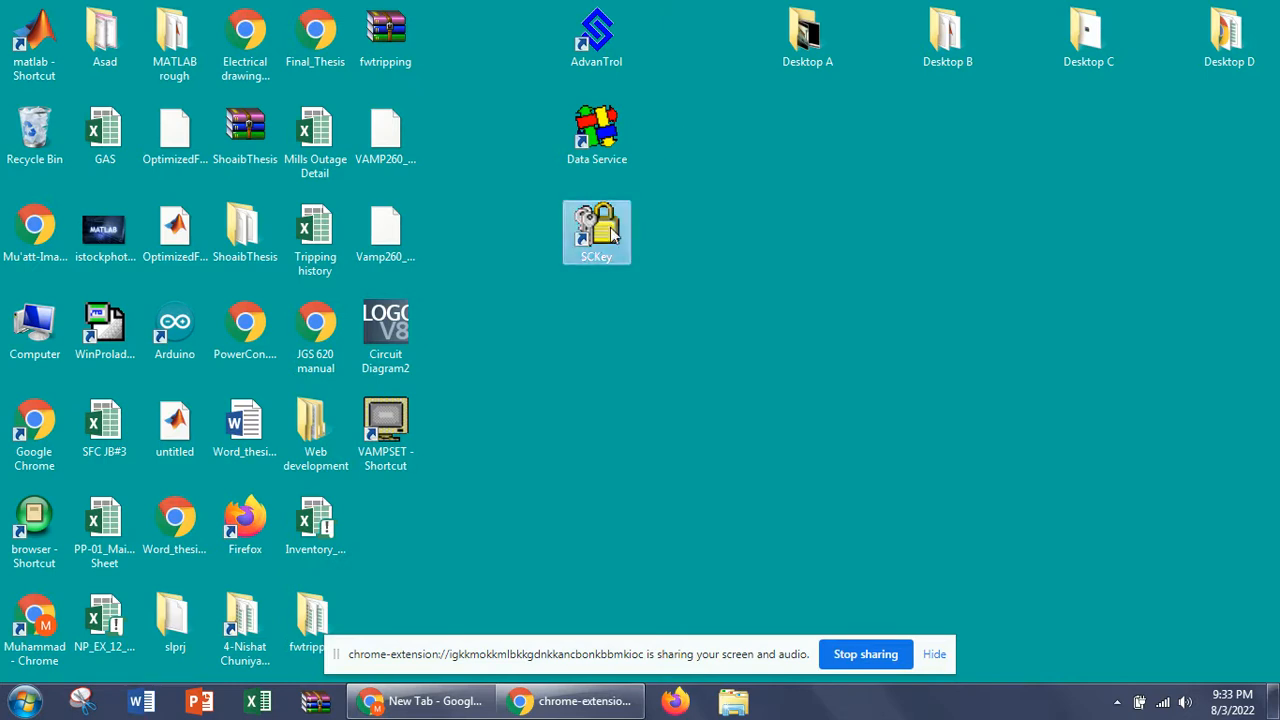
double_click(596, 232)
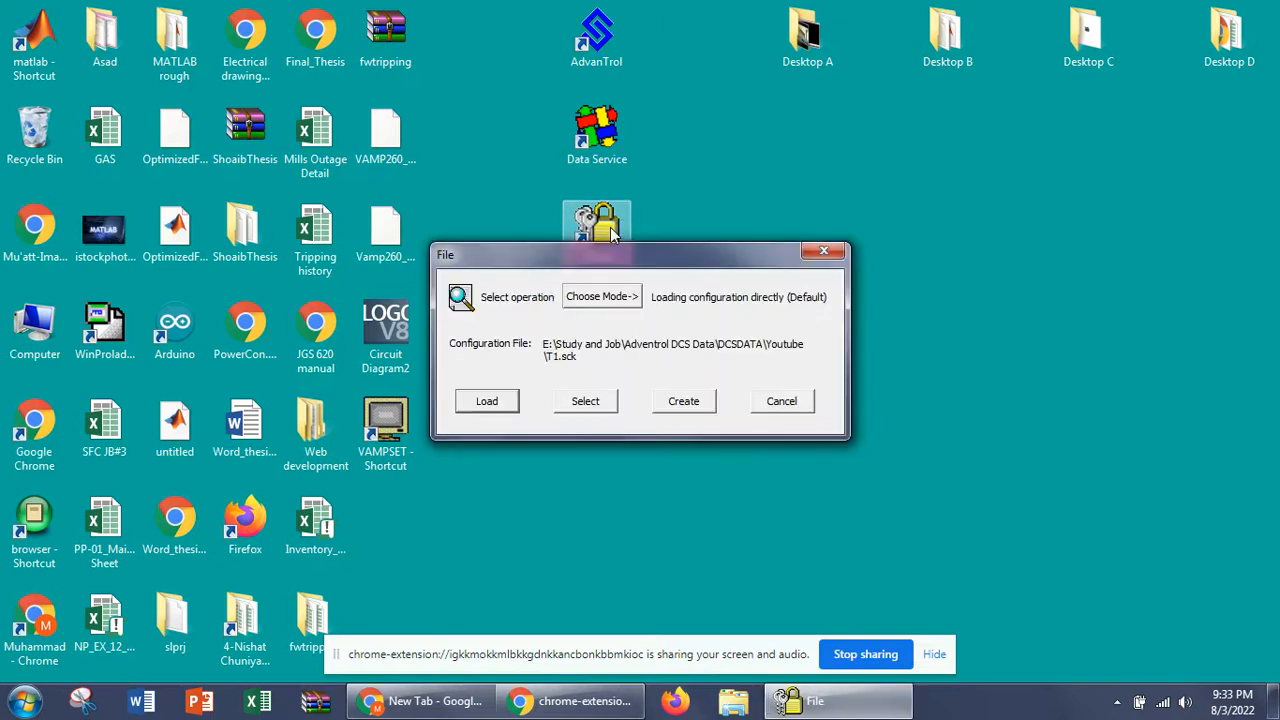
mouse_move(430, 260)
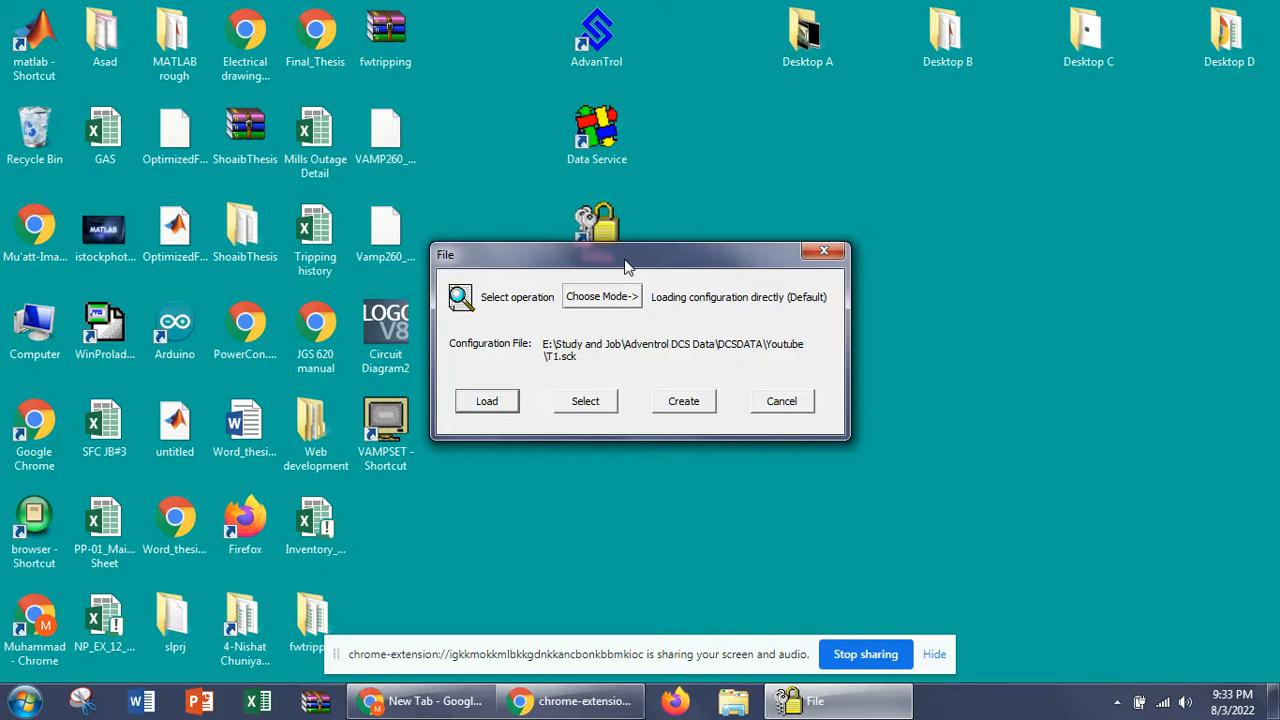
Choose JX-300XP Mode as the system mode for loading the configuration.
click(600, 296)
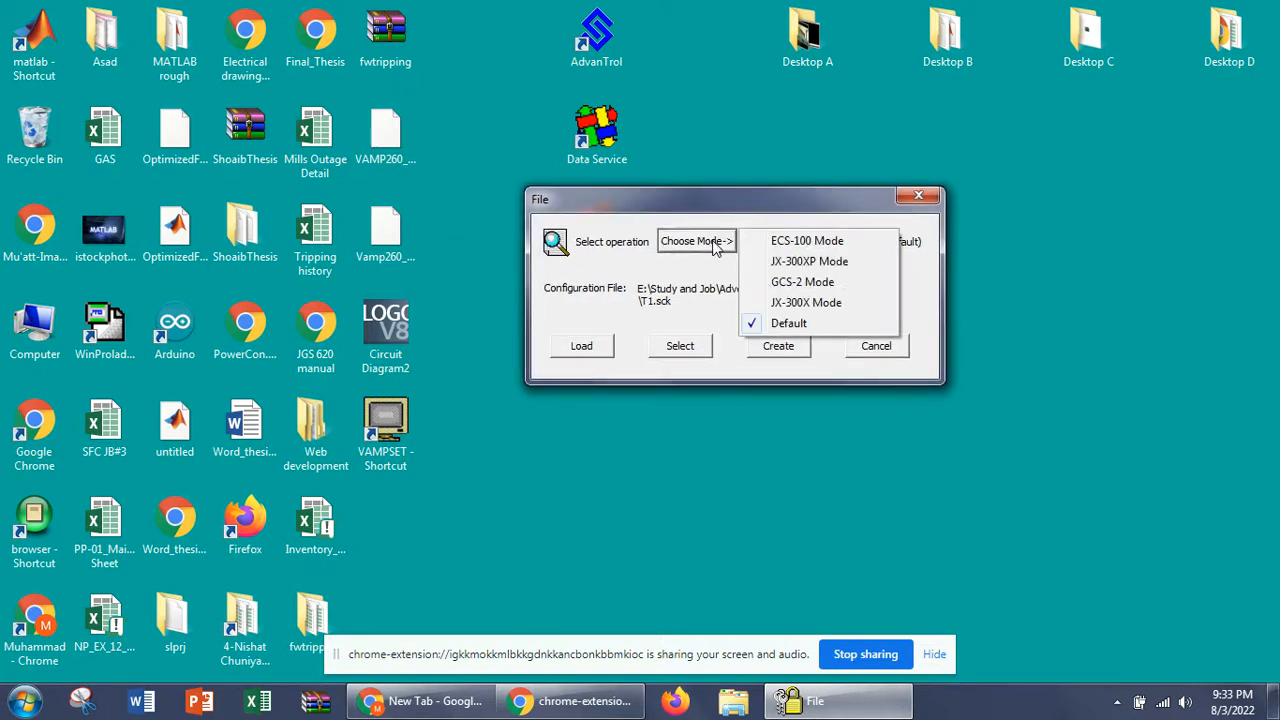
mouse_move(728, 256)
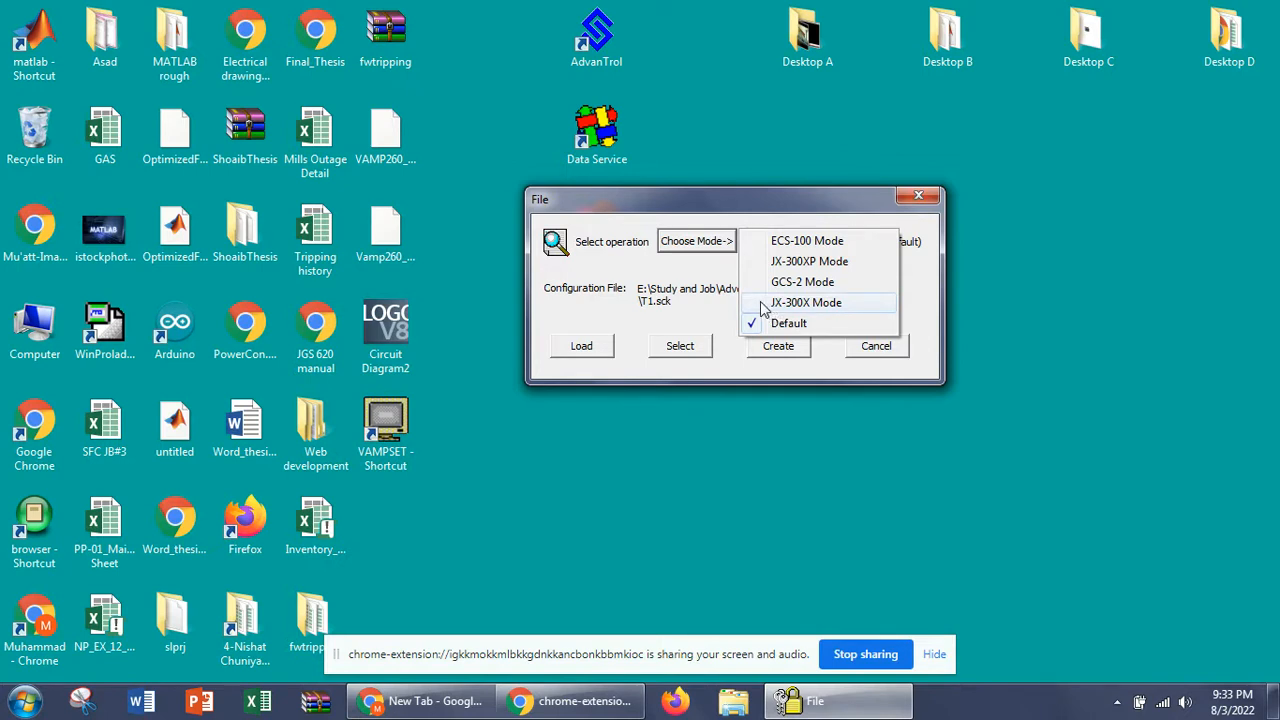
mouse_move(764, 280)
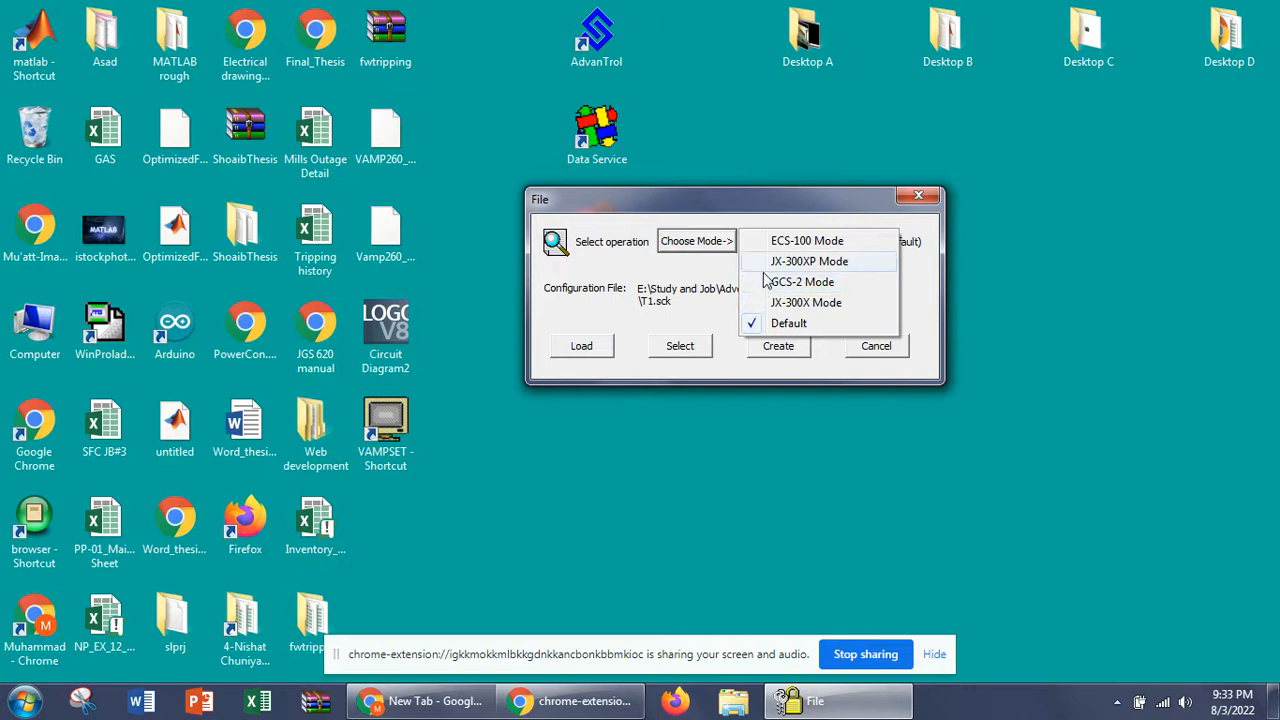
mouse_move(808, 240)
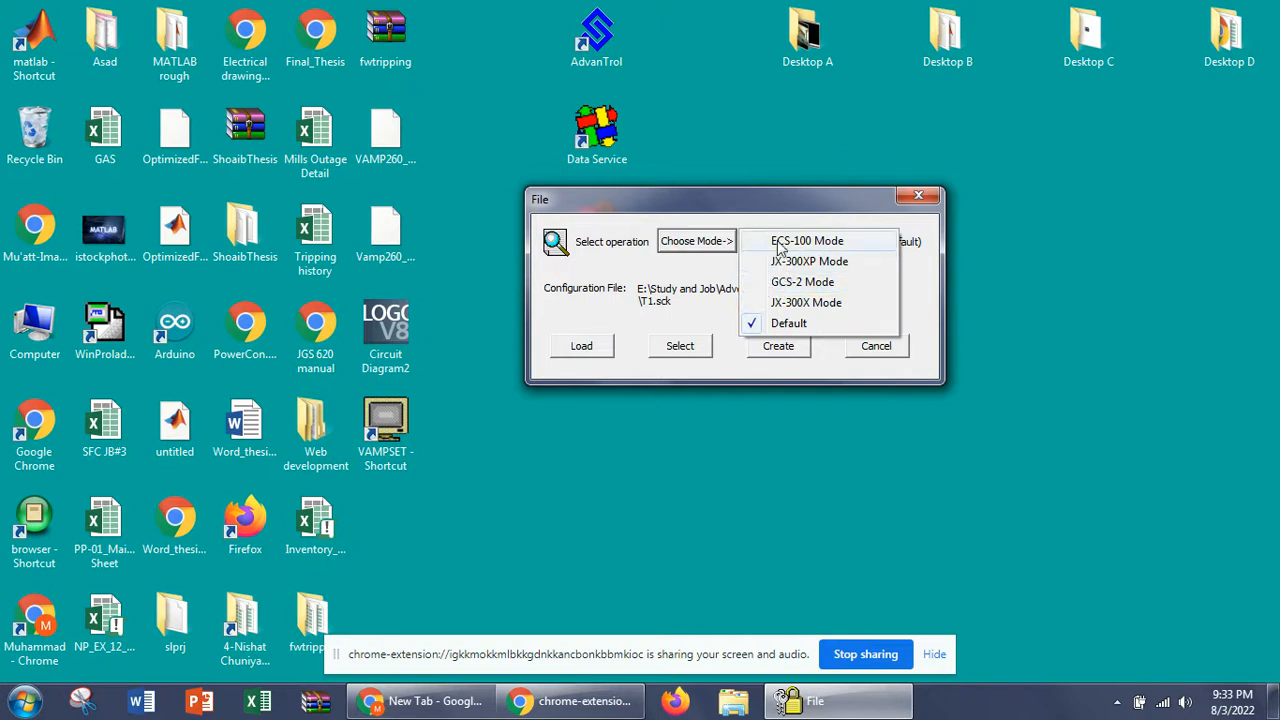
mouse_move(784, 248)
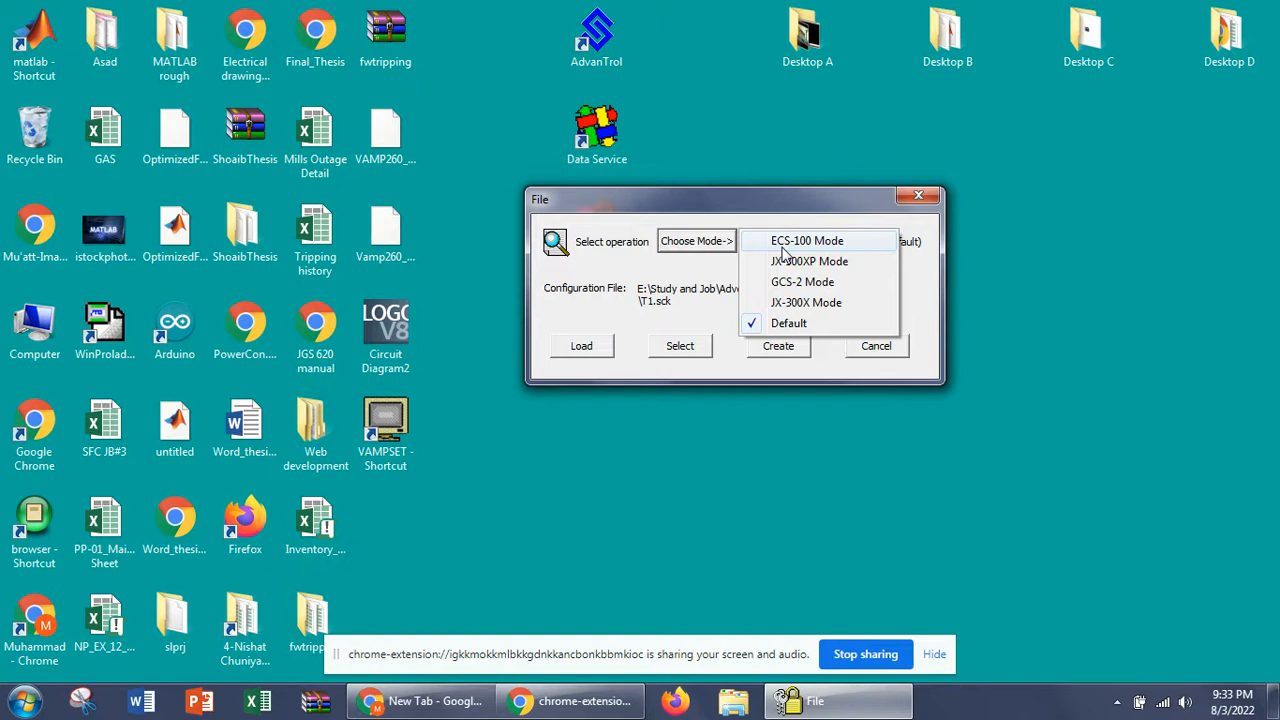
mouse_move(816, 270)
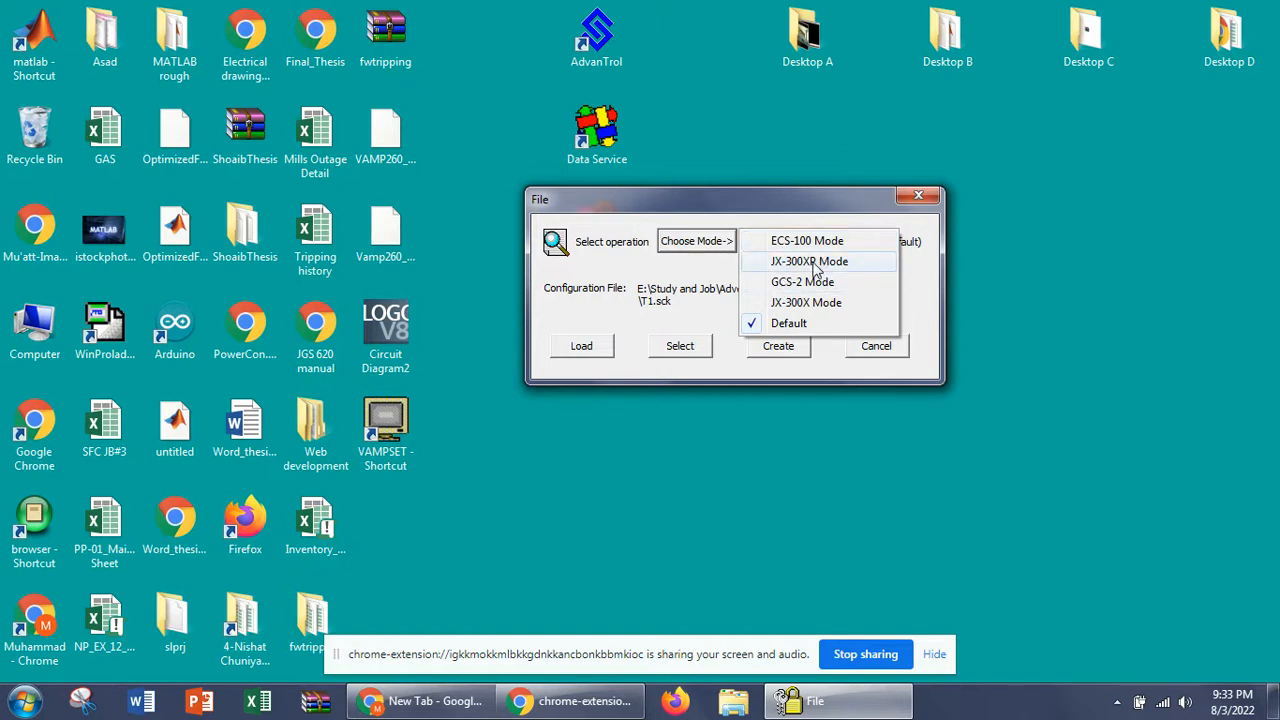
click(808, 260)
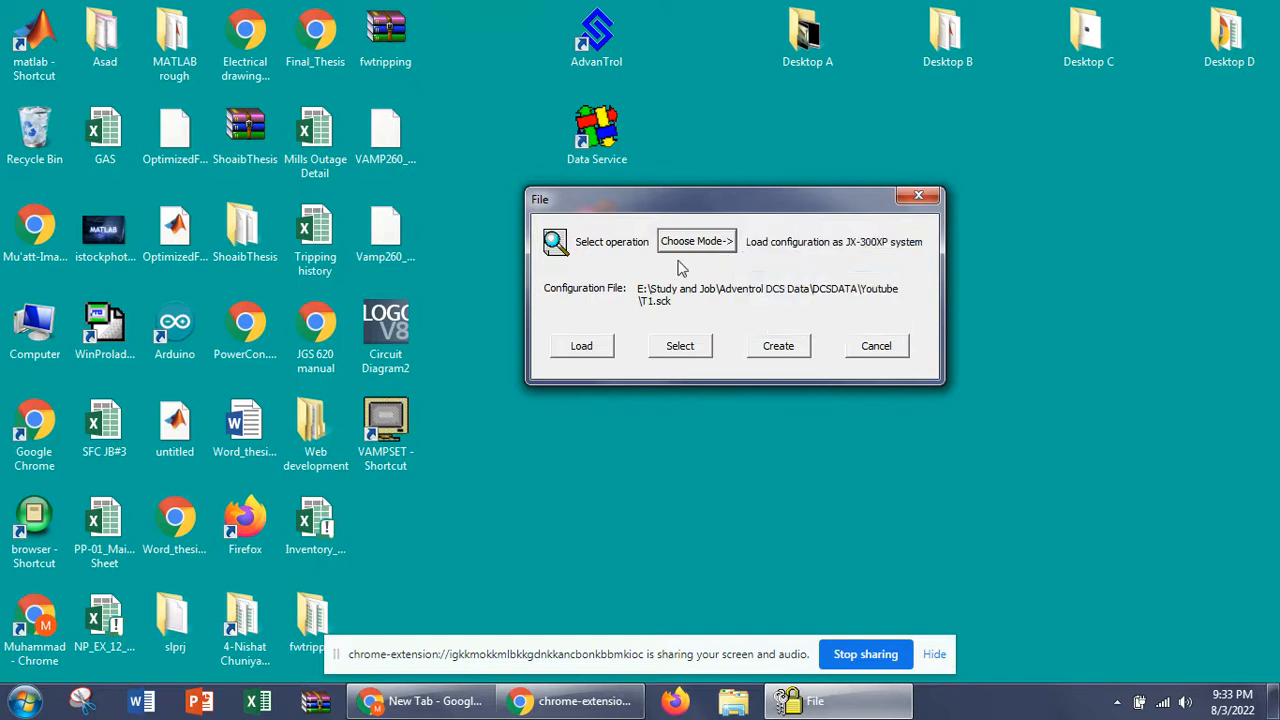
mouse_move(760, 352)
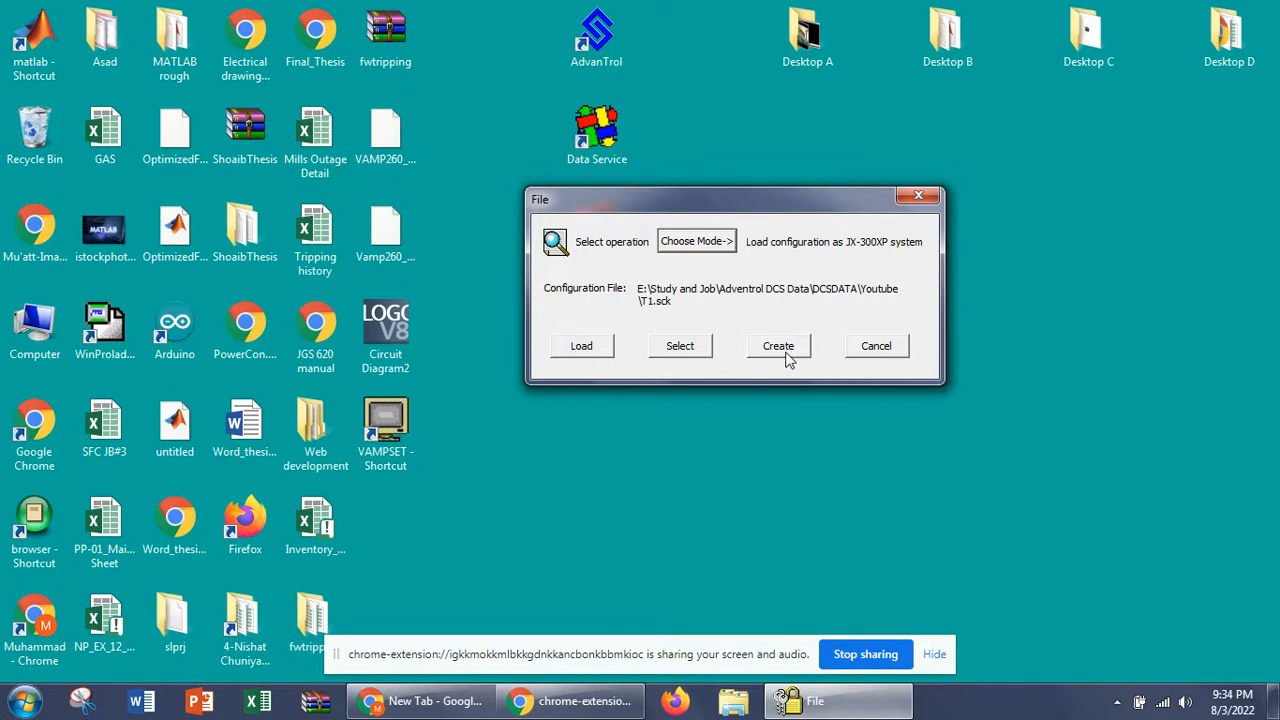
Start a new configuration and log in as admin, dismissing the first password error.
click(778, 344)
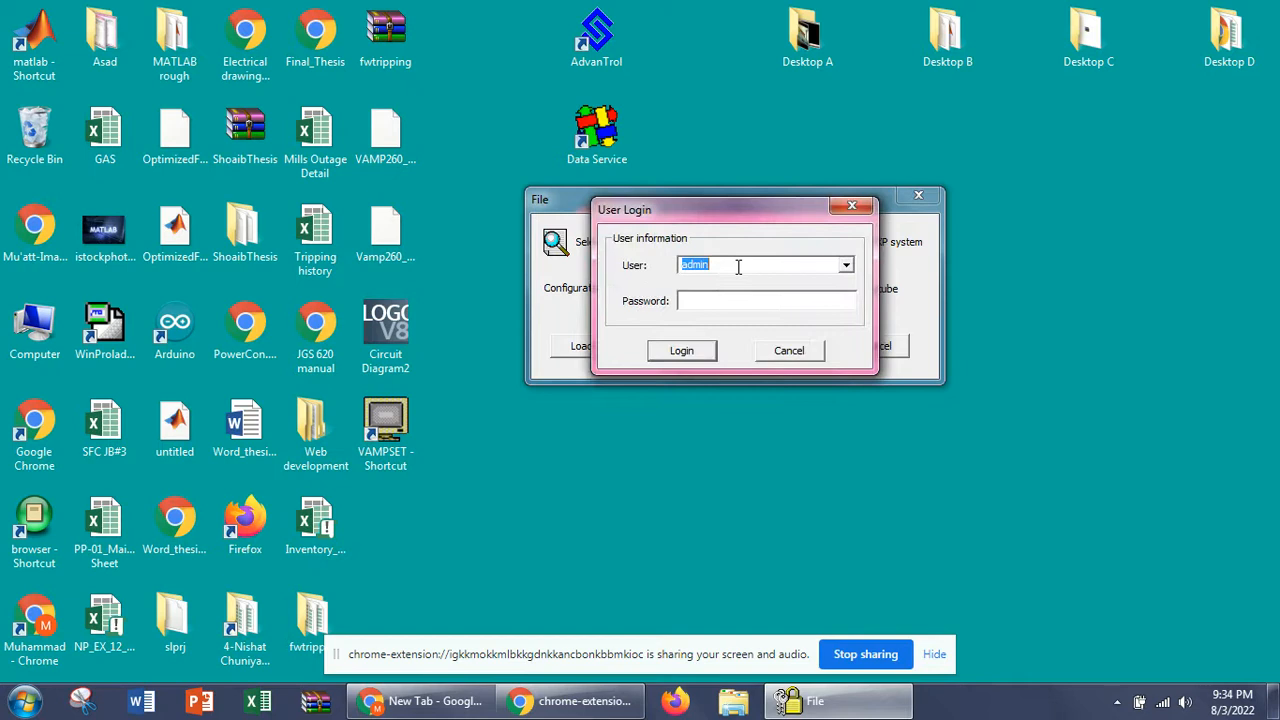
click(768, 300)
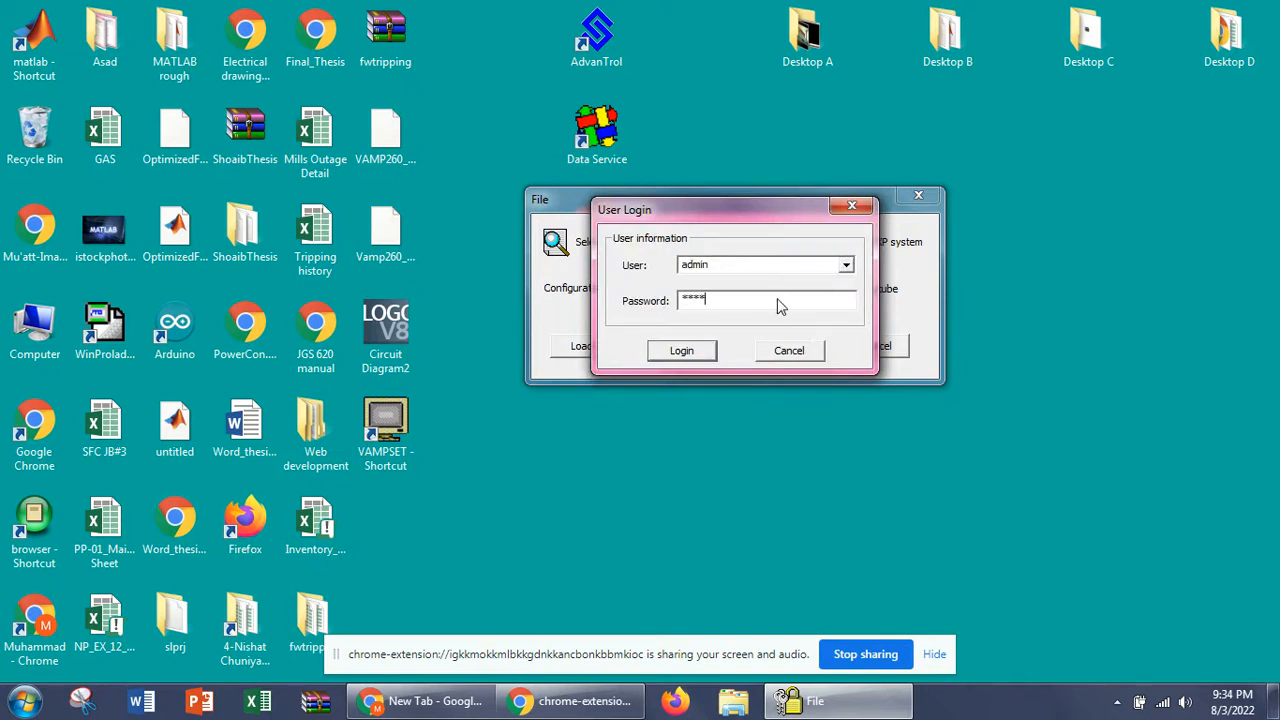
text(****)
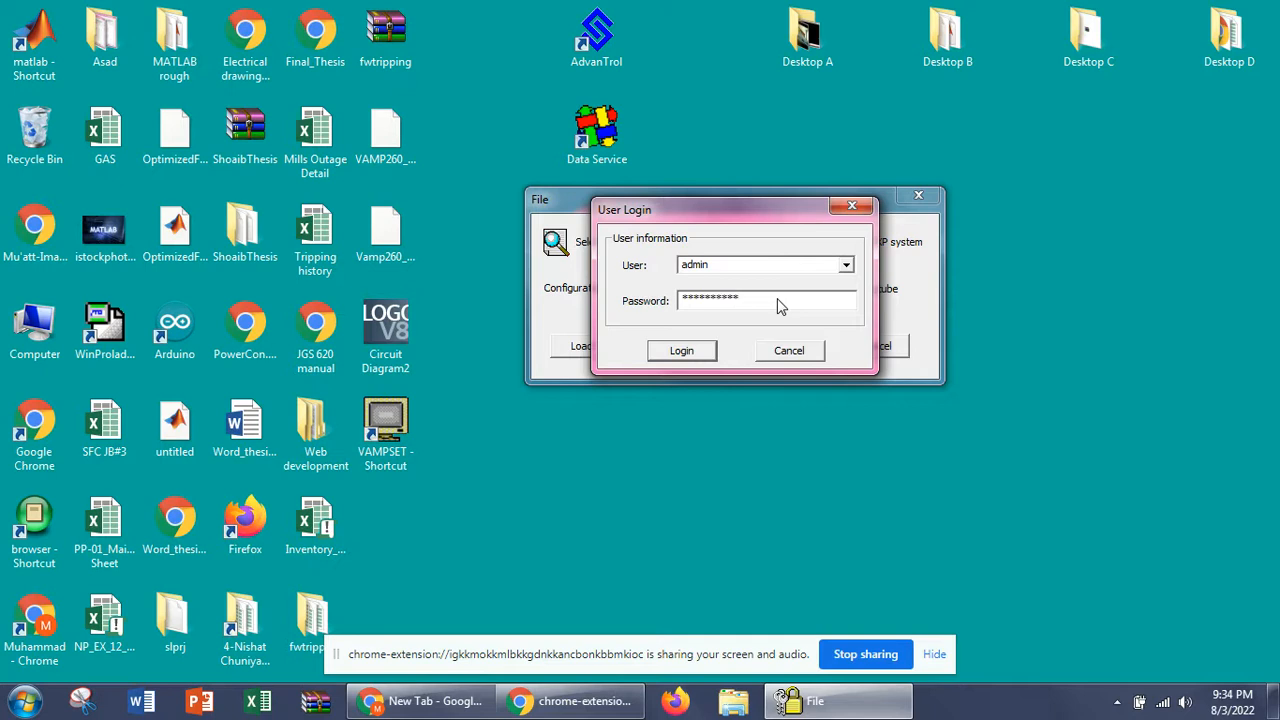
click(680, 350)
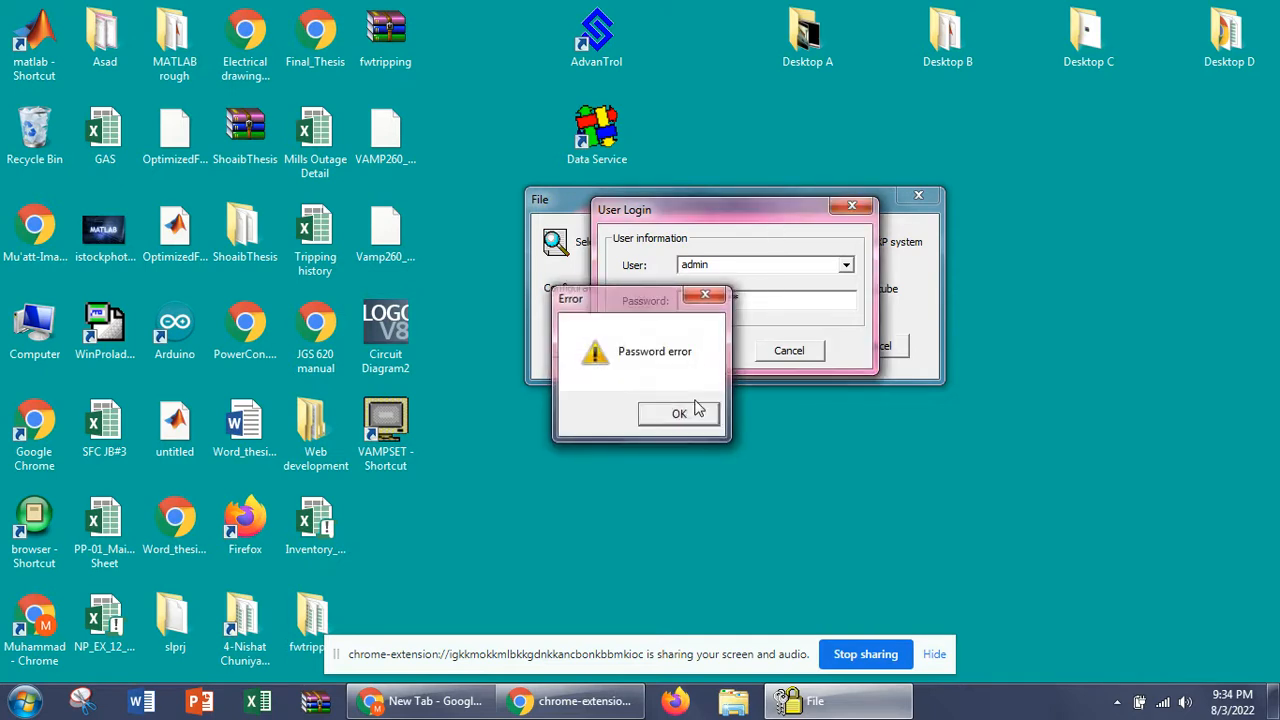
click(680, 412)
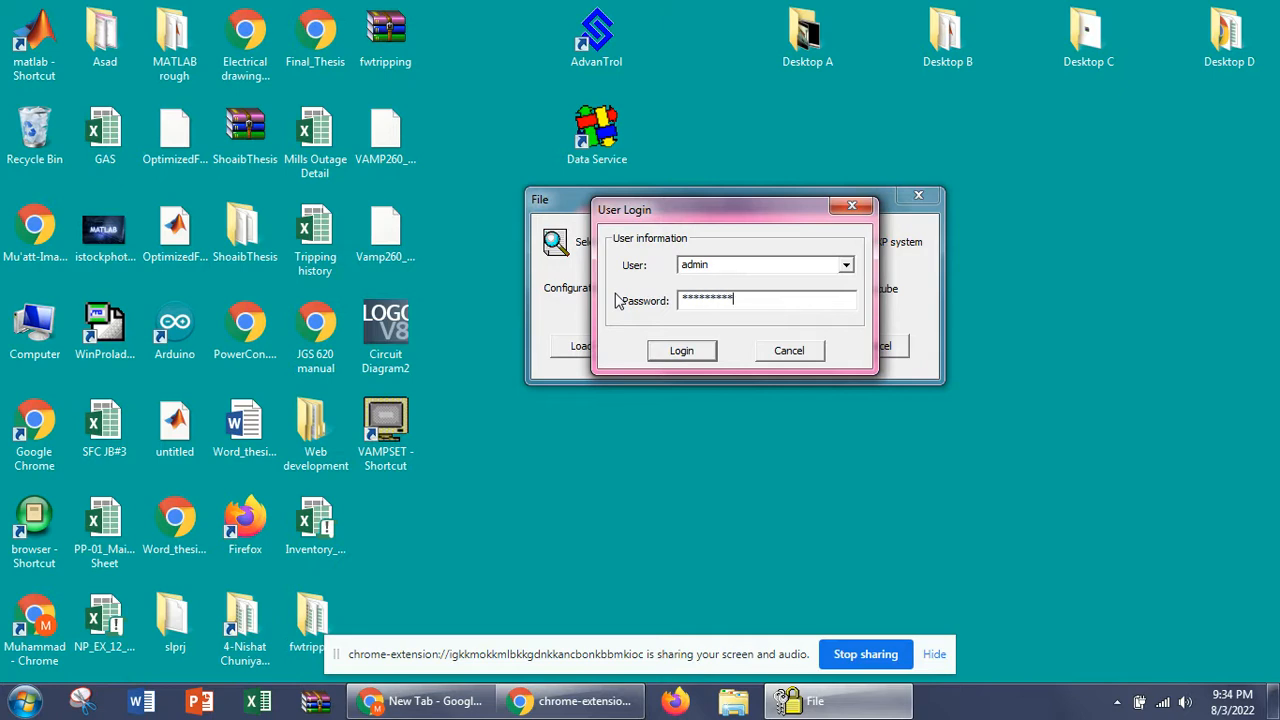
Submit the admin login again and accept the demo-mode dongle warning.
click(680, 350)
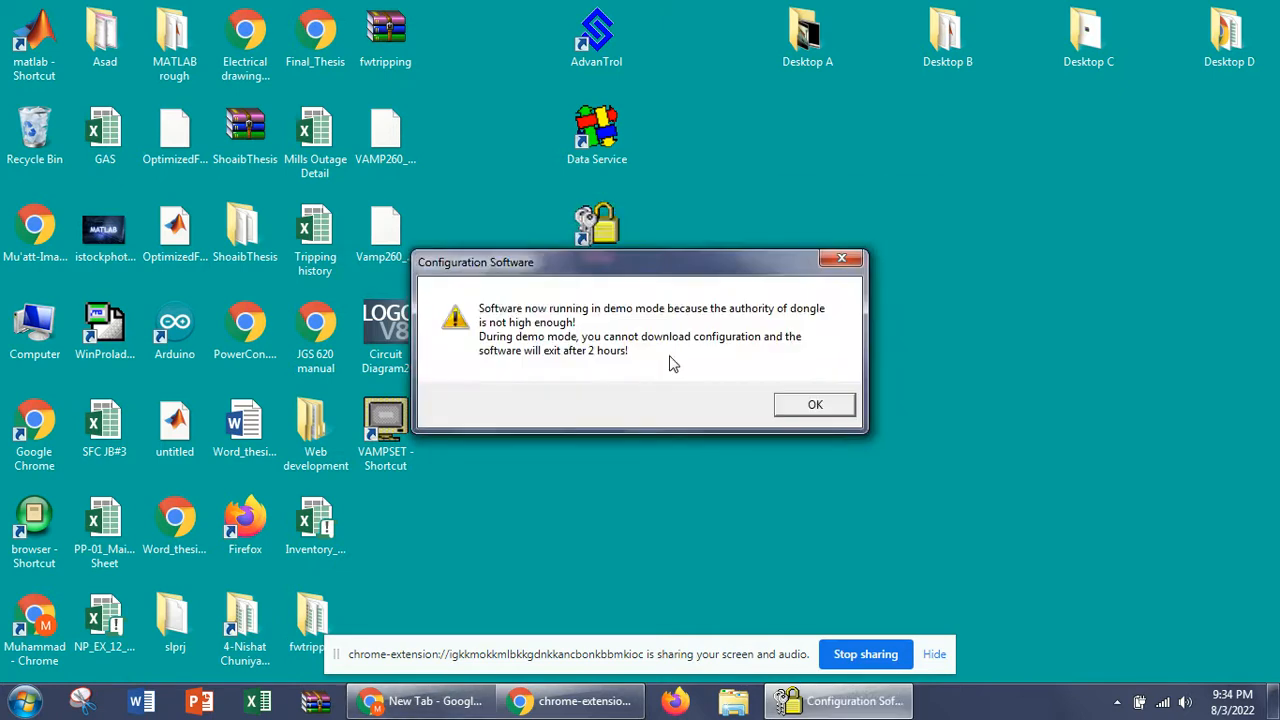
mouse_move(684, 376)
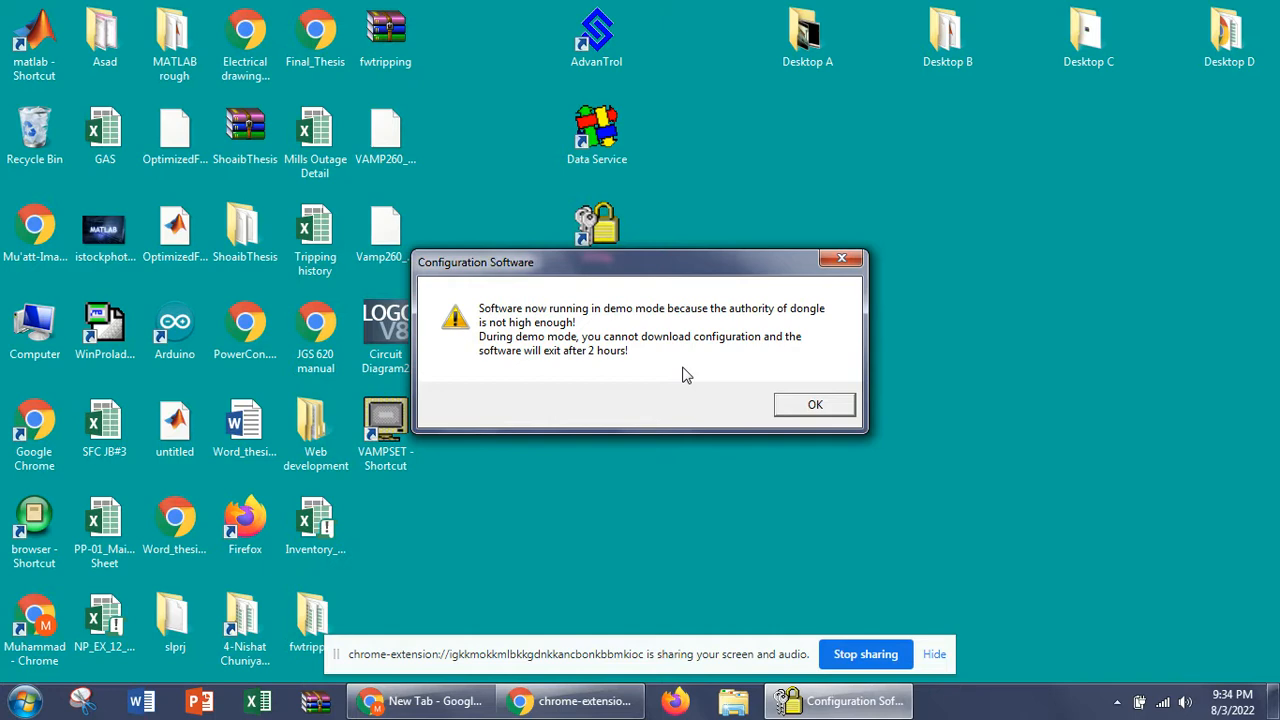
mouse_move(756, 388)
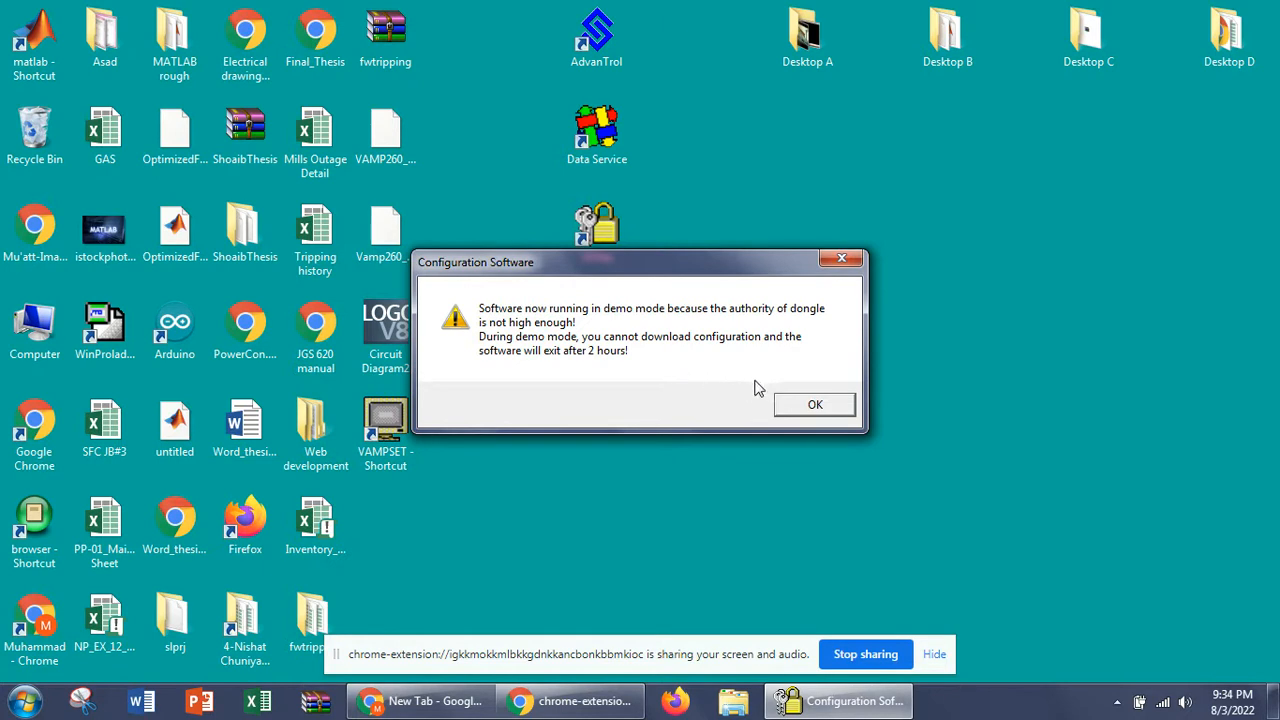
mouse_move(800, 374)
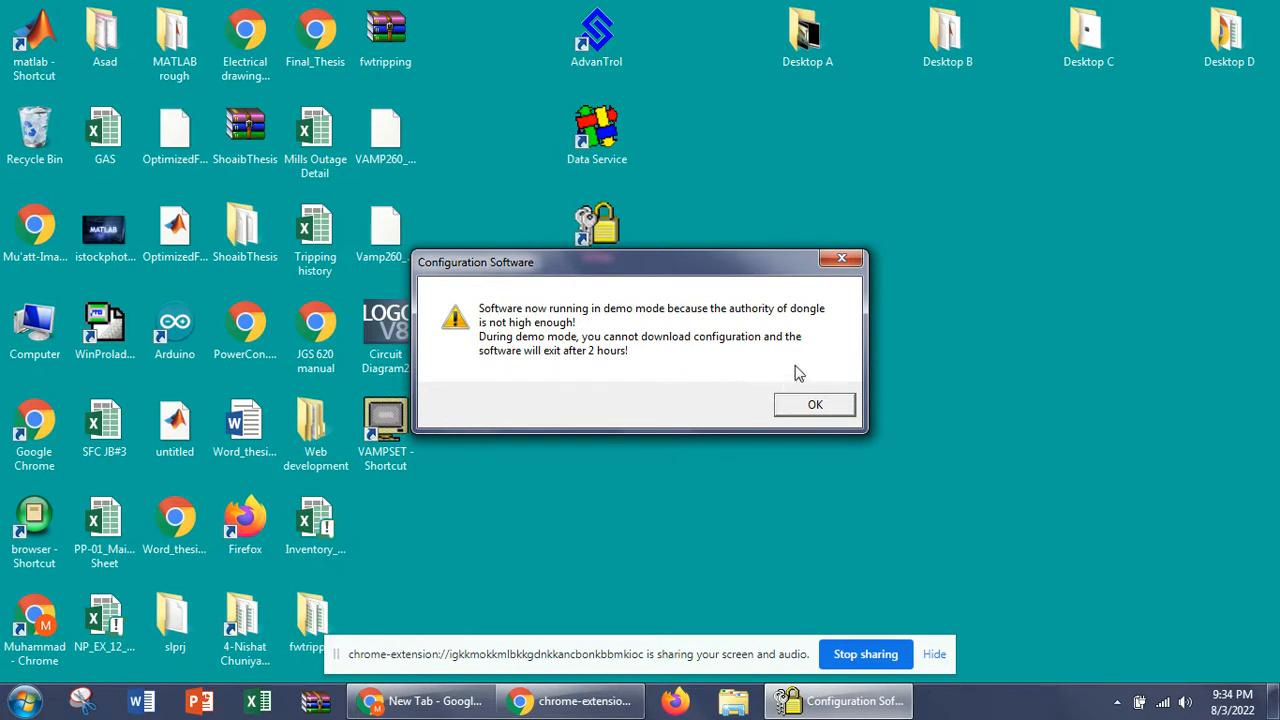
click(814, 404)
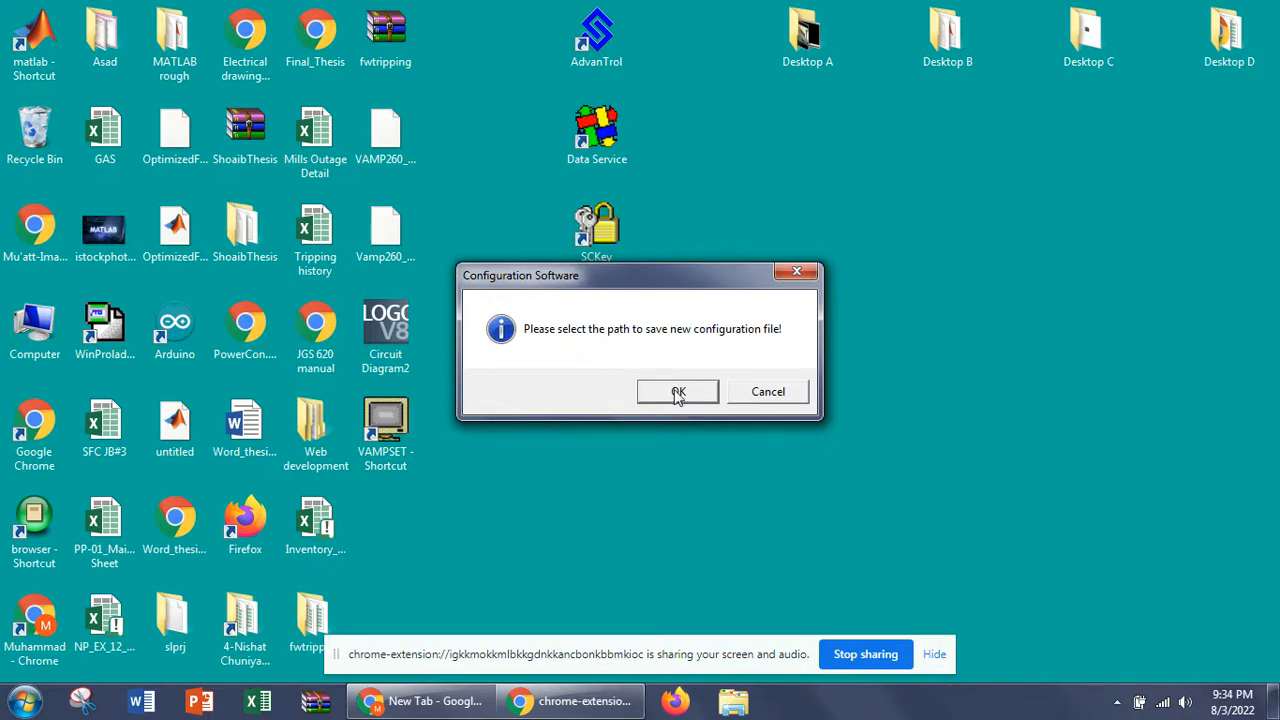
Acknowledge the save-path prompt and create a new desktop folder for the configuration.
click(678, 390)
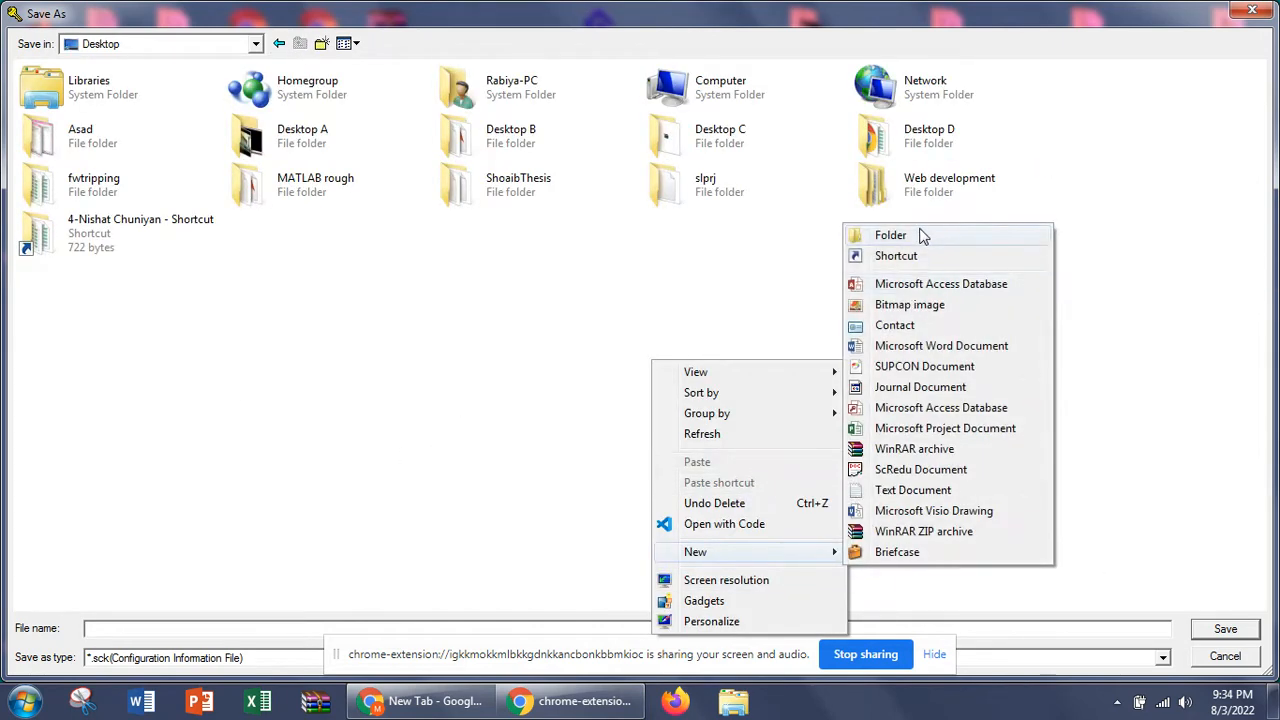
click(890, 234)
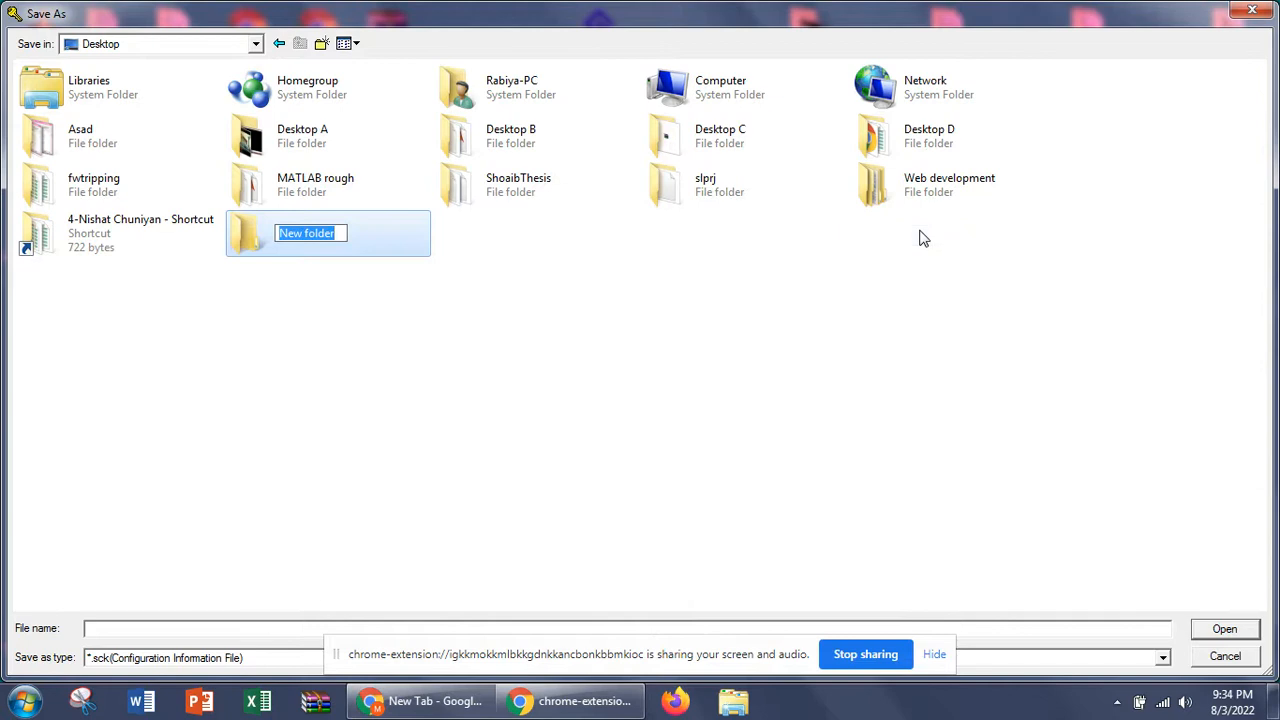
text(Supd)
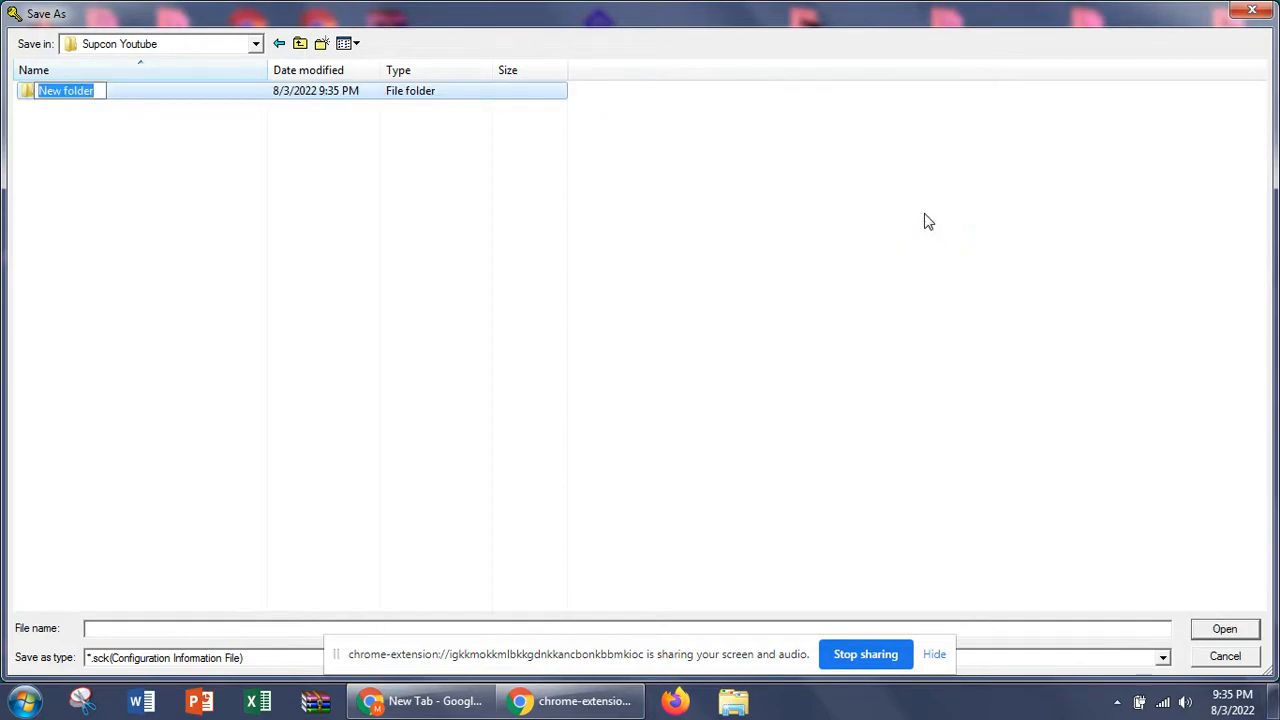
text(T1)
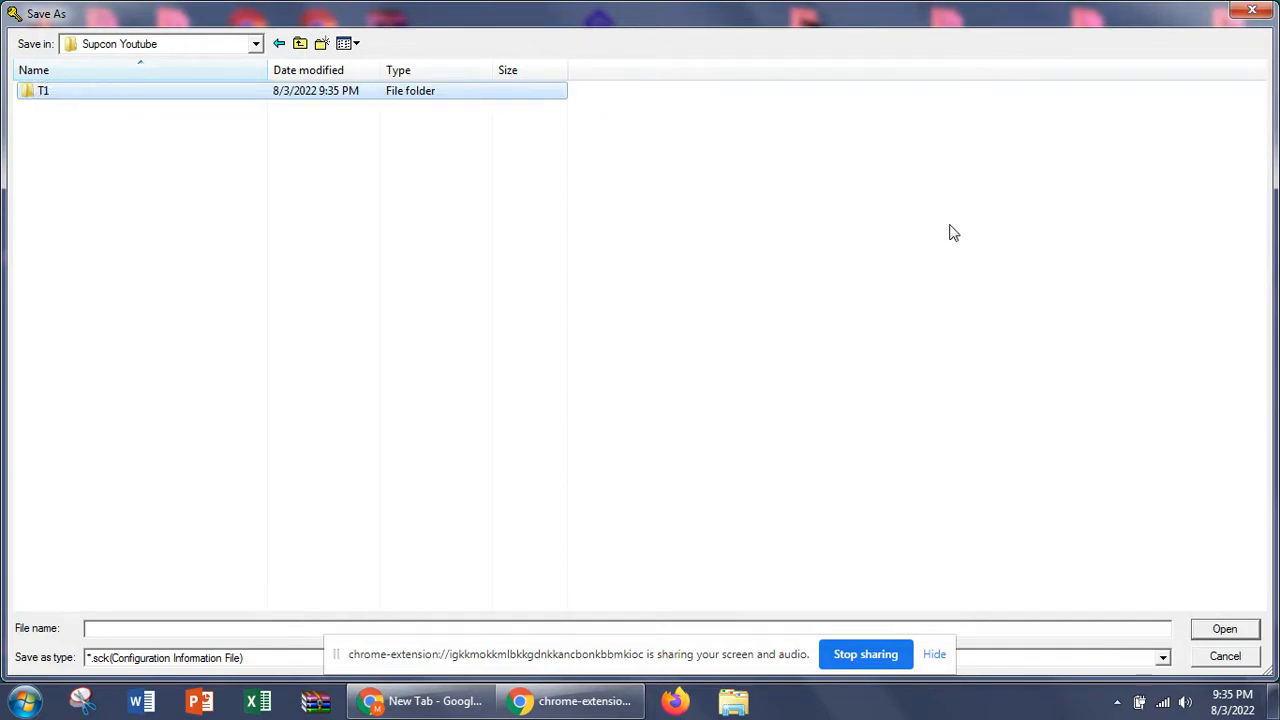
mouse_move(196, 122)
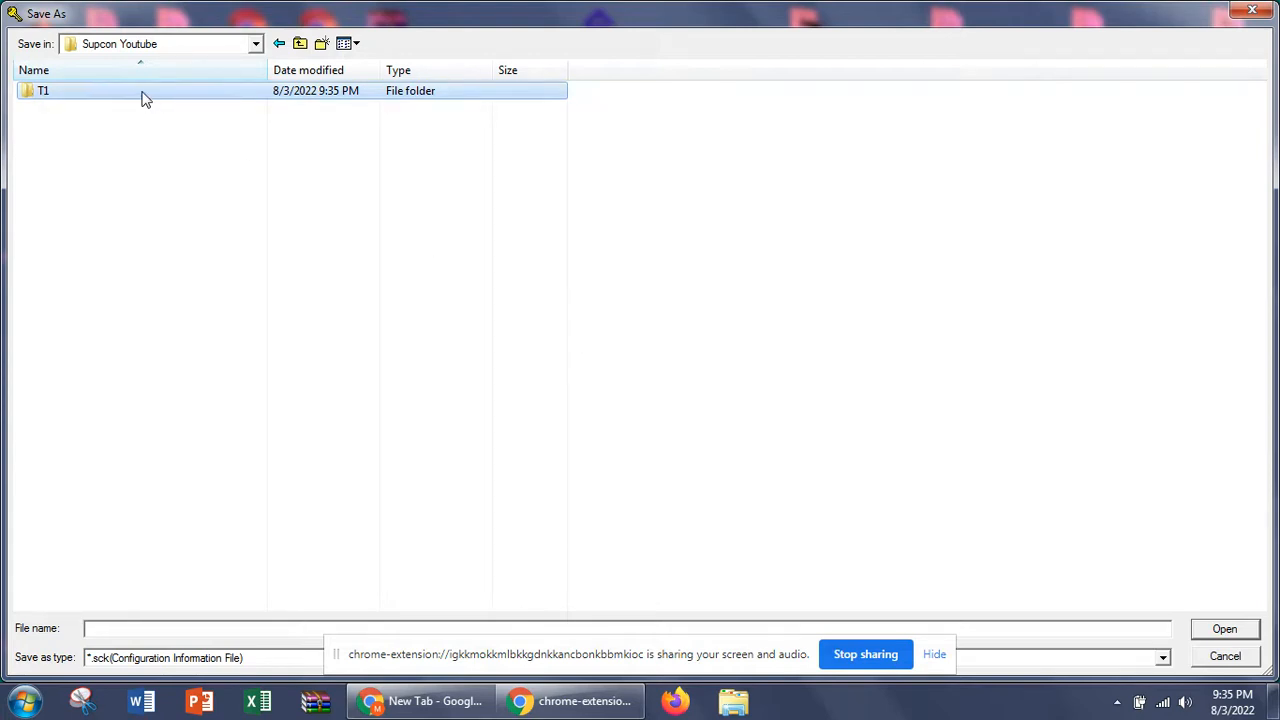
Save the new configuration file as T1 in the Supcon Youtube folder.
right_click(44, 90)
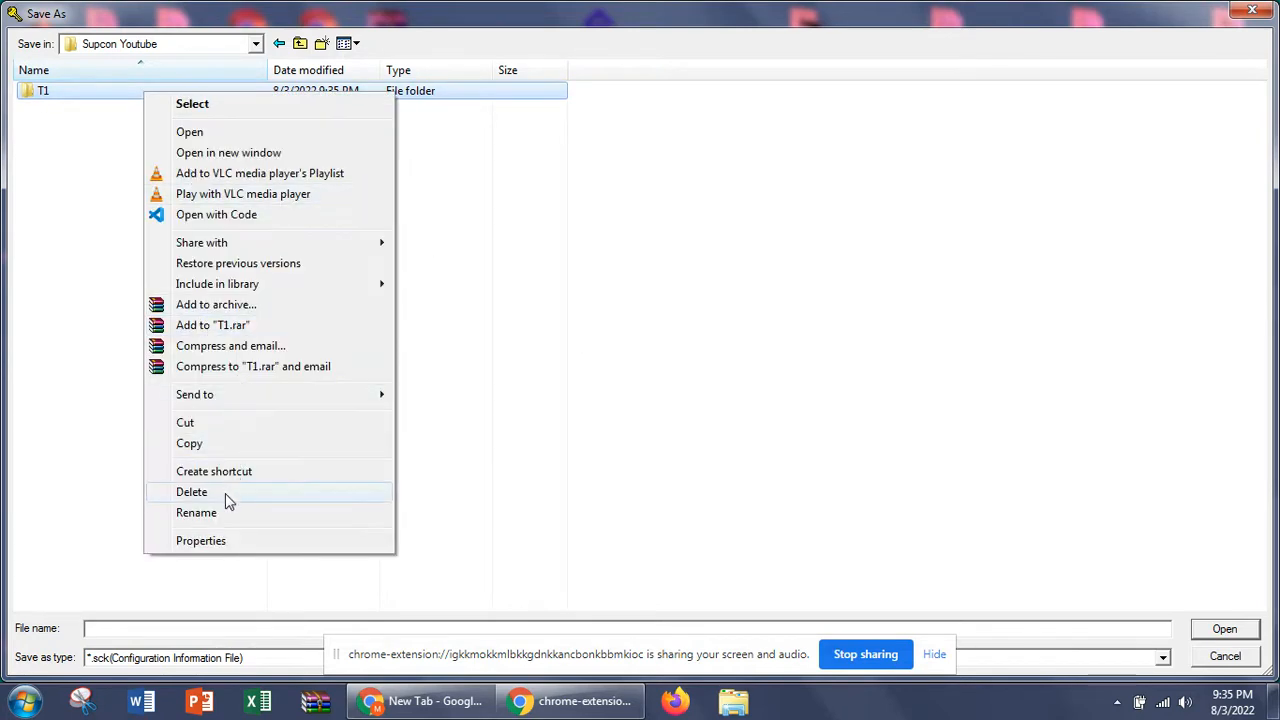
click(192, 492)
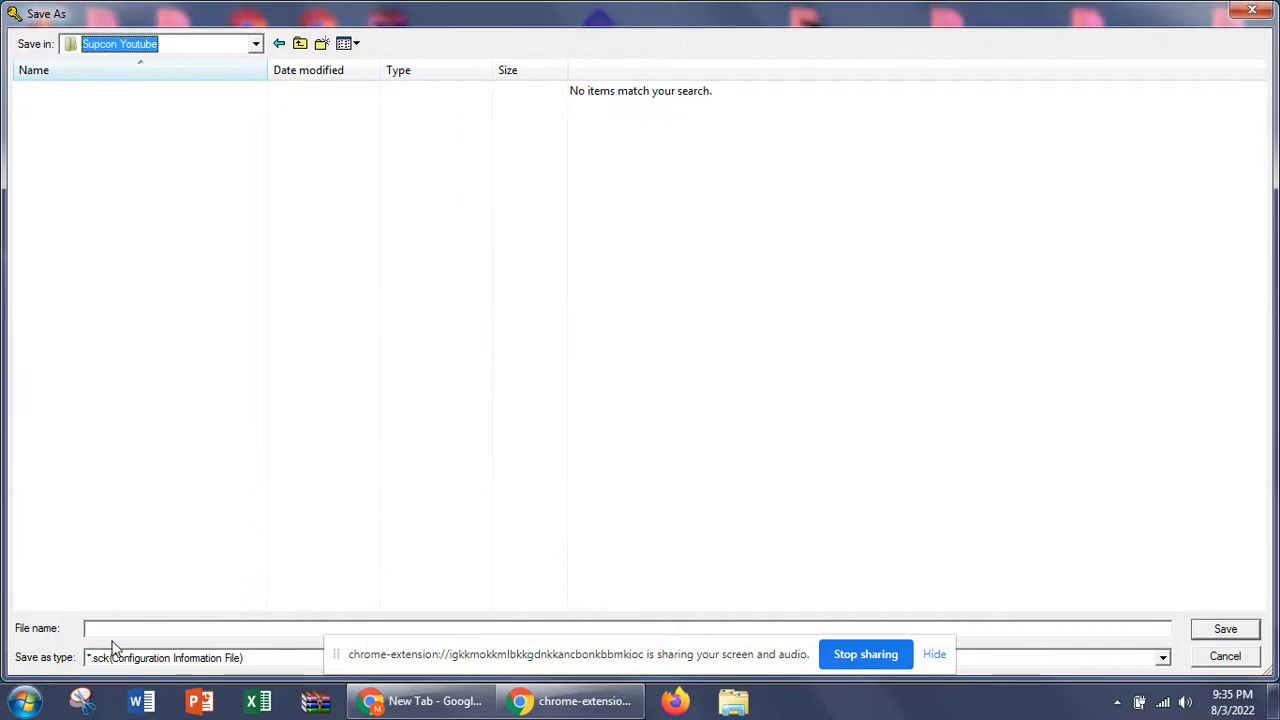
text(T1)
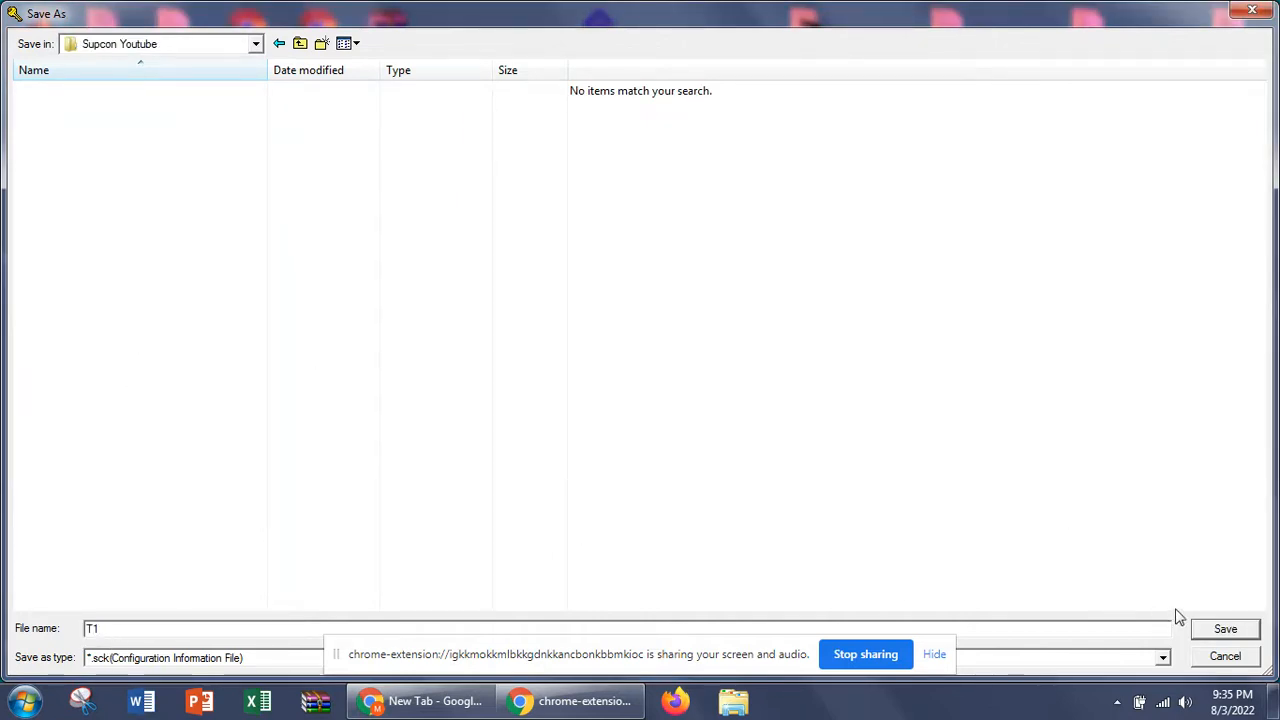
click(1224, 628)
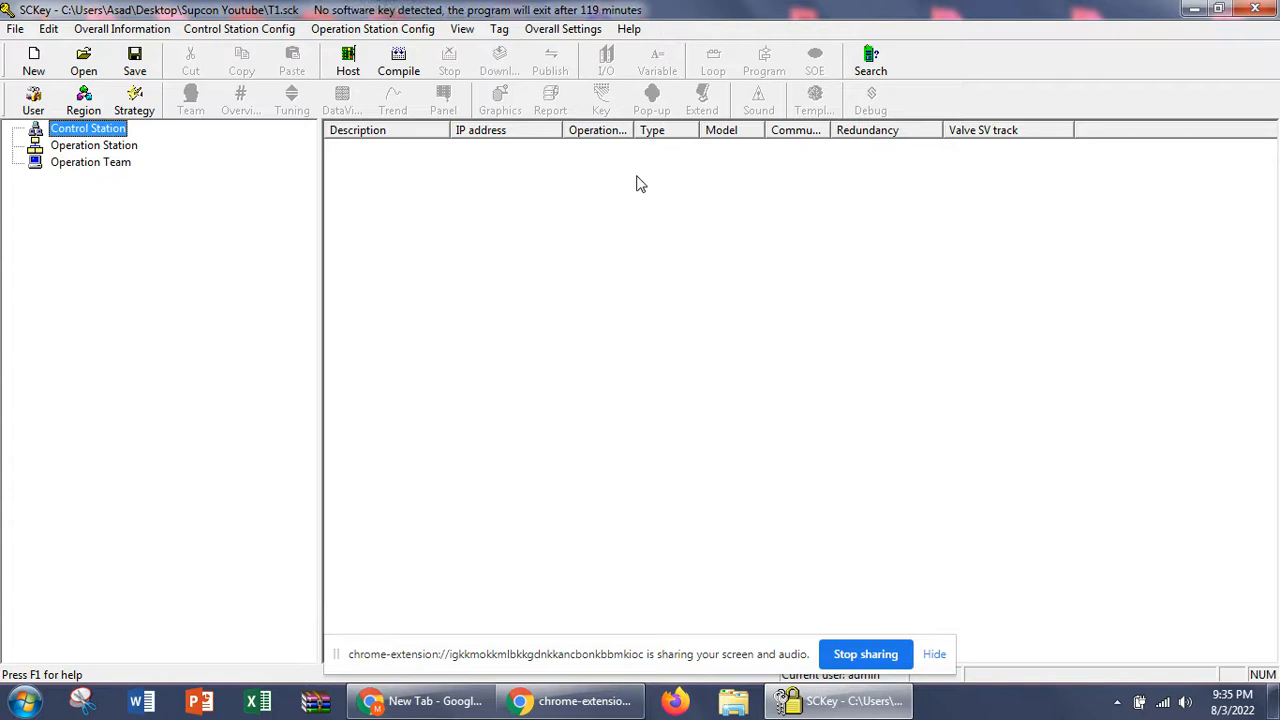
mouse_move(380, 404)
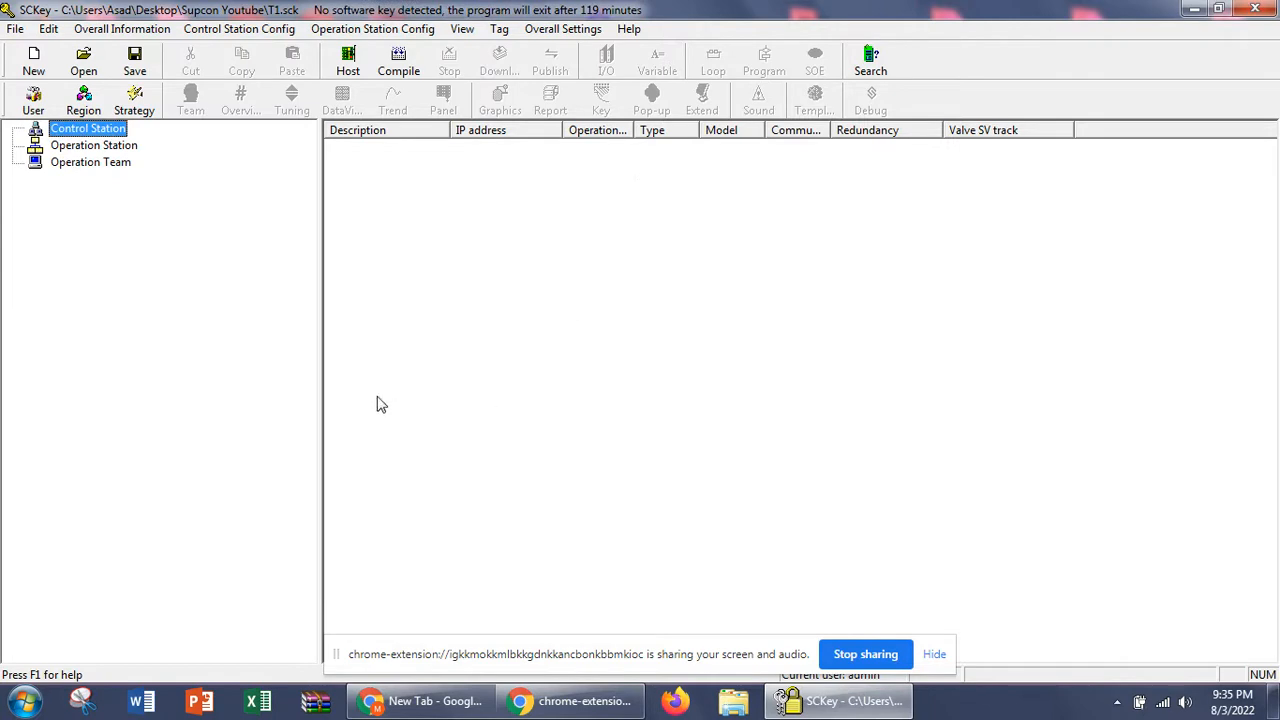
mouse_move(640, 512)
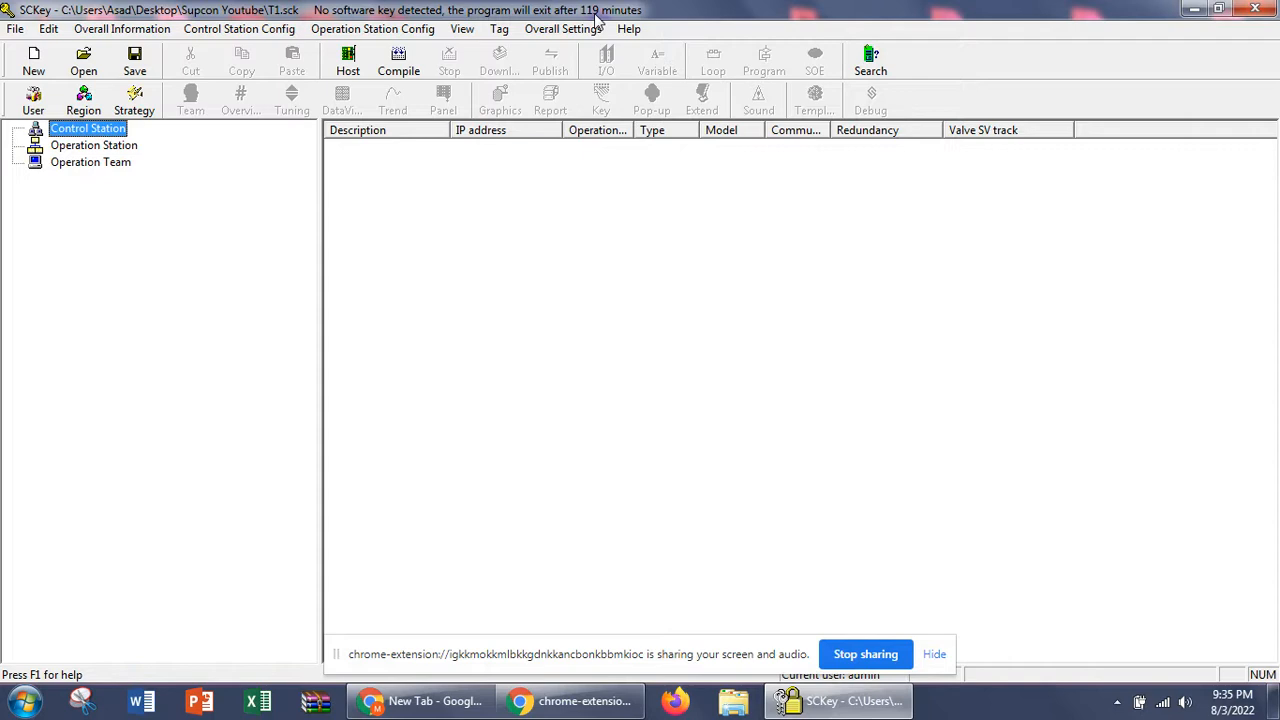
mouse_move(598, 22)
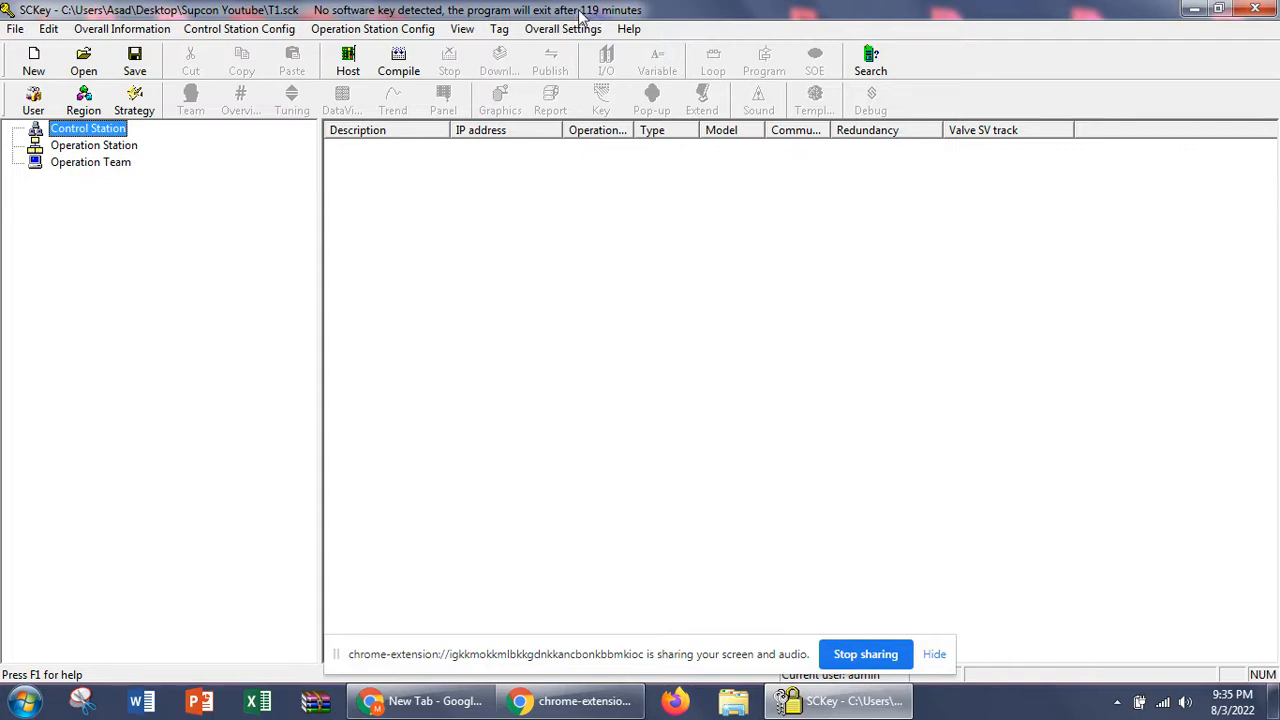
mouse_move(192, 248)
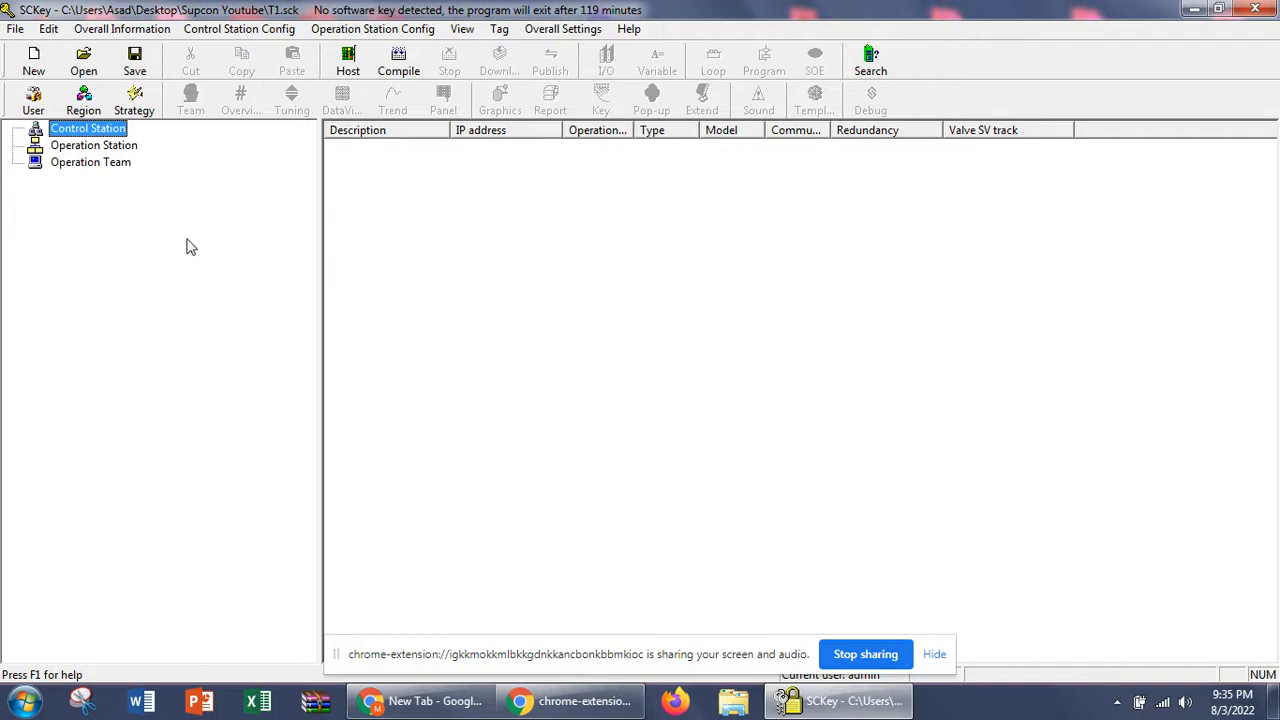
mouse_move(222, 444)
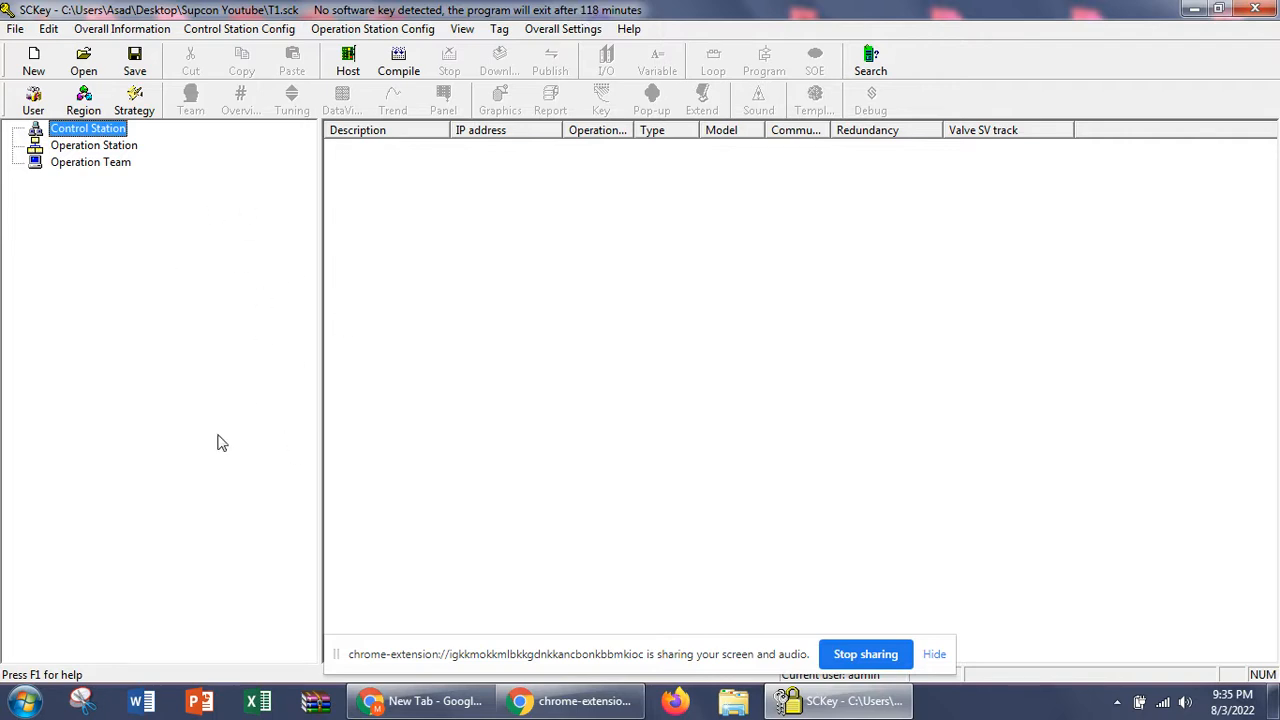
mouse_move(148, 338)
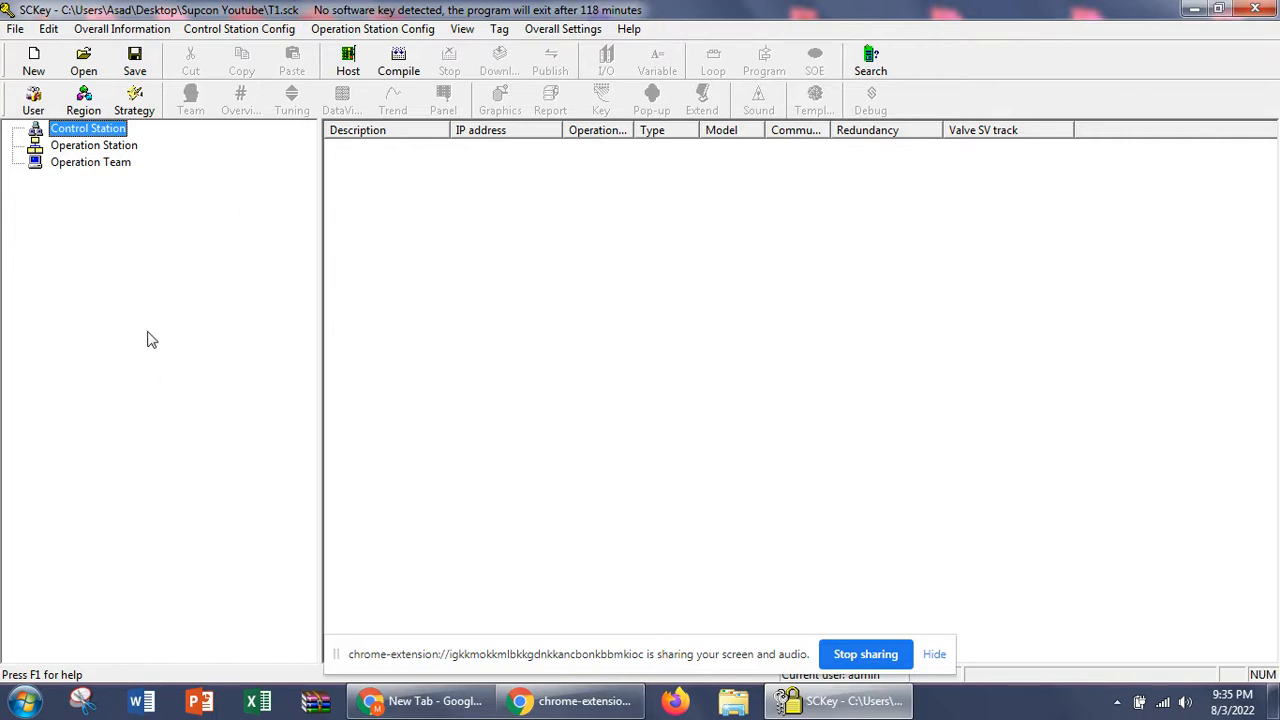
mouse_move(860, 364)
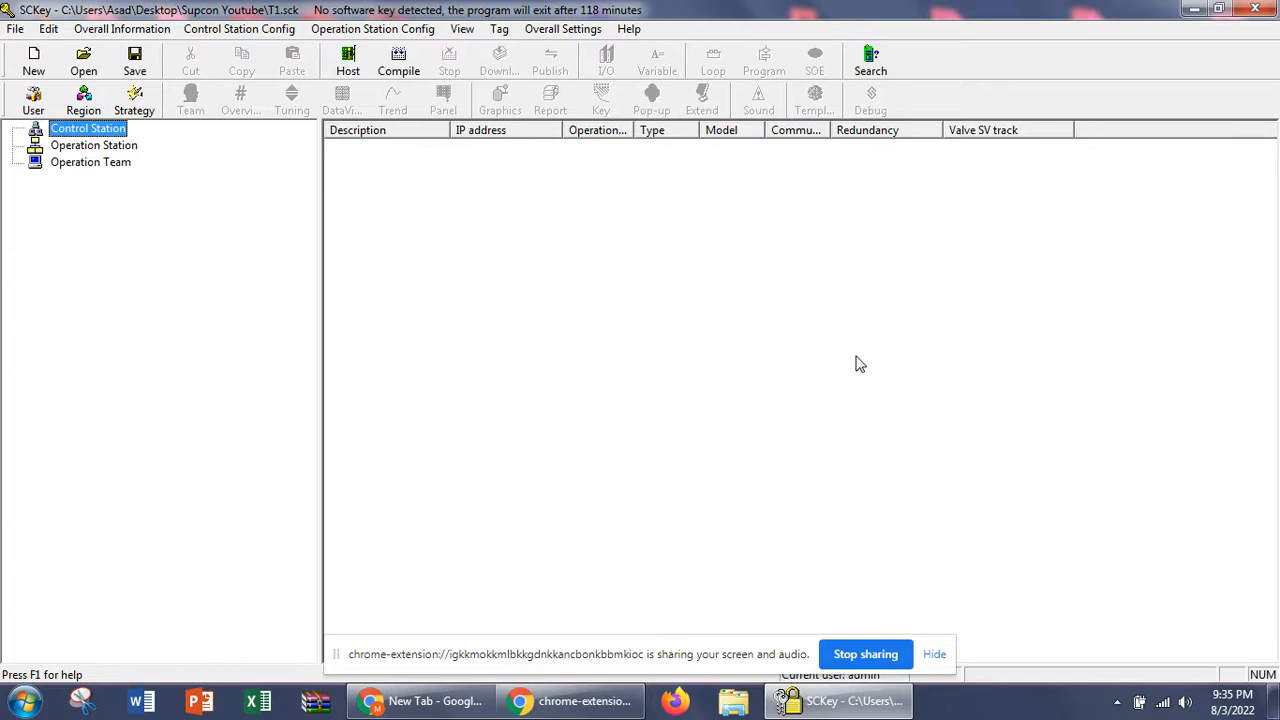
mouse_move(800, 404)
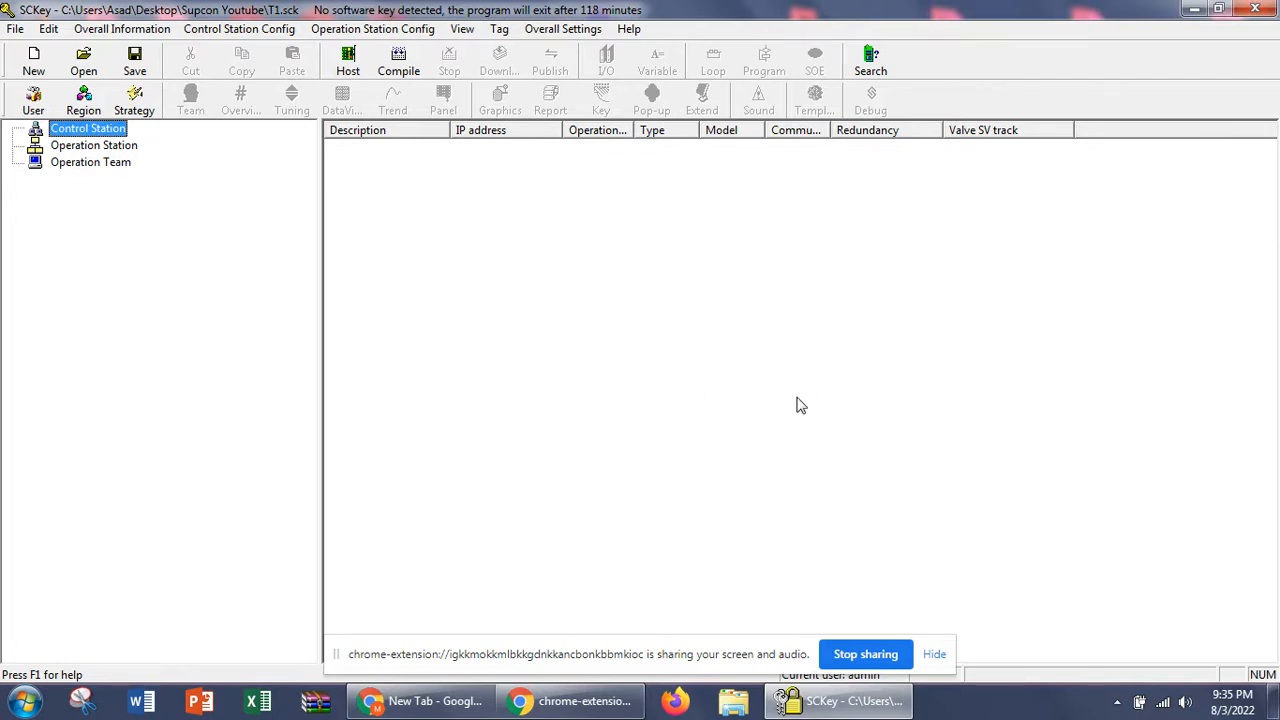
mouse_move(360, 54)
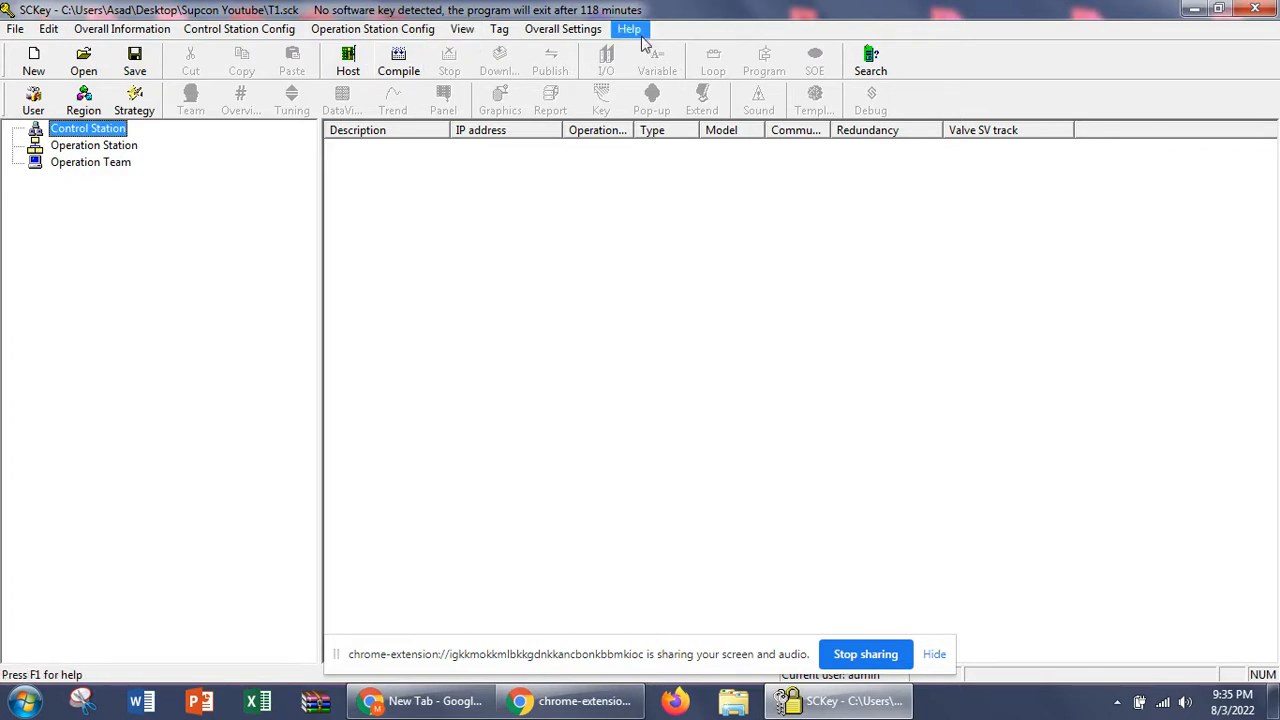
mouse_move(400, 48)
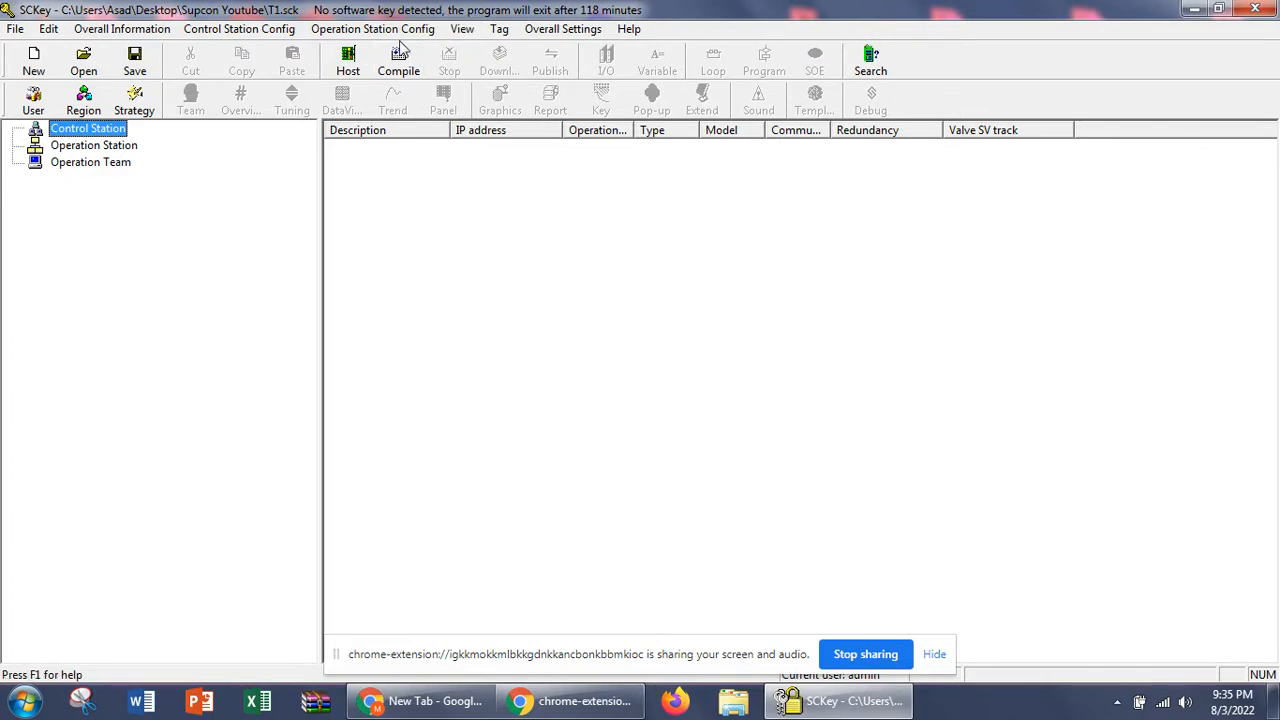
mouse_move(436, 252)
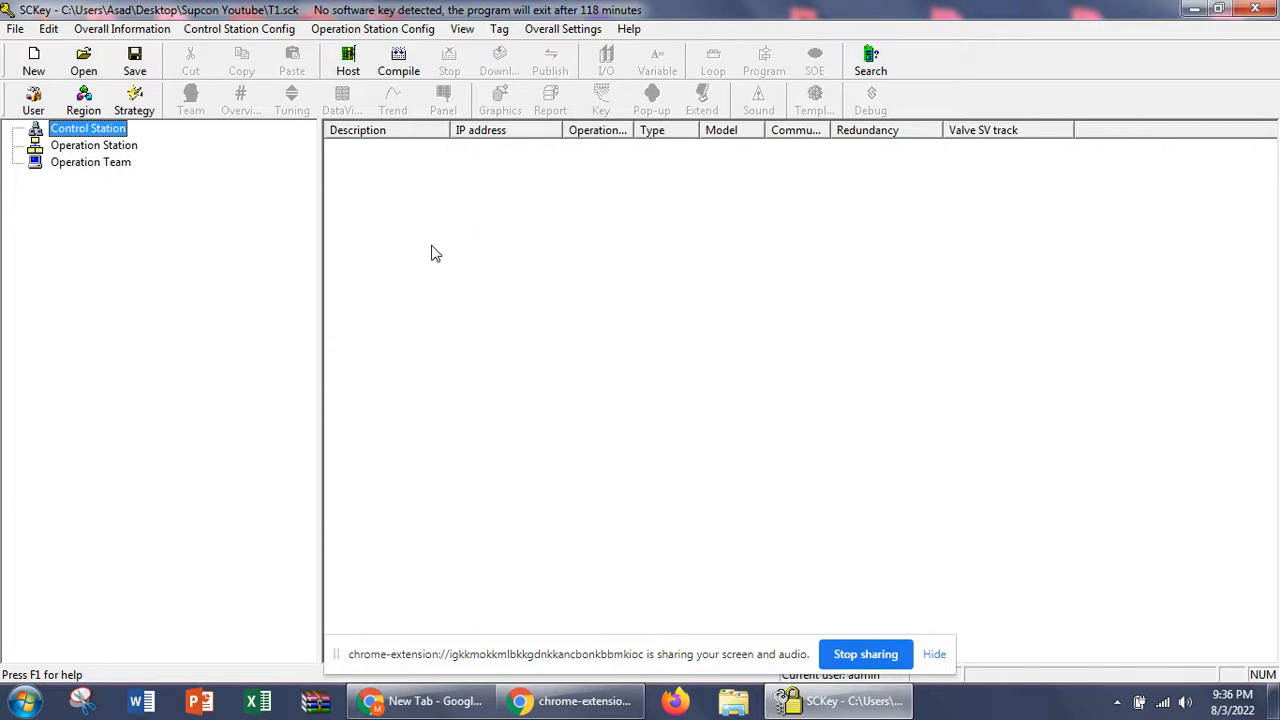
mouse_move(390, 298)
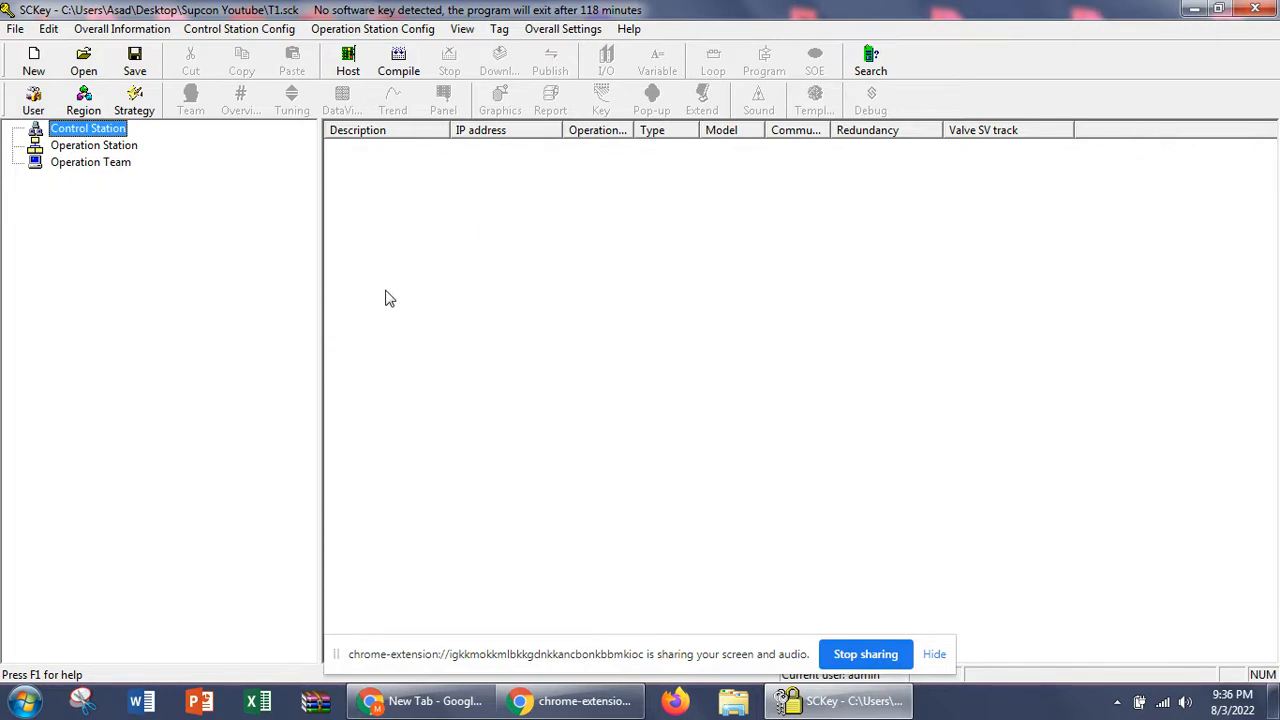
mouse_move(604, 258)
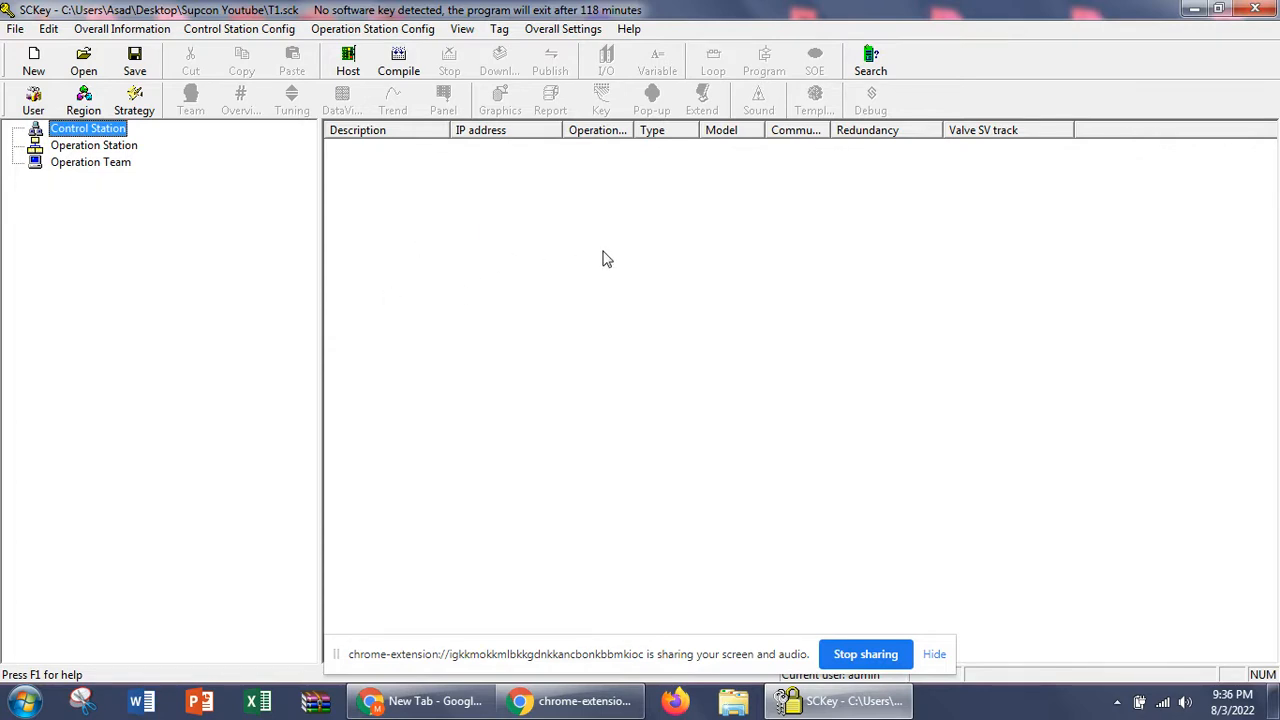
mouse_move(612, 272)
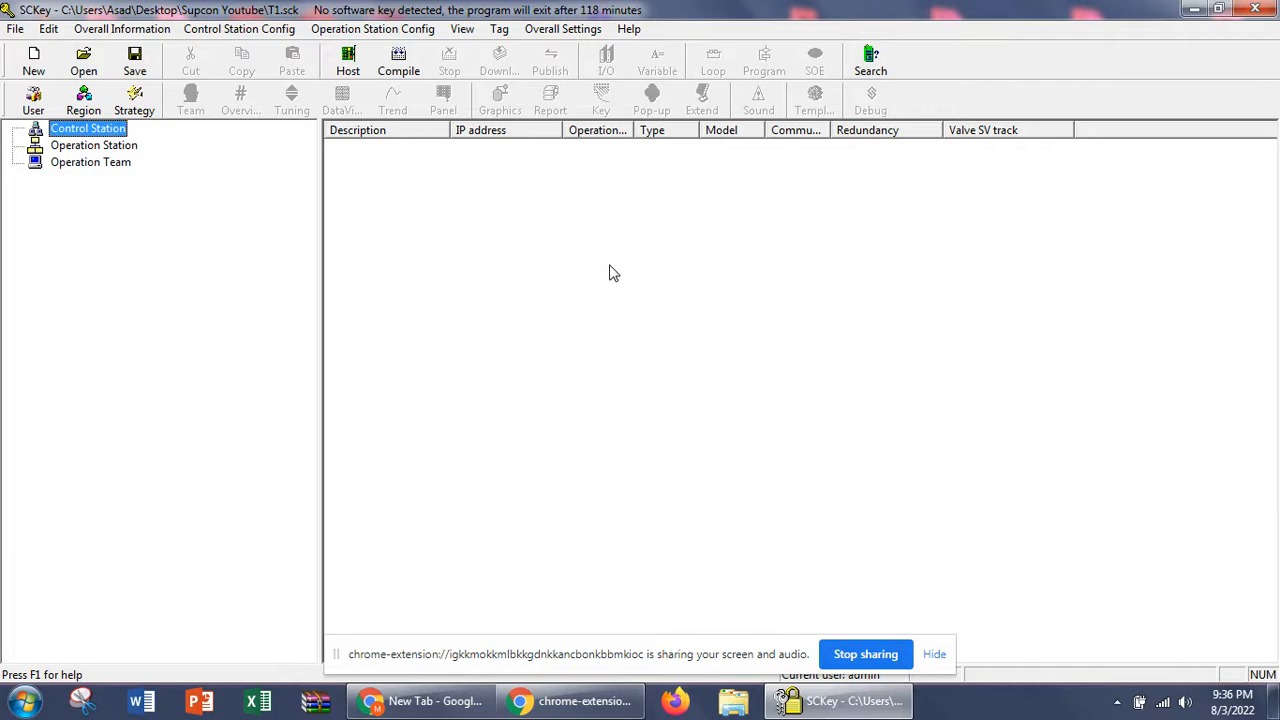
click(628, 28)
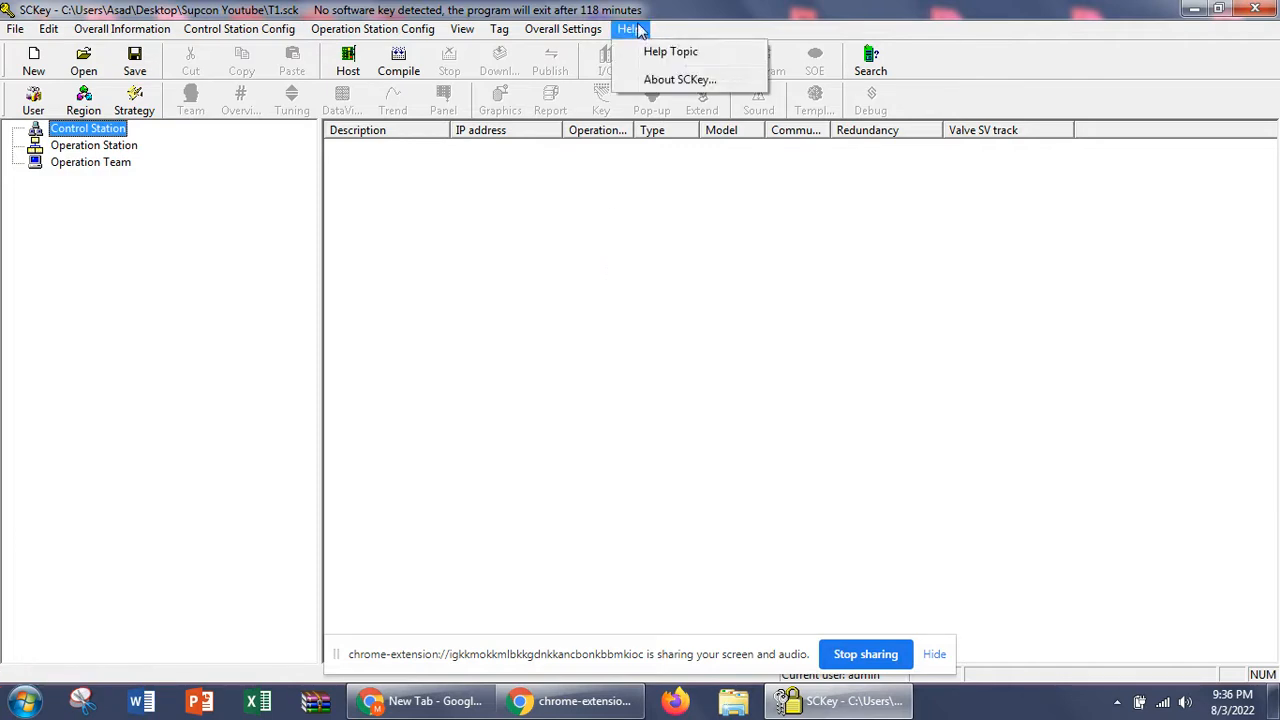
mouse_move(670, 52)
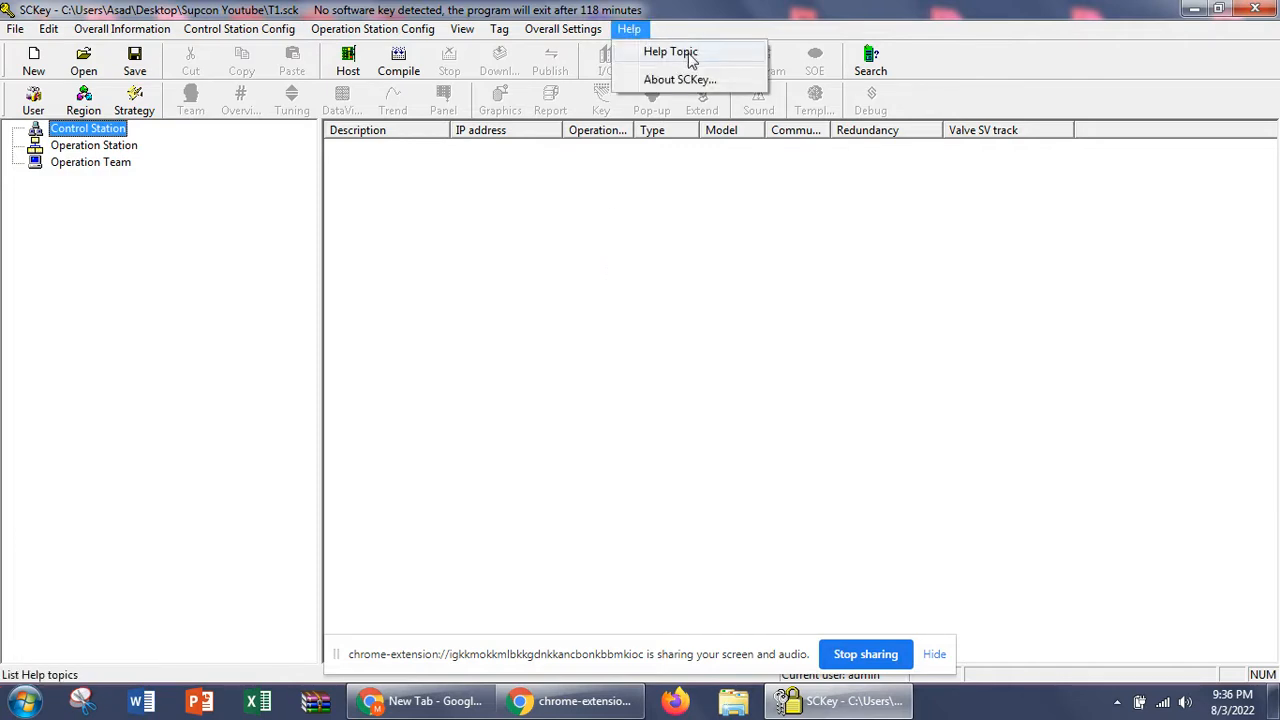
click(670, 52)
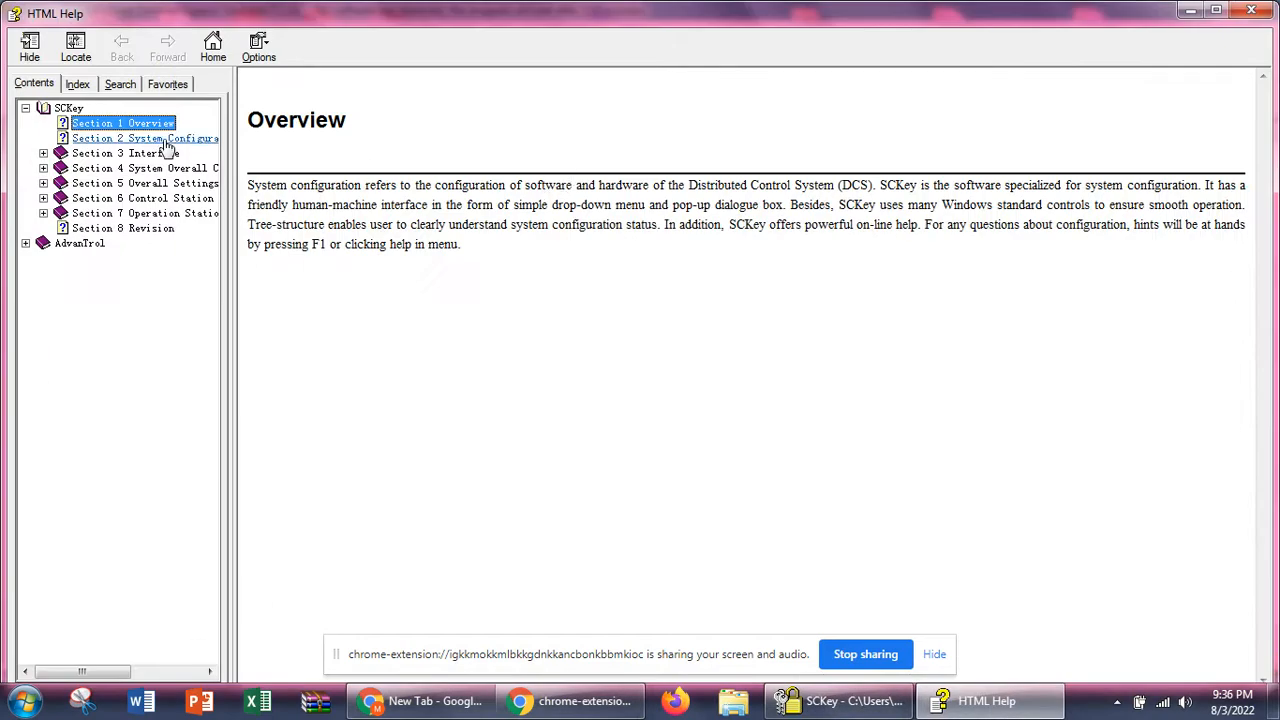
mouse_move(126, 152)
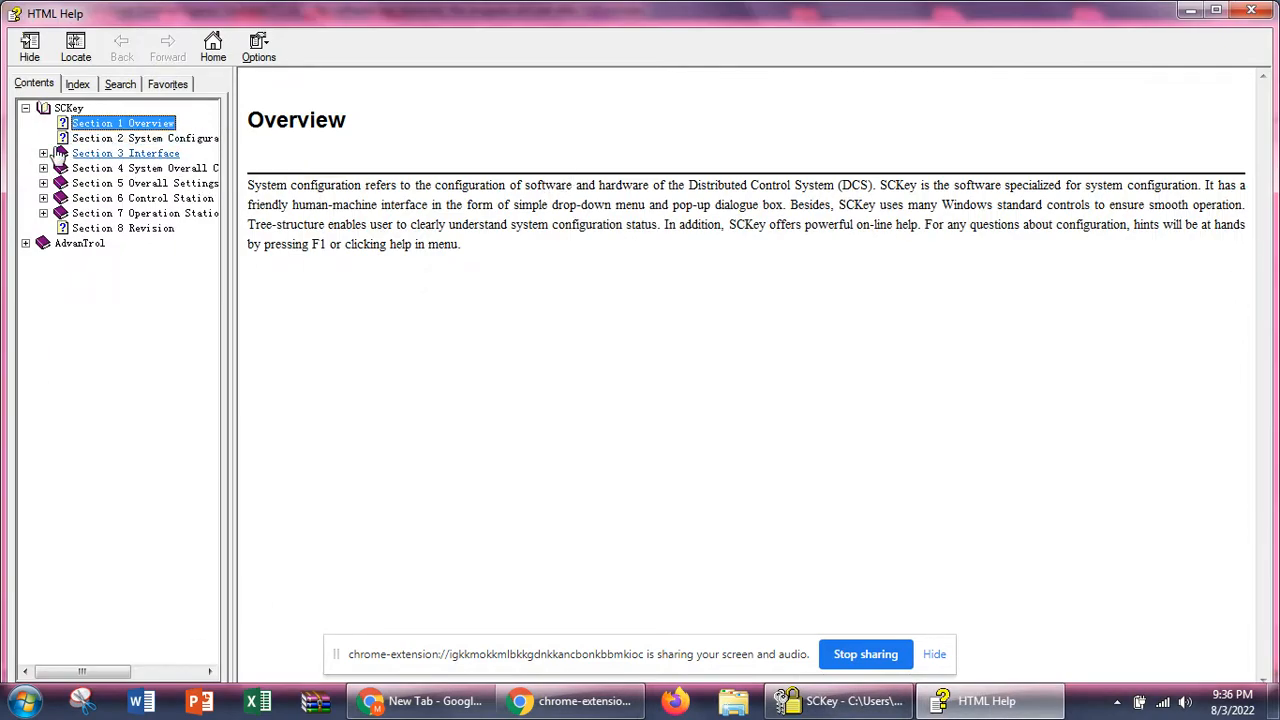
click(44, 152)
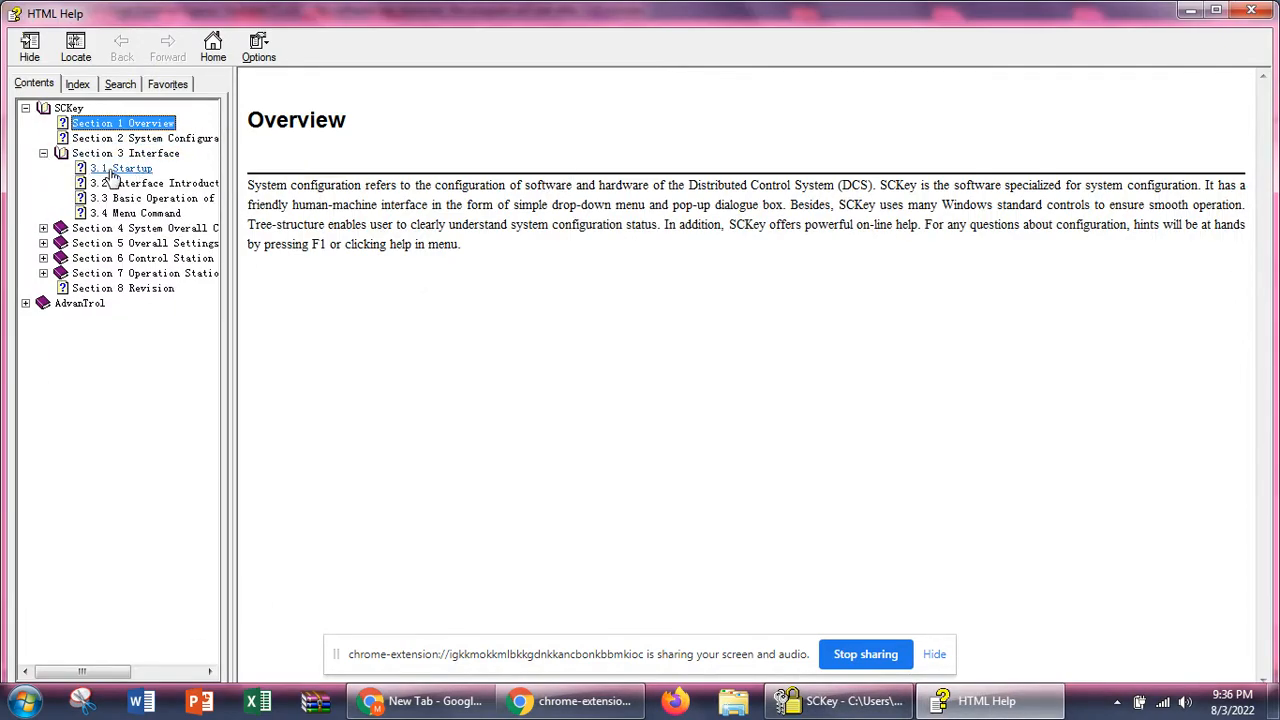
click(120, 168)
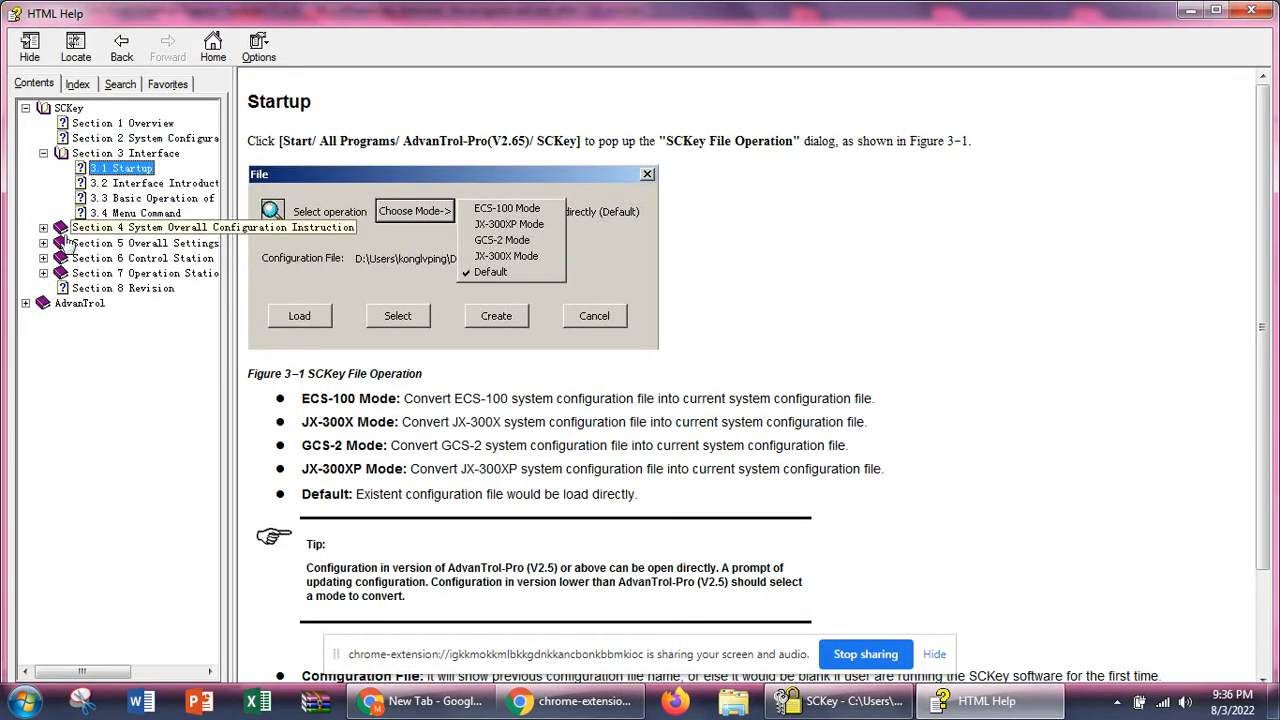
click(44, 228)
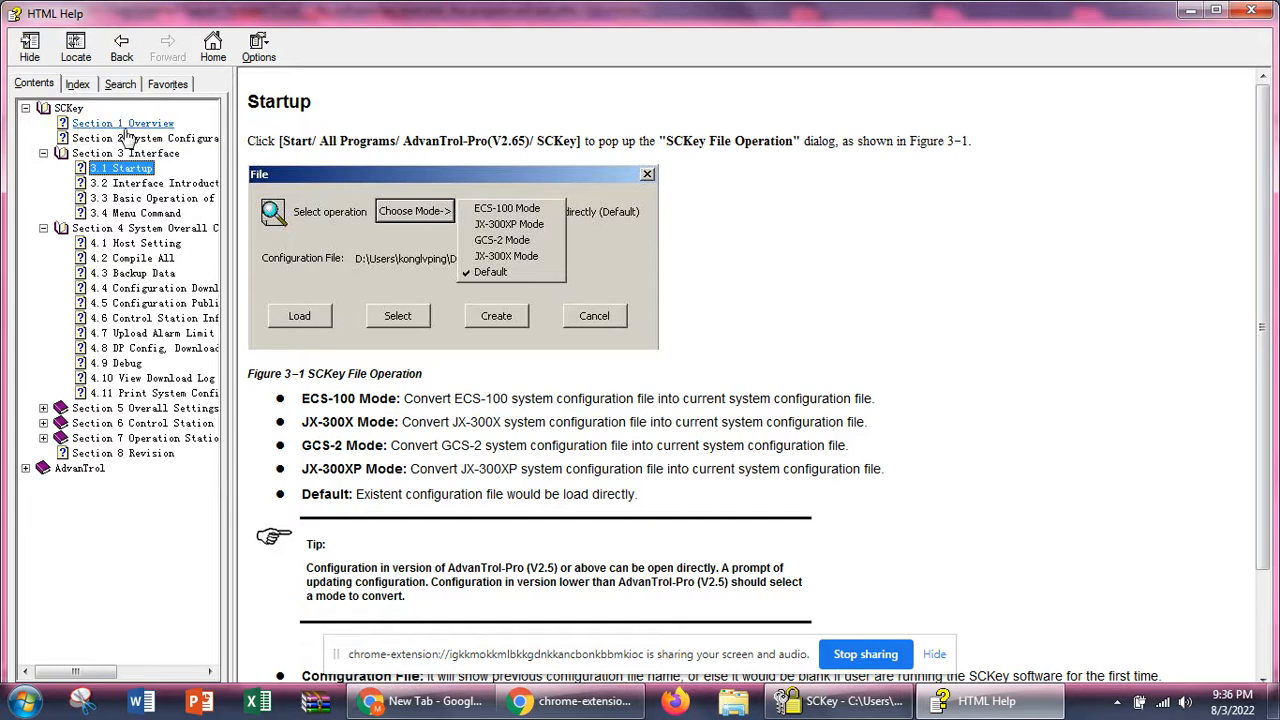
click(172, 136)
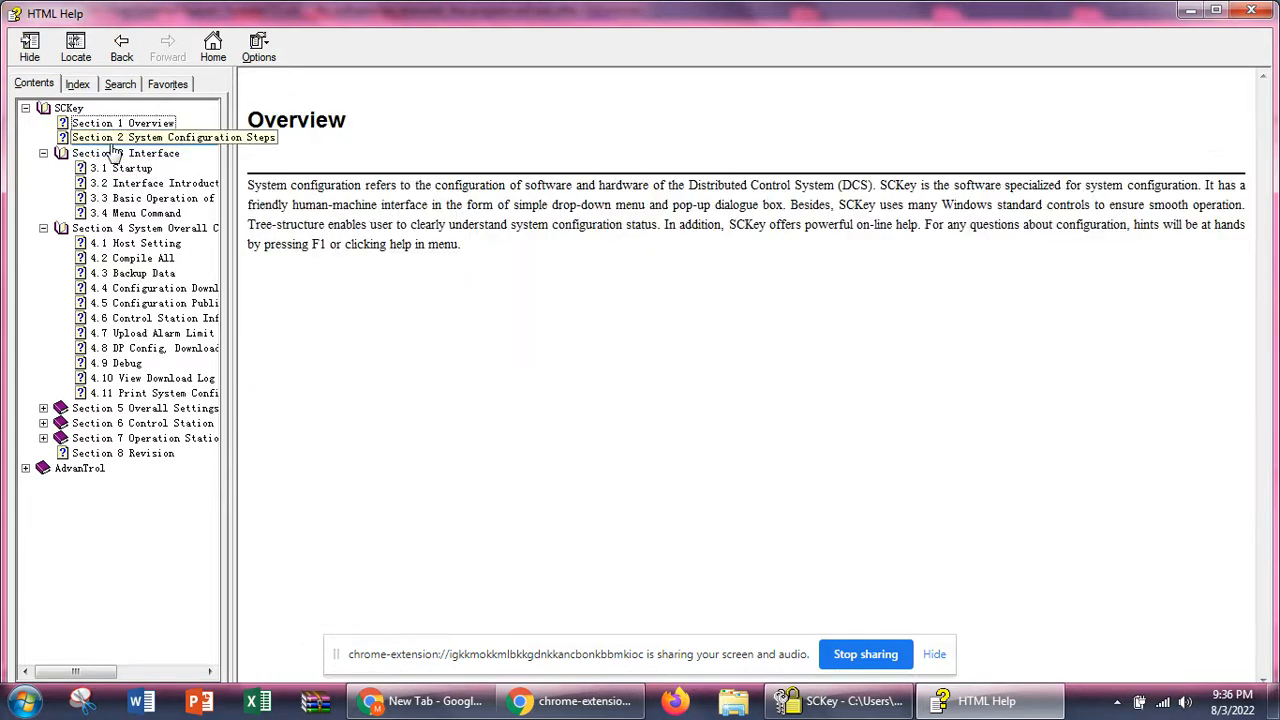
click(150, 136)
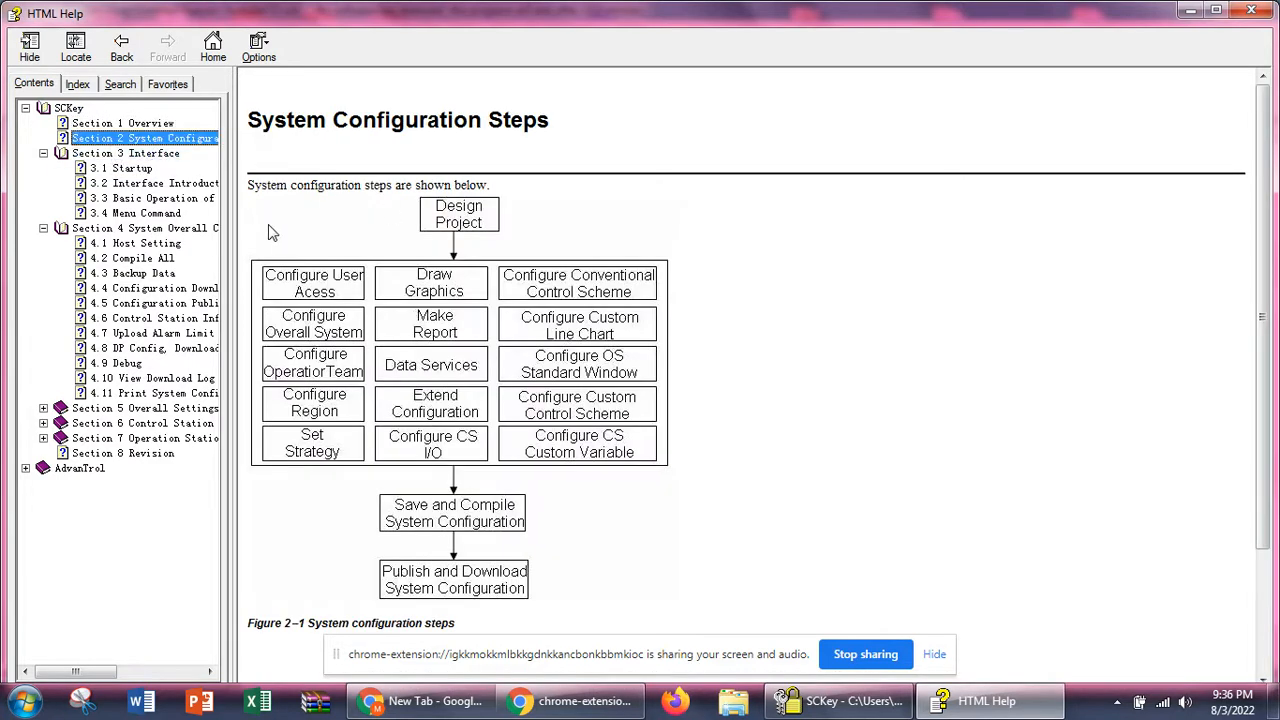
click(120, 168)
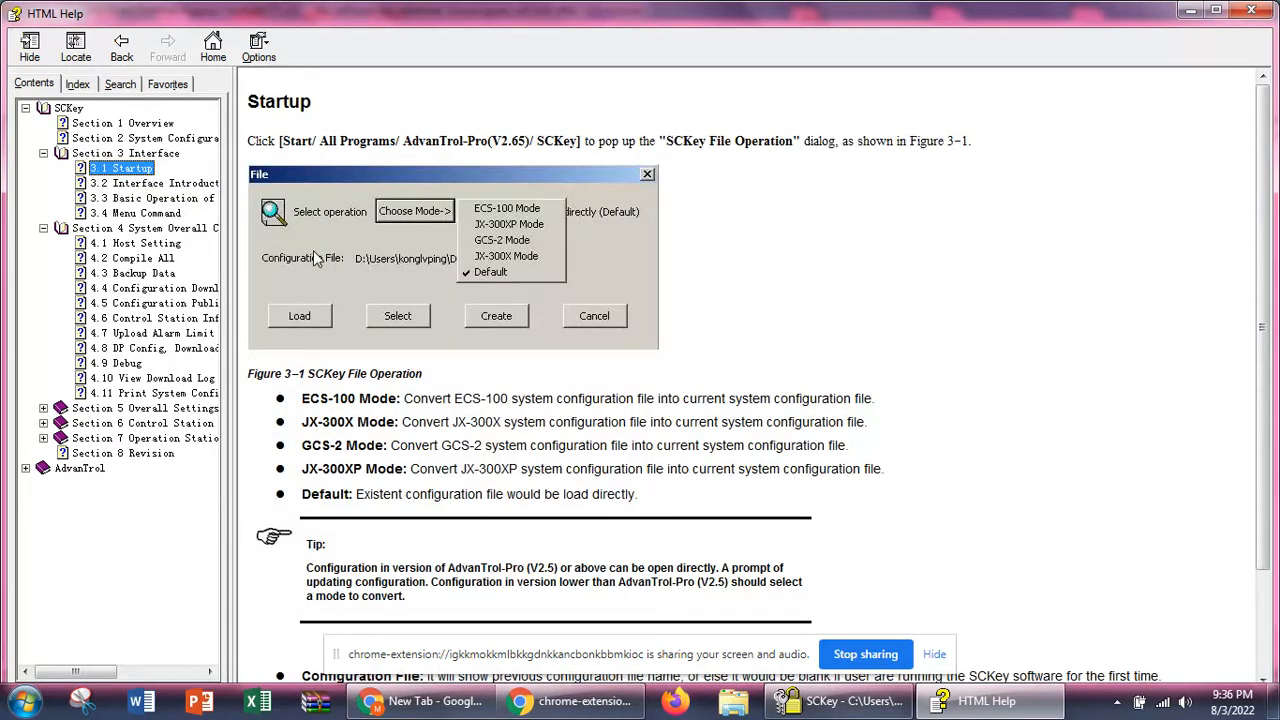
mouse_move(364, 156)
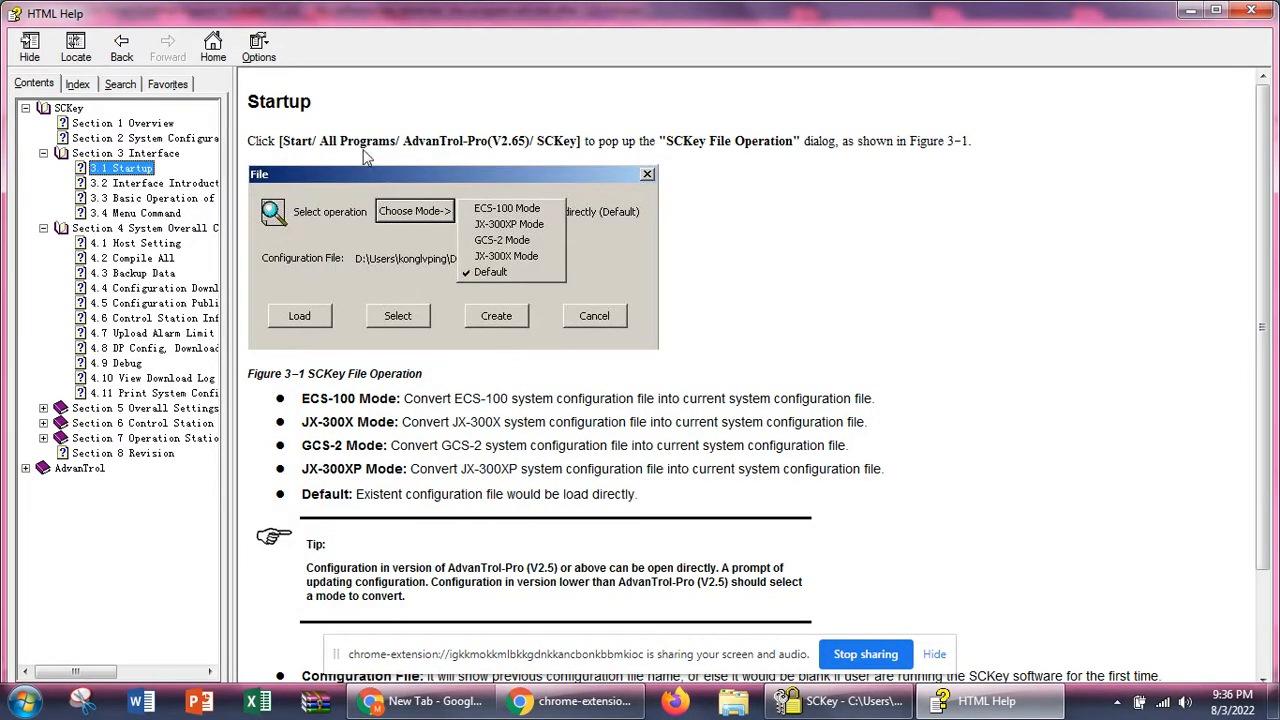
mouse_move(784, 418)
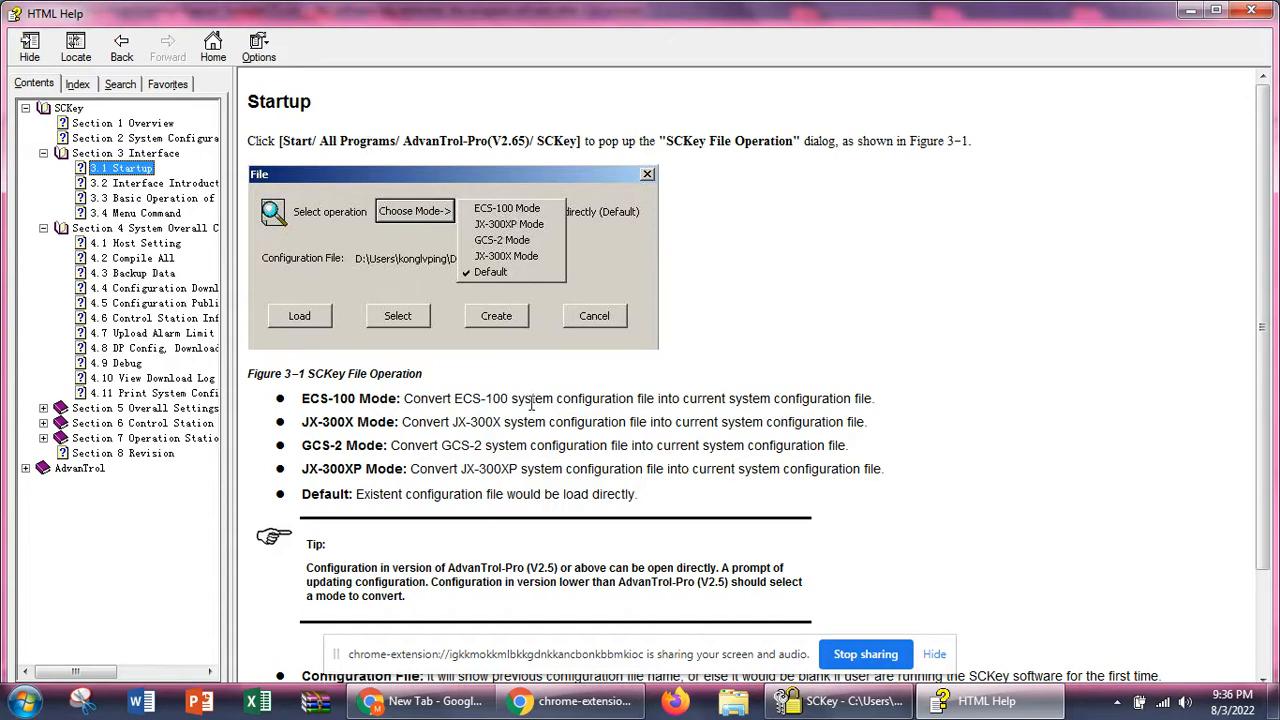
mouse_move(396, 418)
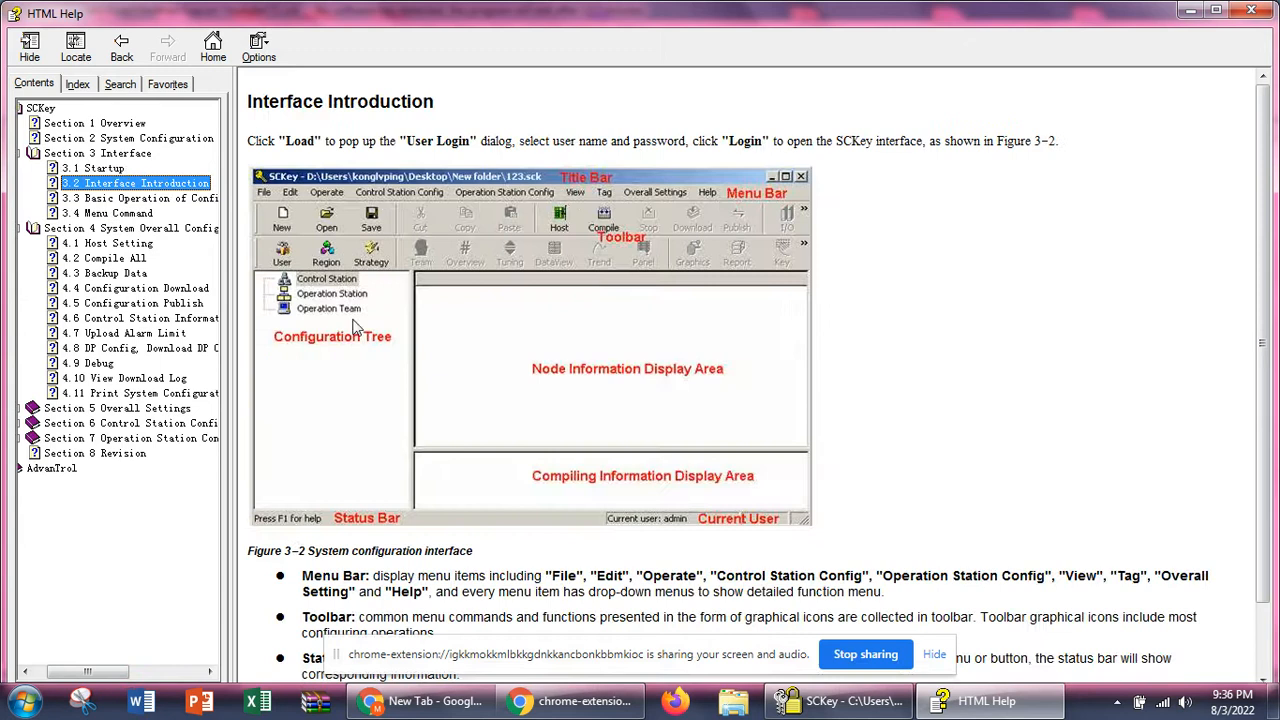
mouse_move(656, 292)
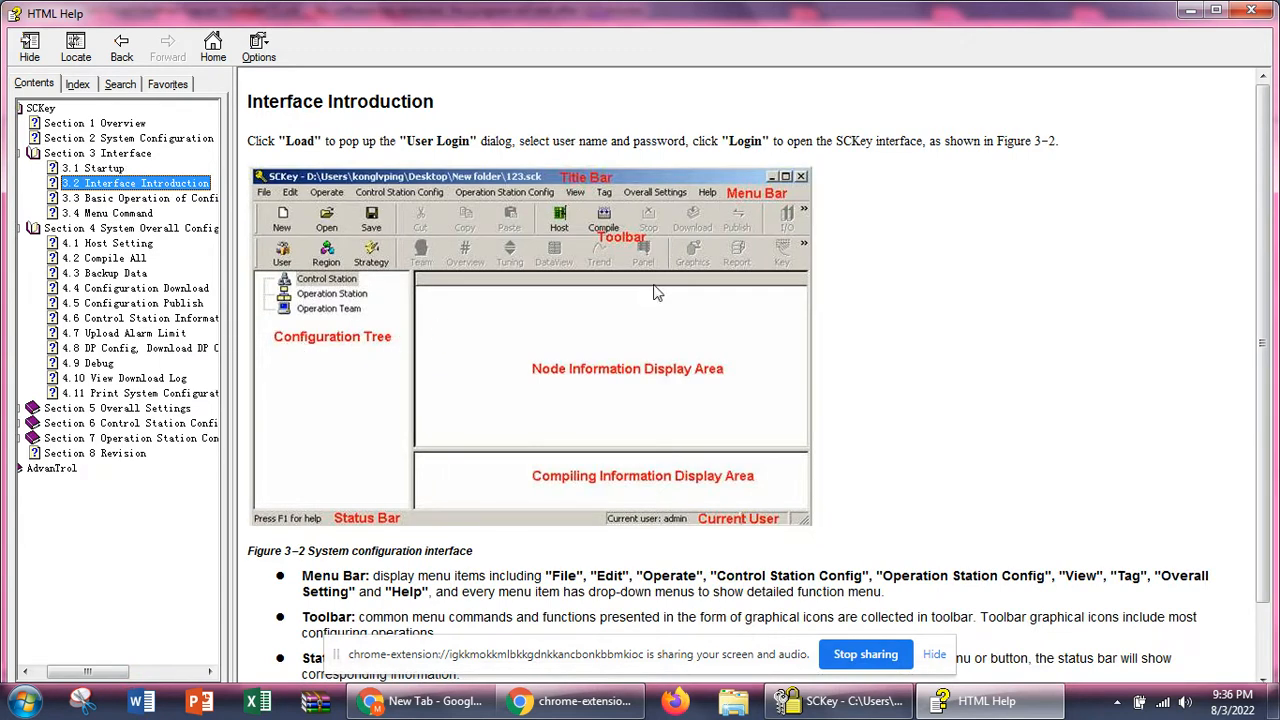
click(138, 198)
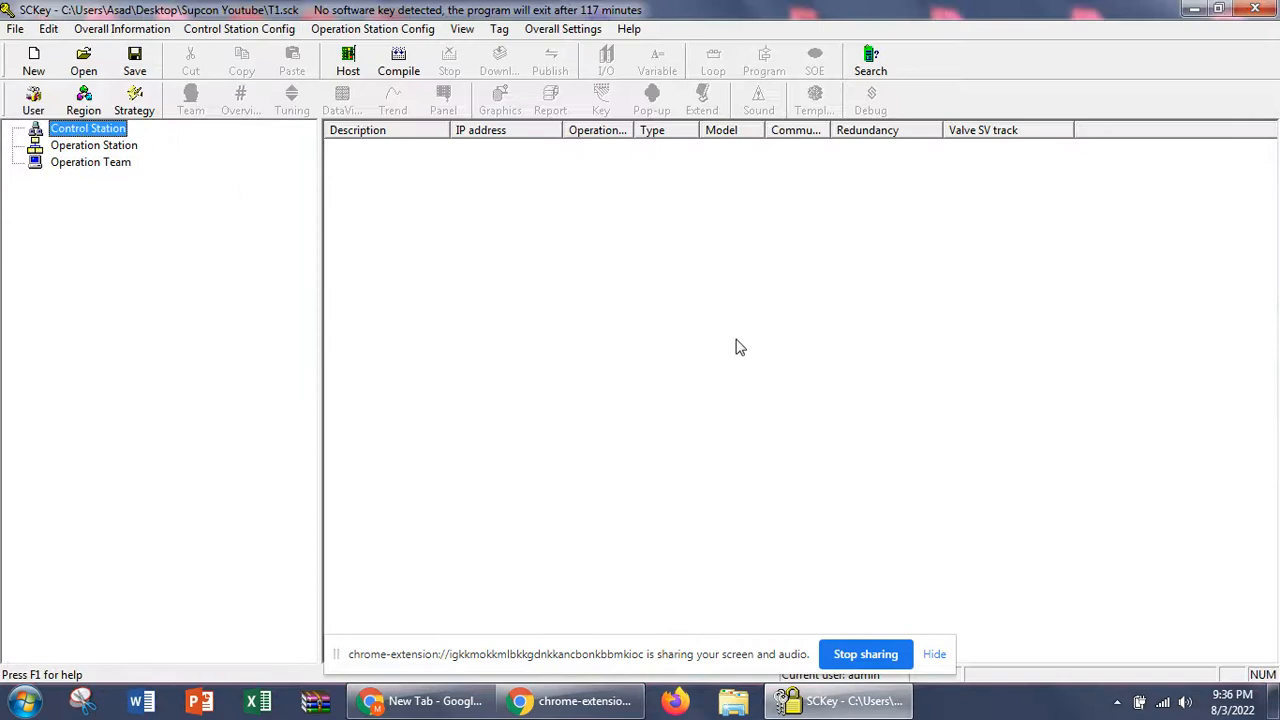
mouse_move(502, 220)
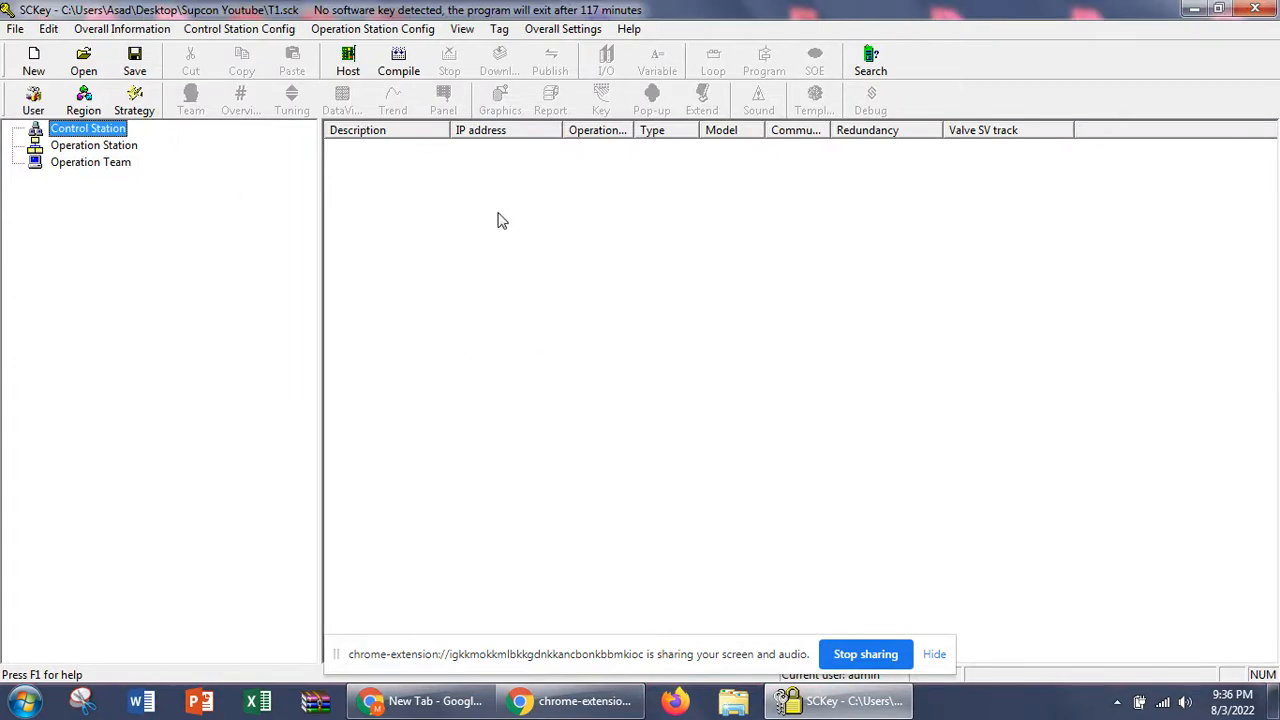
mouse_move(236, 316)
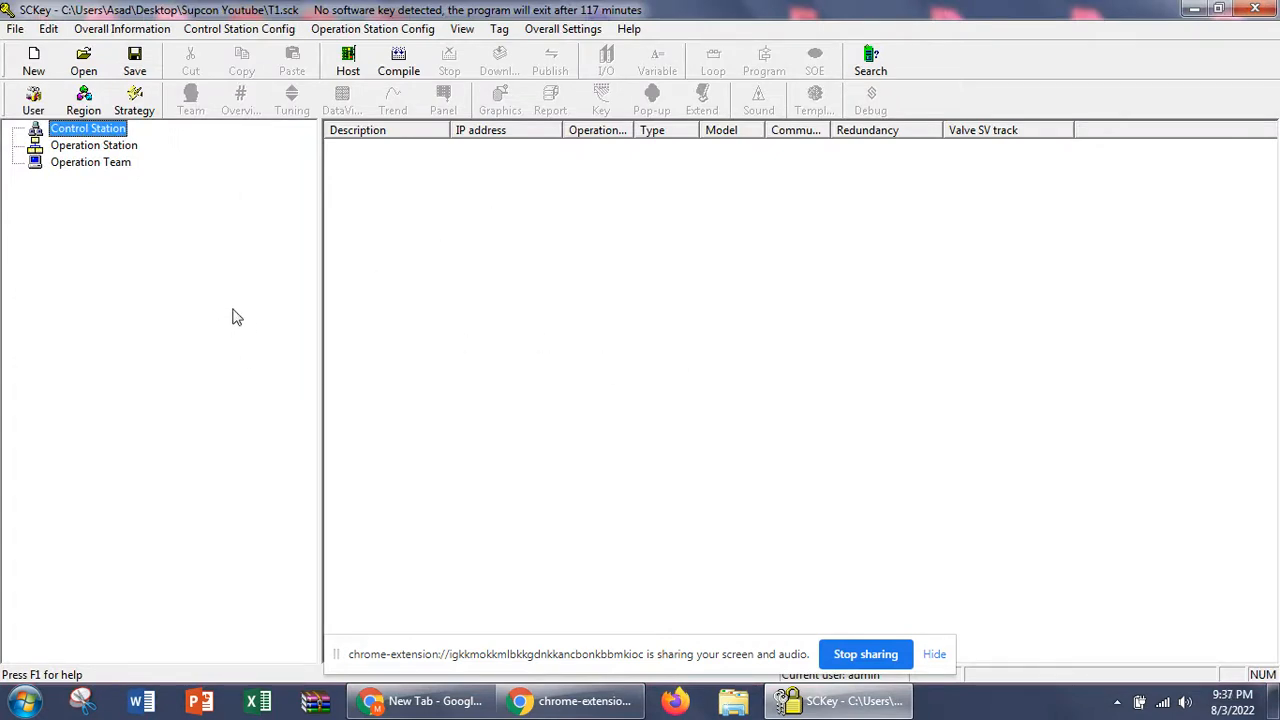
mouse_move(358, 240)
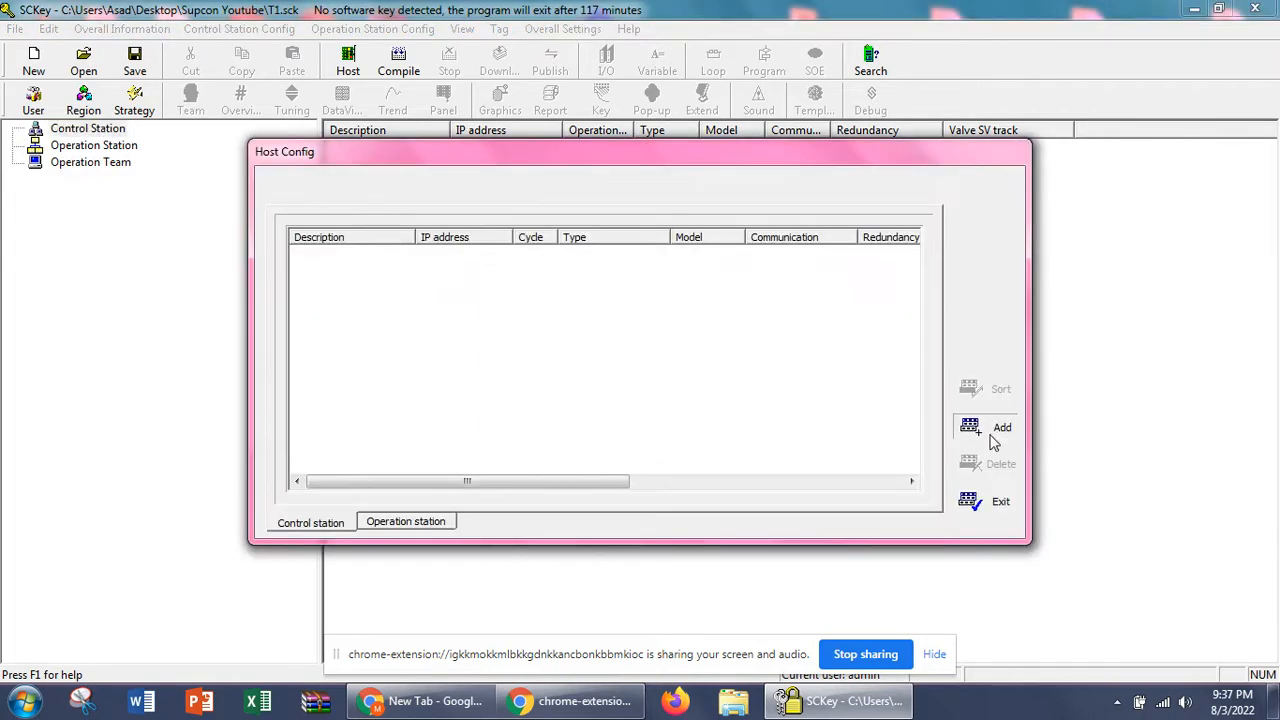
Add a control station described as Modbus Controller and try an odd IP address, which is rejected.
click(1000, 428)
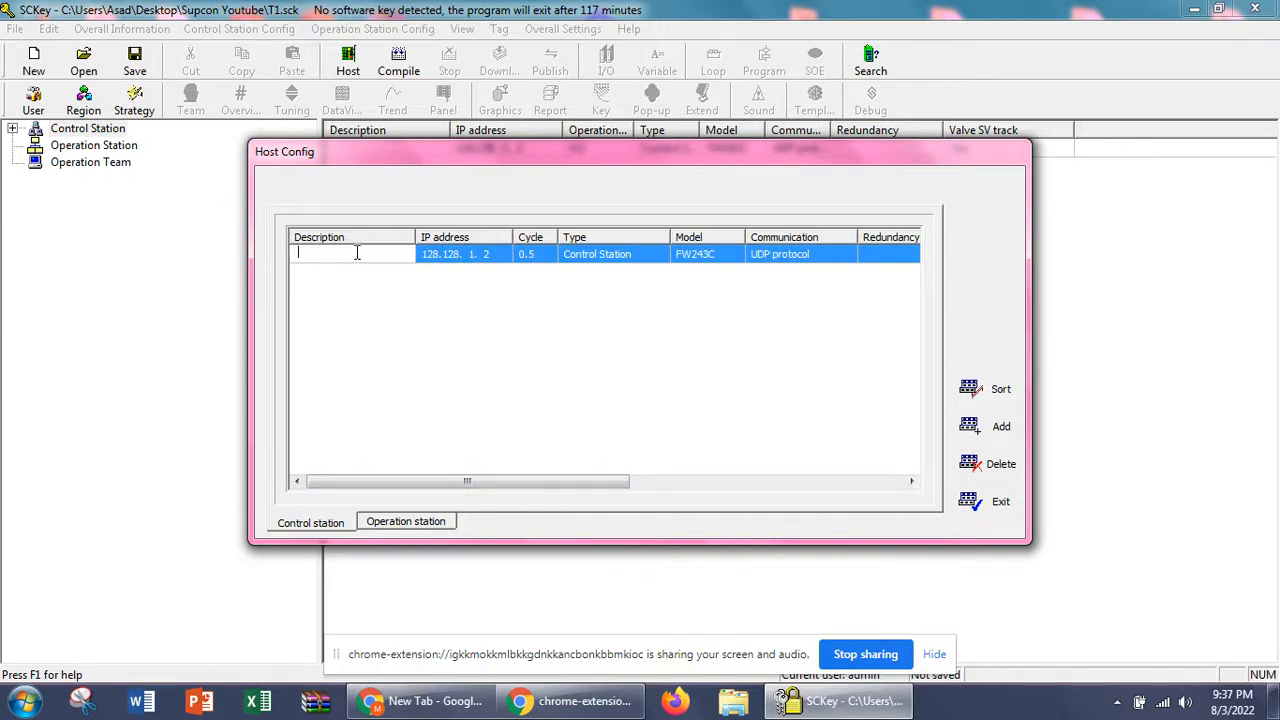
text(M)
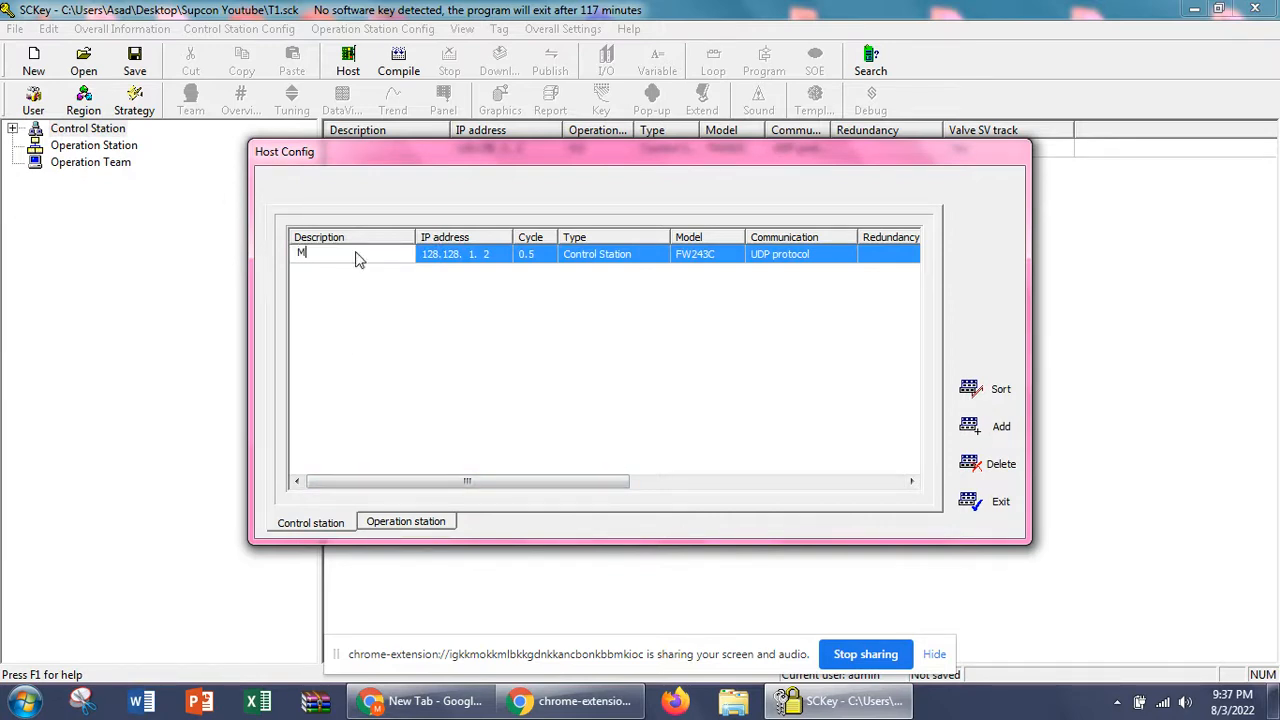
text(oddn)
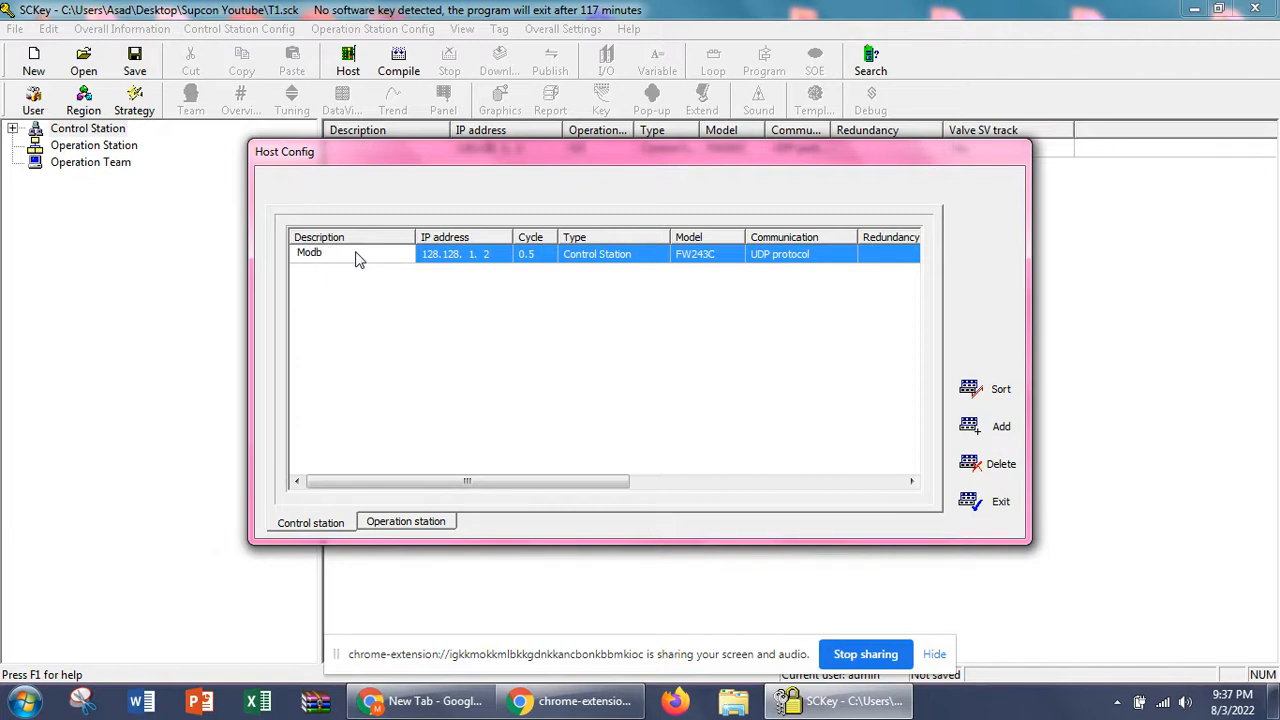
text(us)
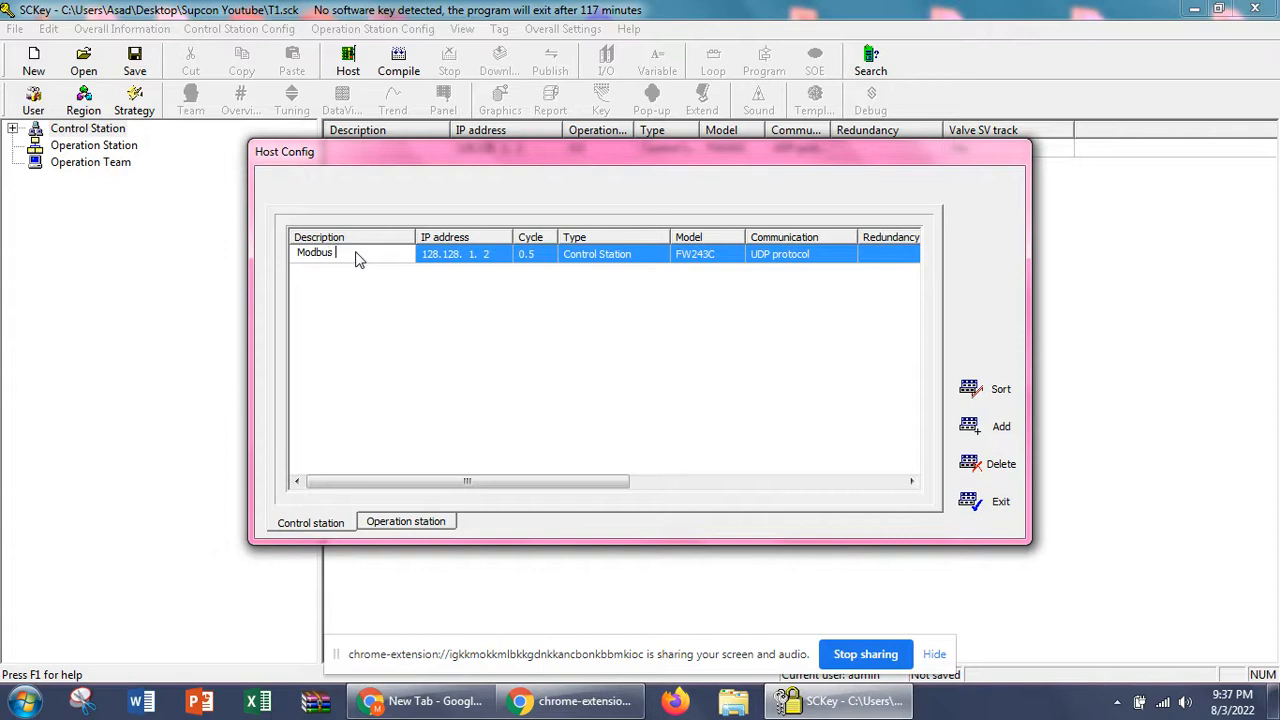
text(Controller)
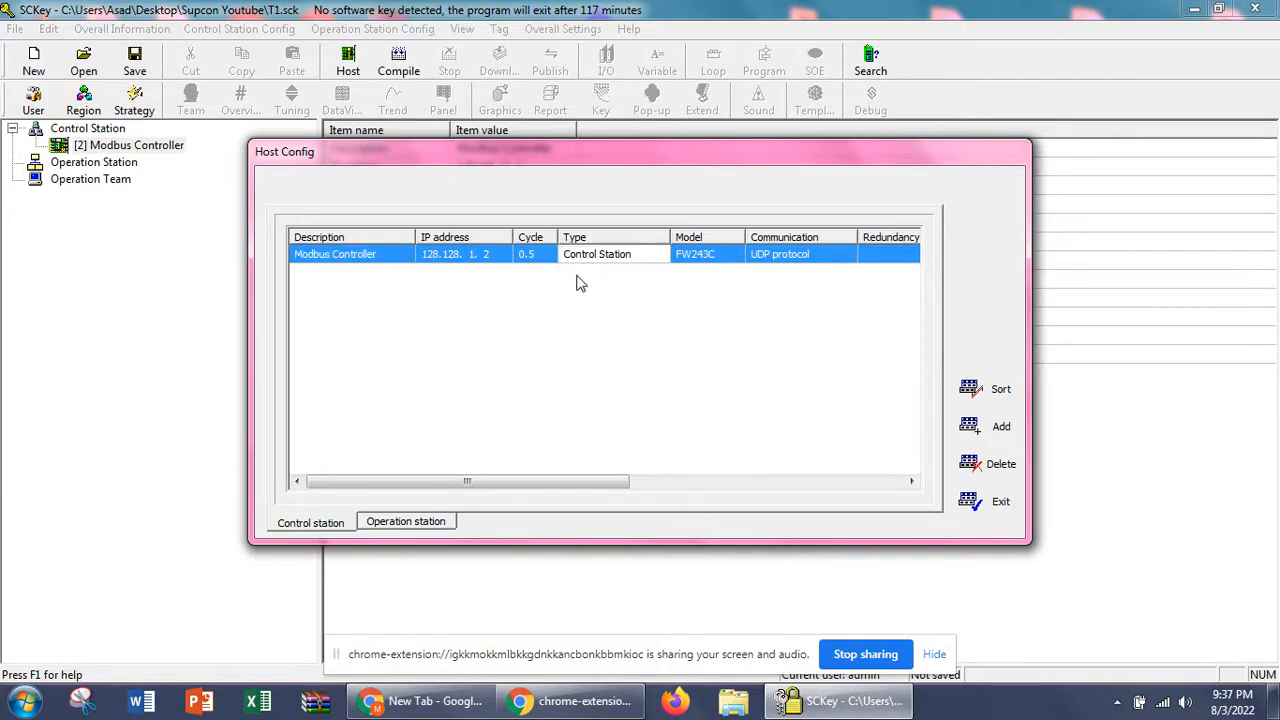
double_click(440, 254)
text(1)
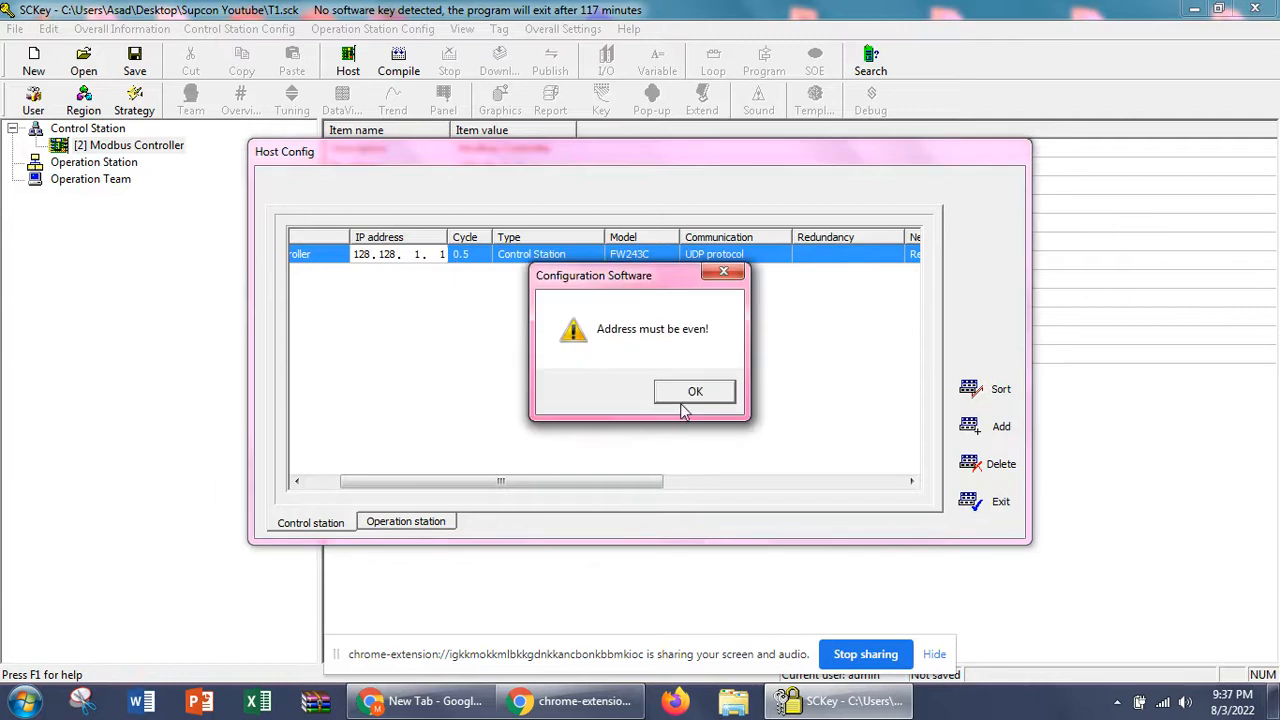
Acknowledge the even-address warning, leaving the station at 128.128.1.2.
click(696, 390)
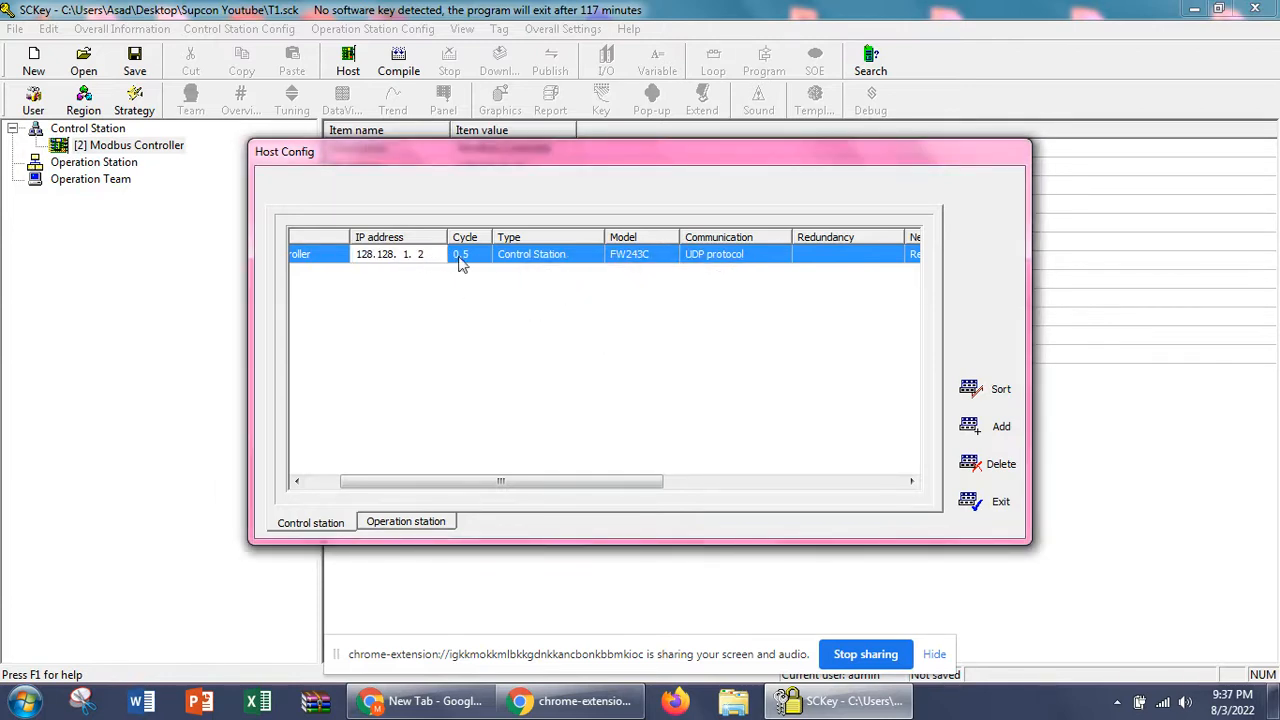
mouse_move(644, 260)
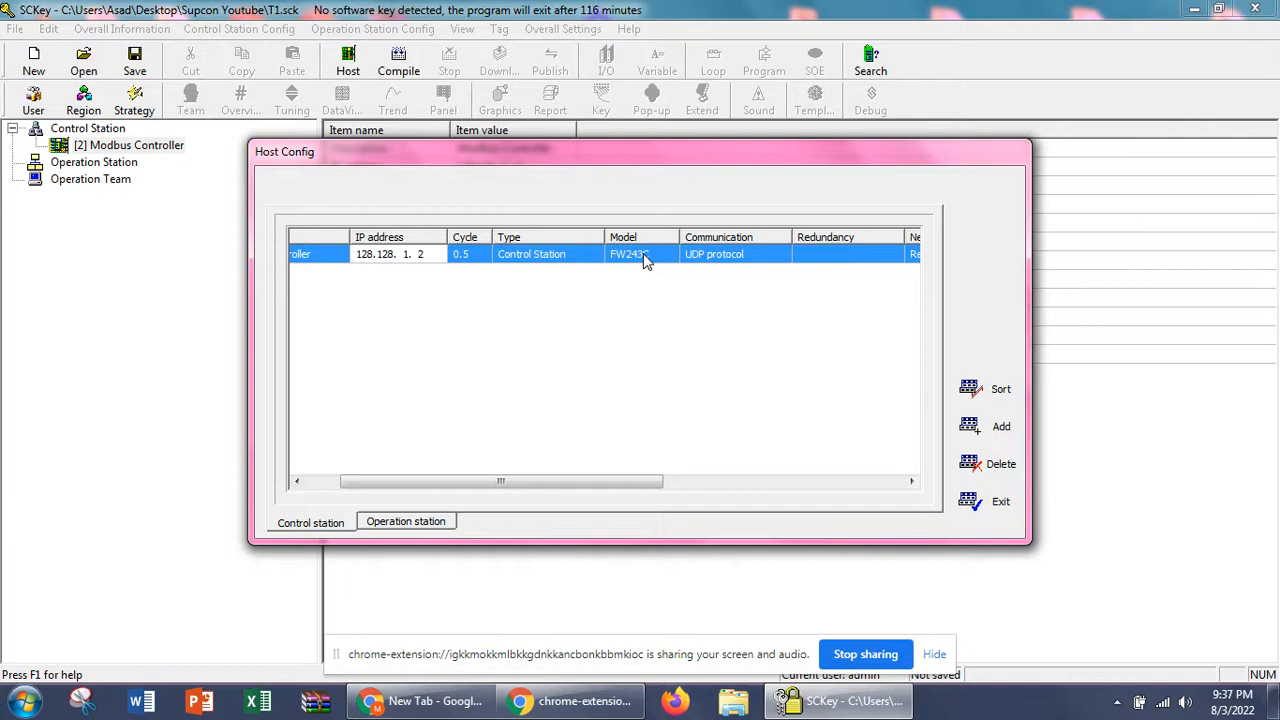
mouse_move(528, 318)
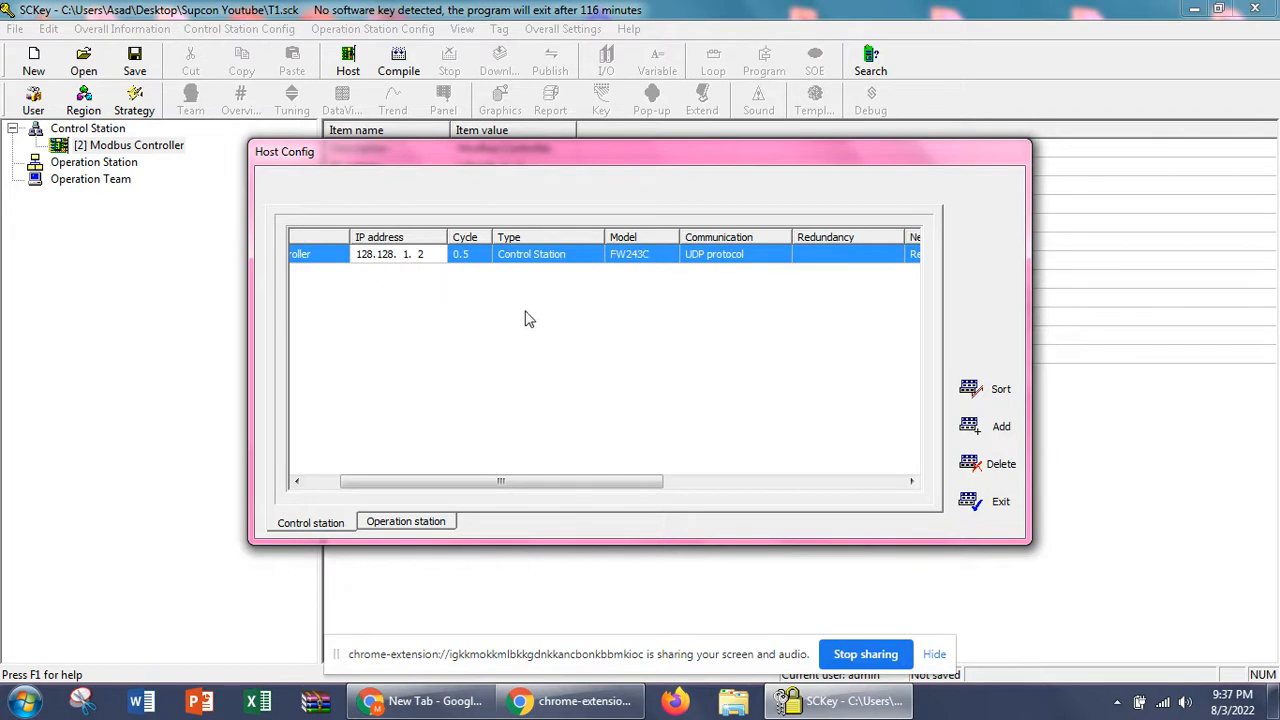
Set the Modbus Controller's model to XP248, accepting deletion of its underlying tags.
click(640, 254)
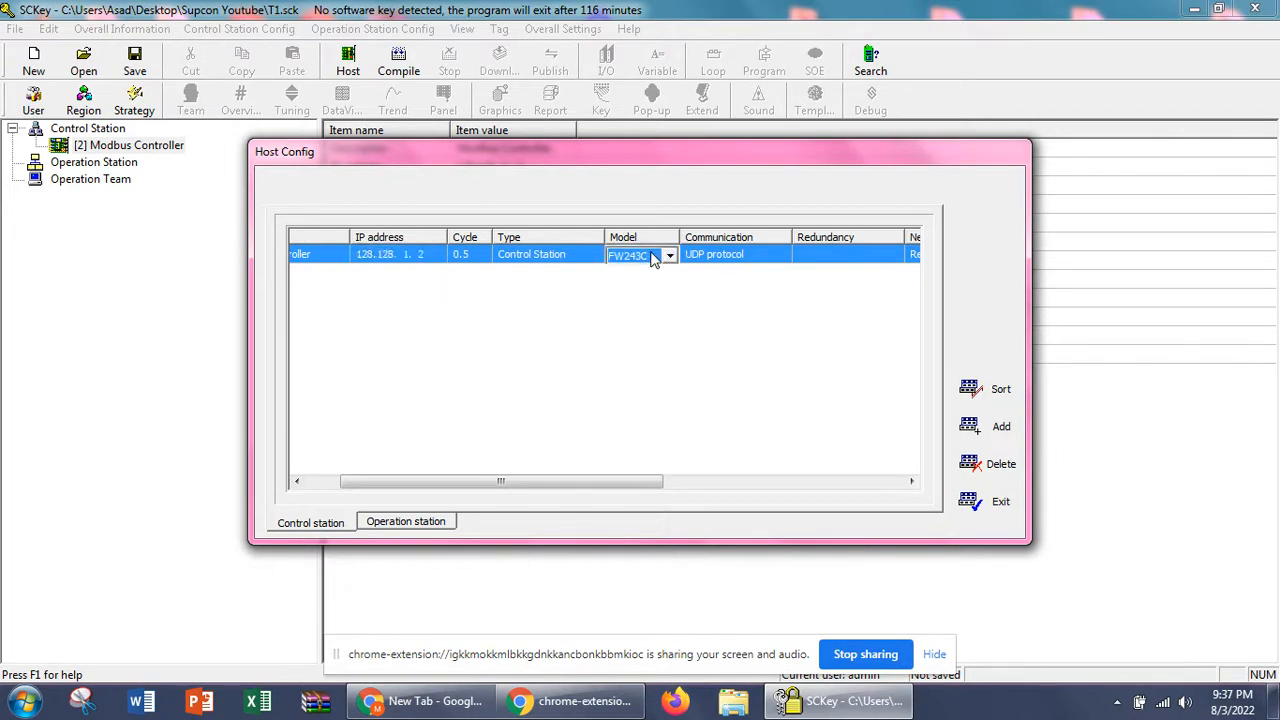
click(668, 256)
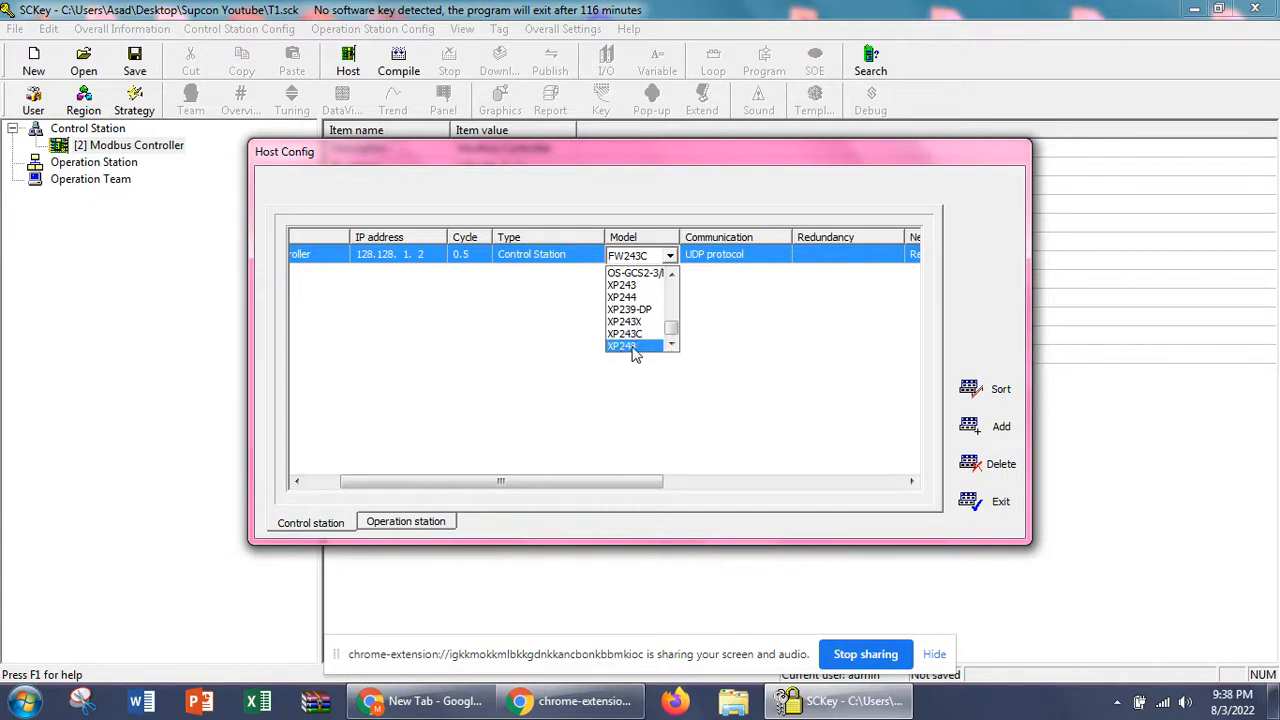
click(620, 346)
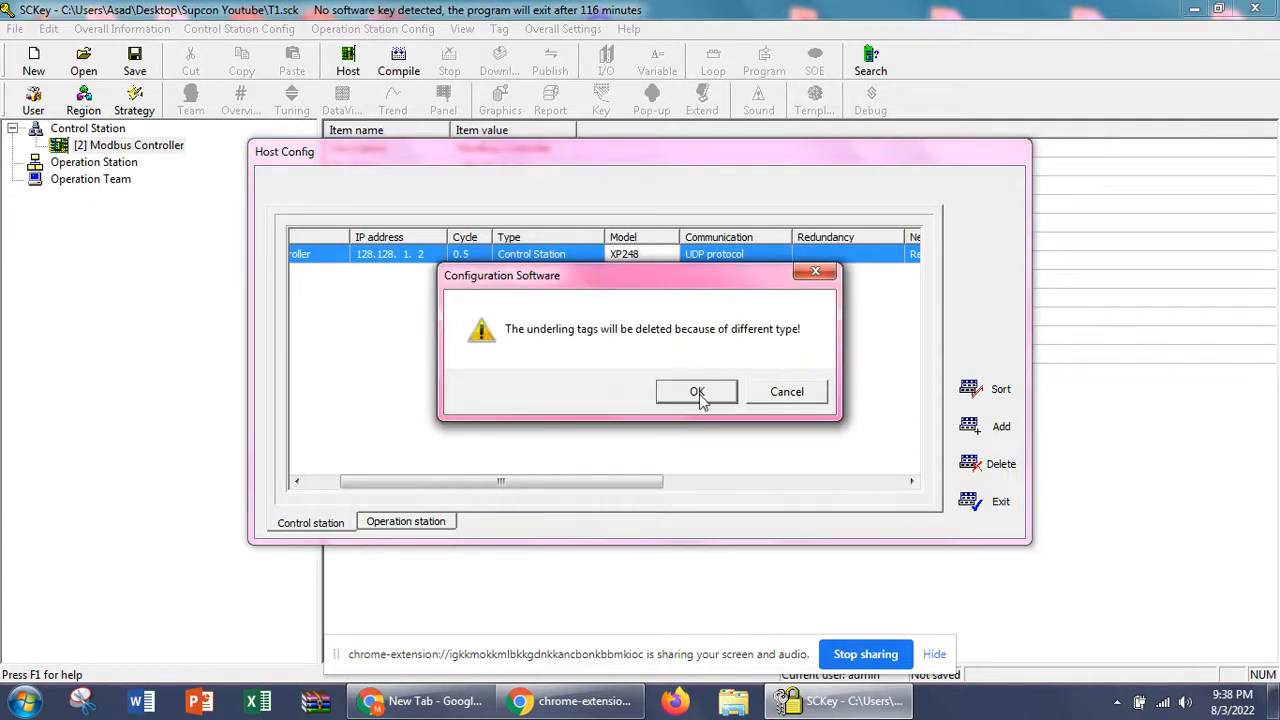
mouse_move(590, 344)
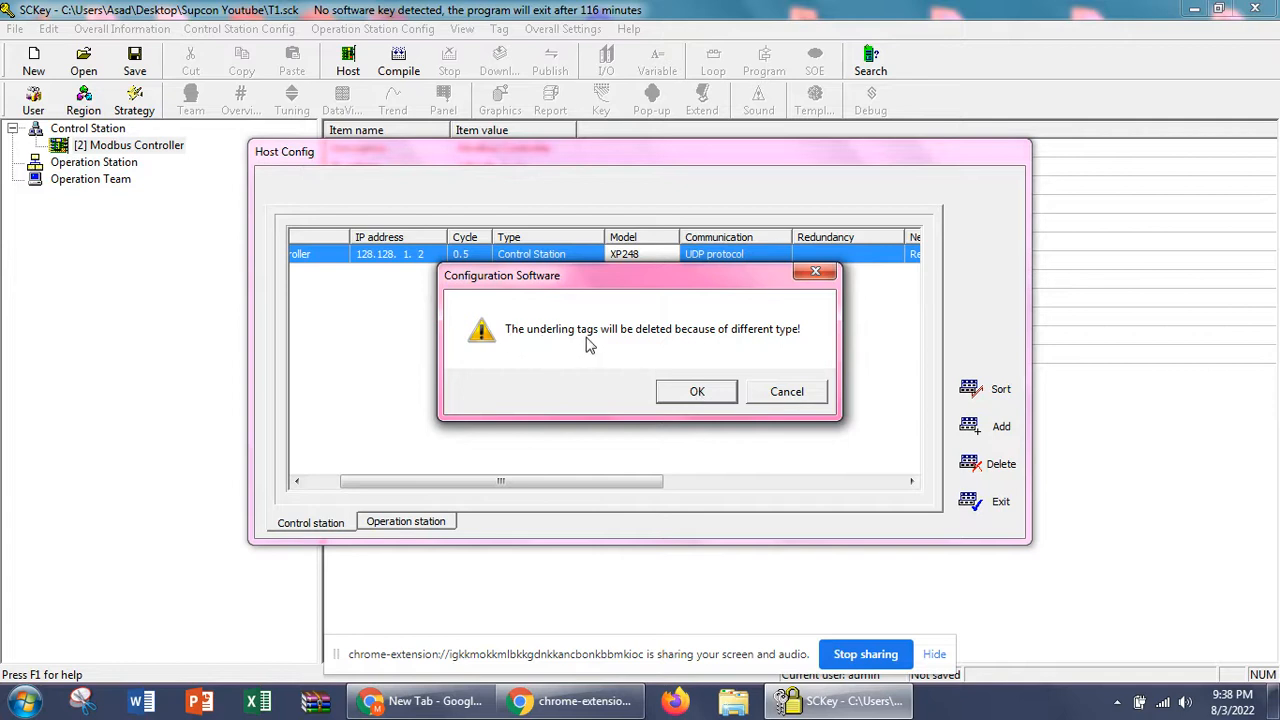
mouse_move(780, 342)
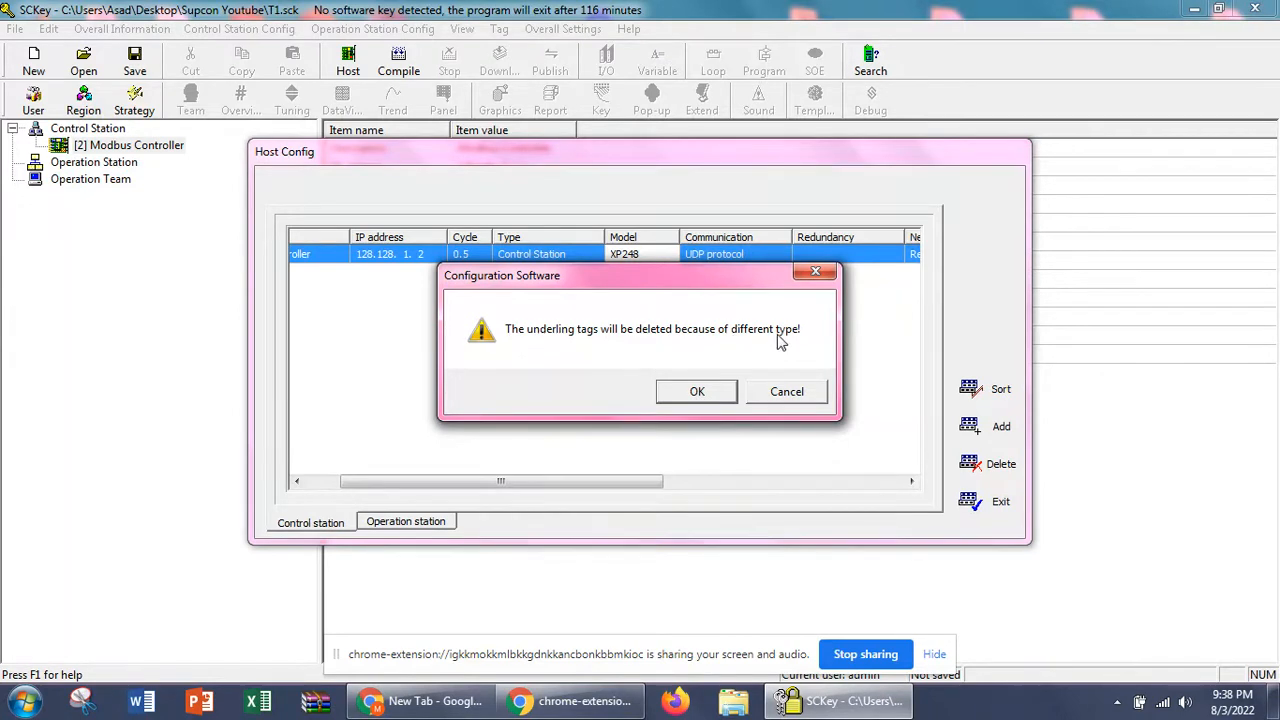
click(696, 390)
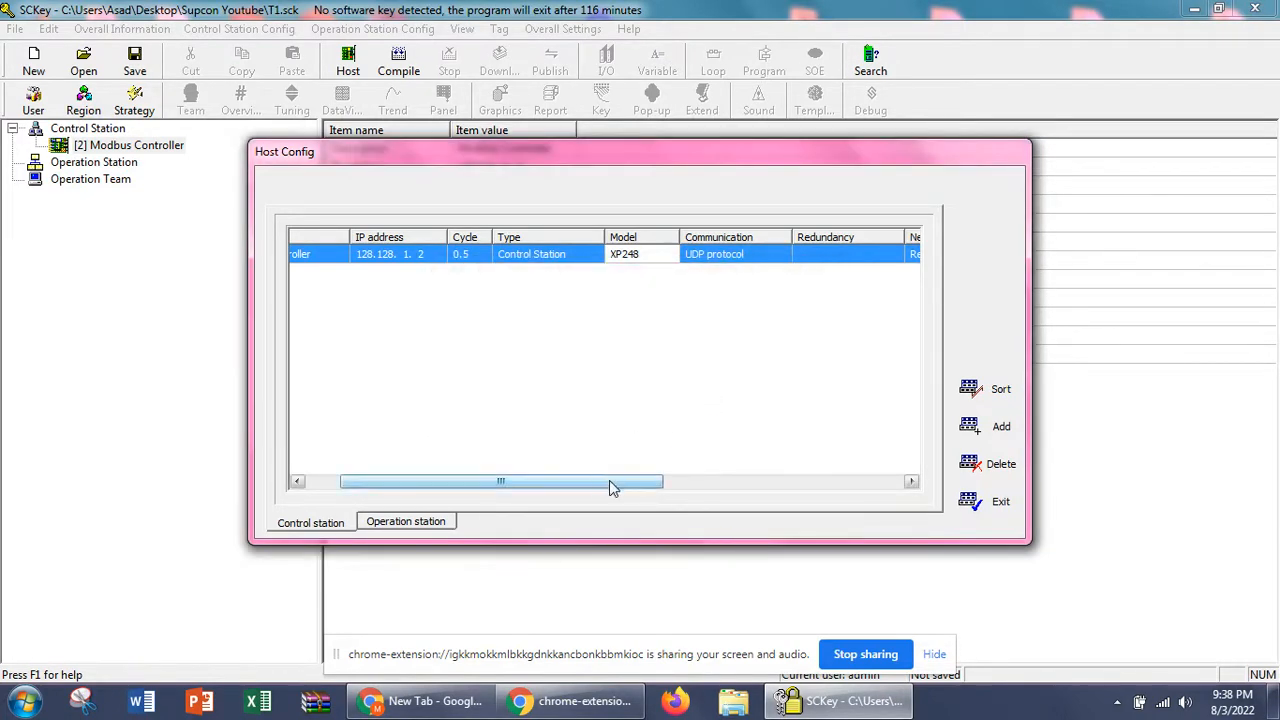
Review the remaining Host Config columns and add a second control station.
drag(500, 480, 728, 480)
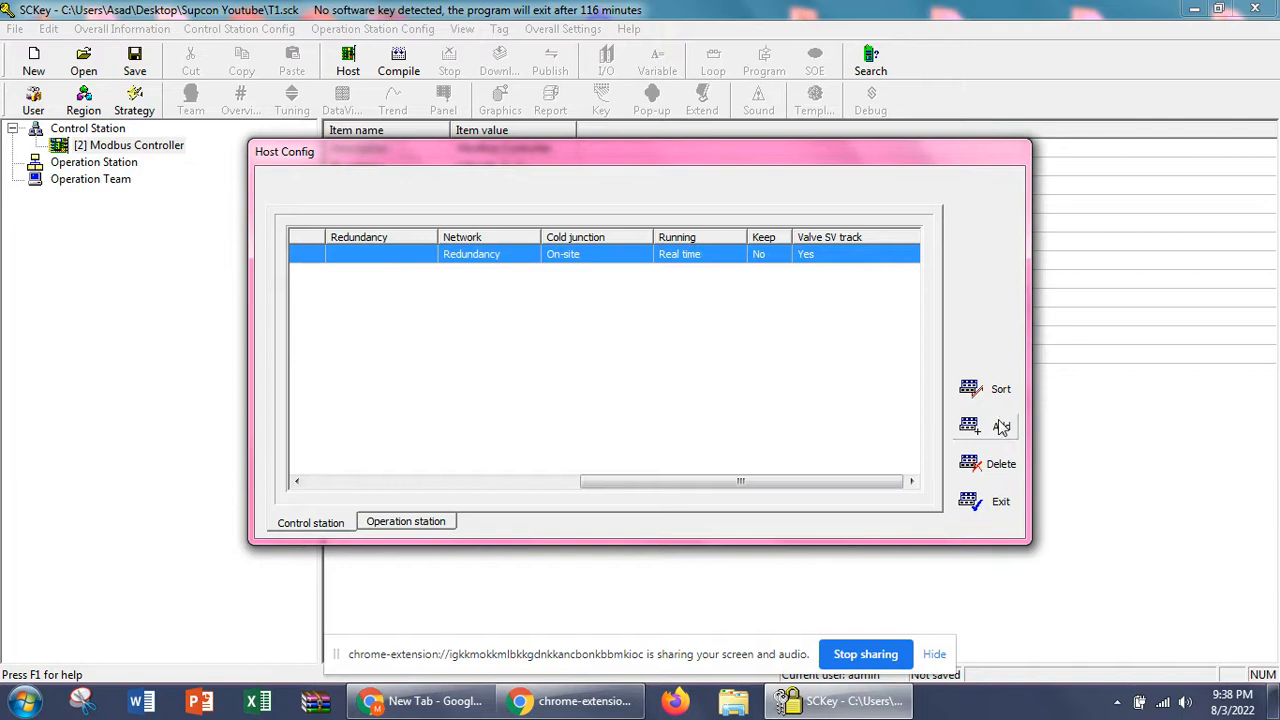
mouse_move(1000, 426)
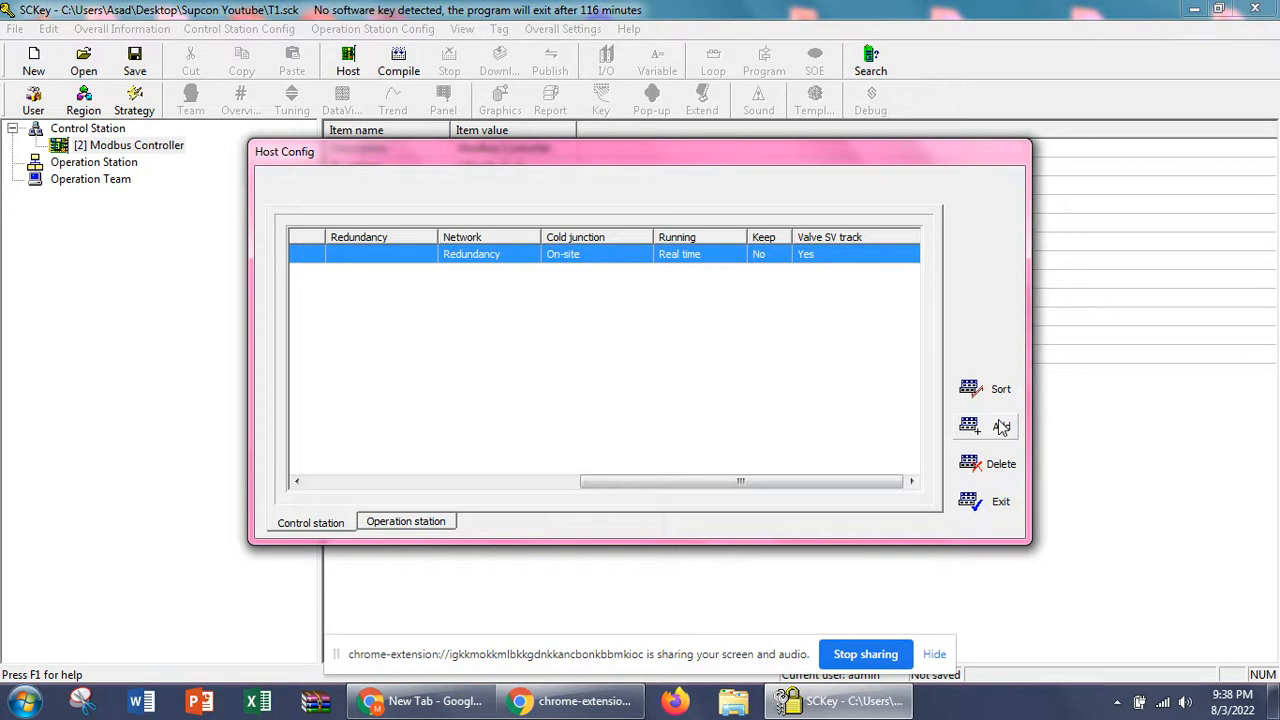
click(1000, 426)
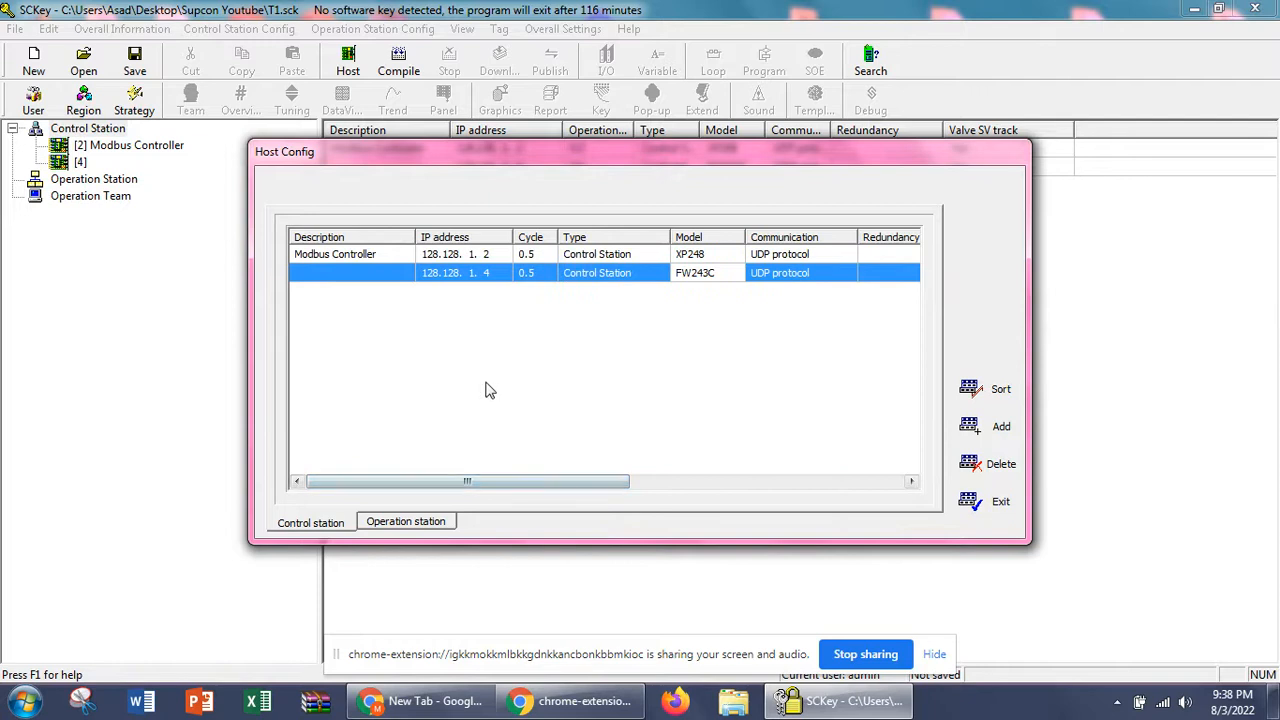
mouse_move(664, 322)
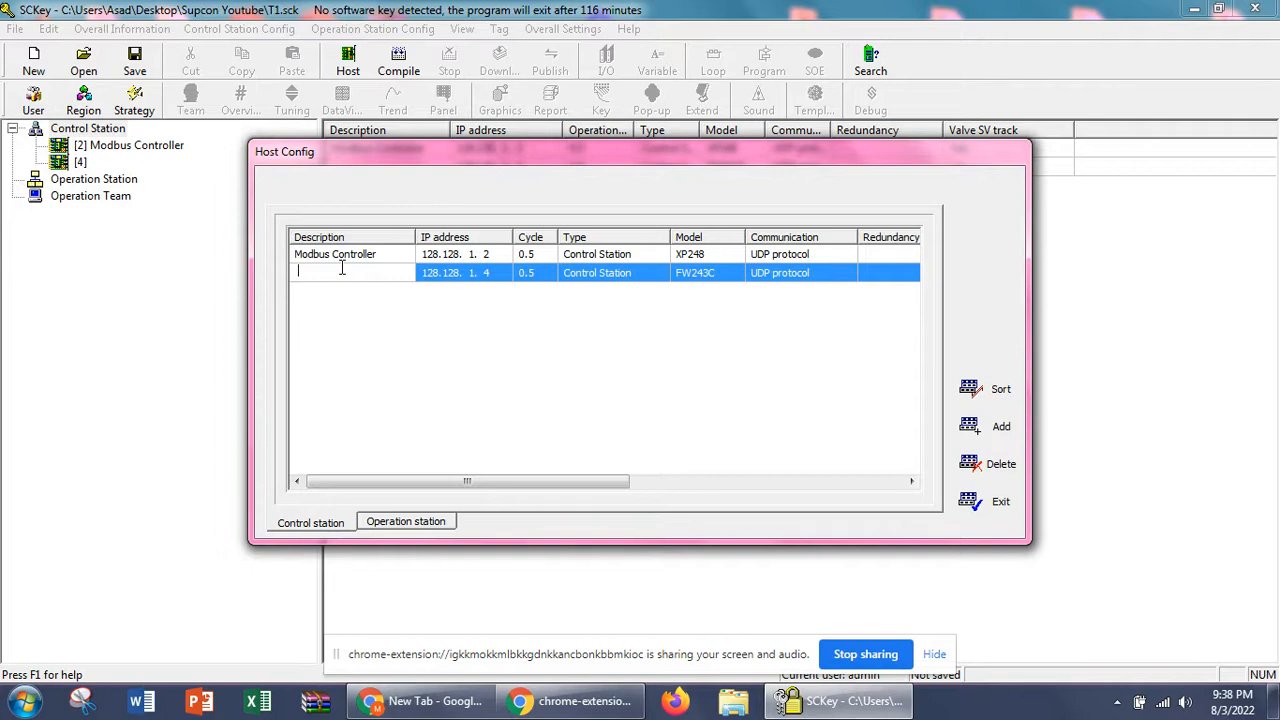
Describe the second station as C1 and keep its model as FW243C.
text(C)
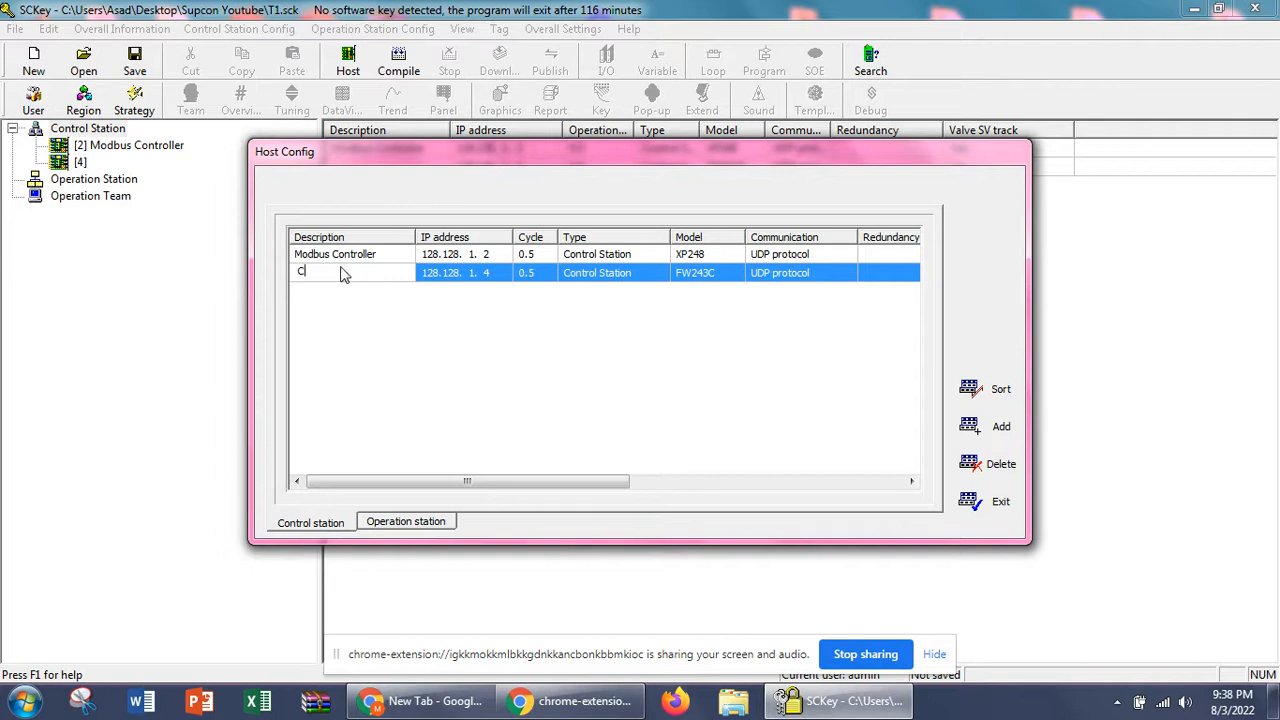
text(1)
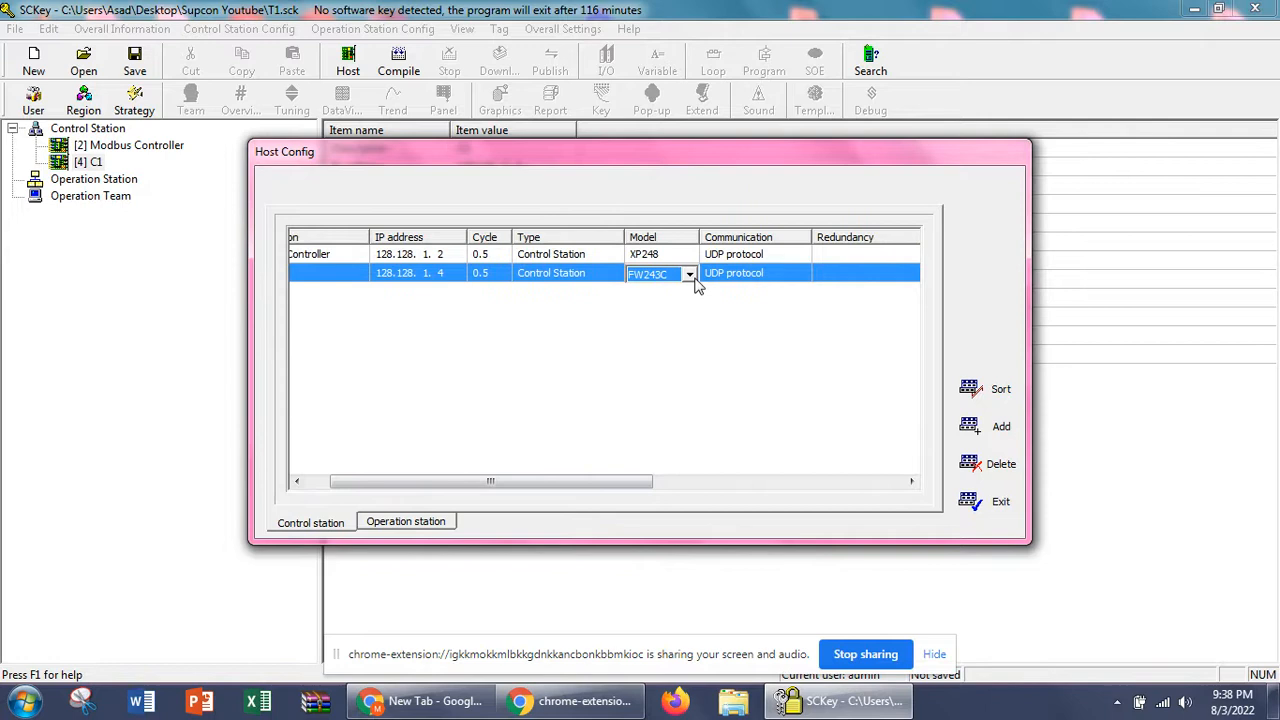
click(688, 272)
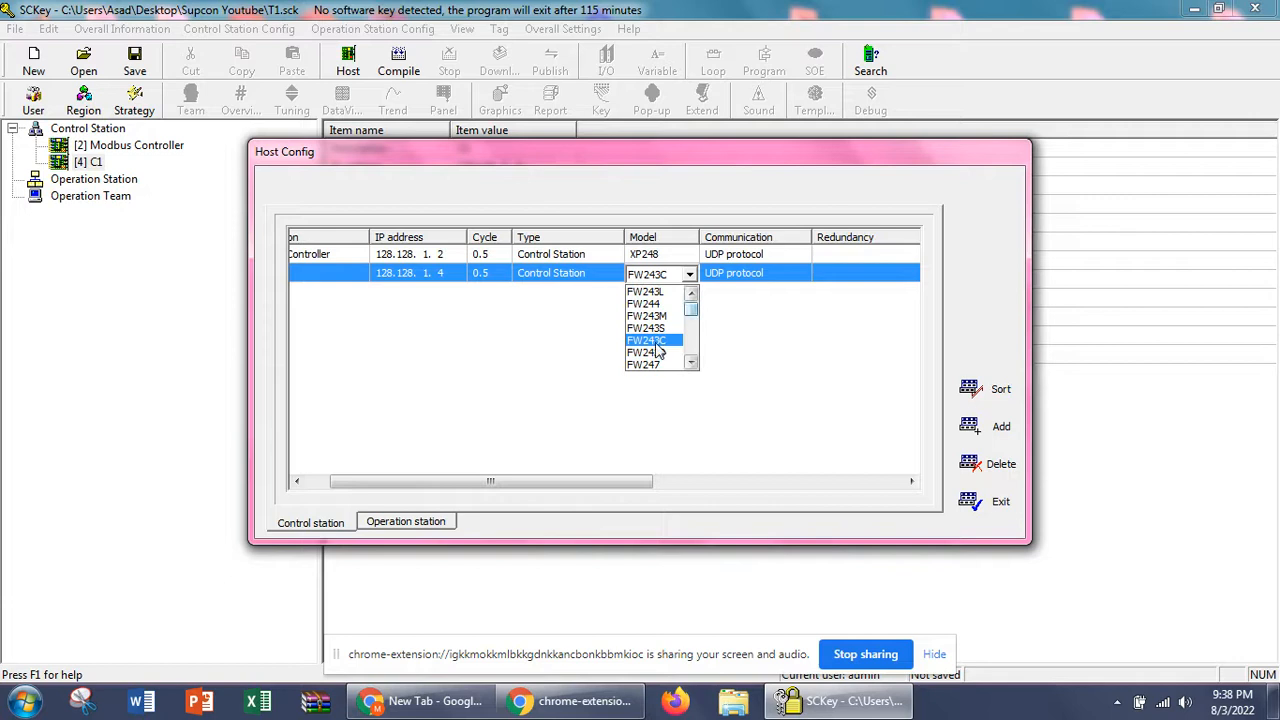
click(648, 340)
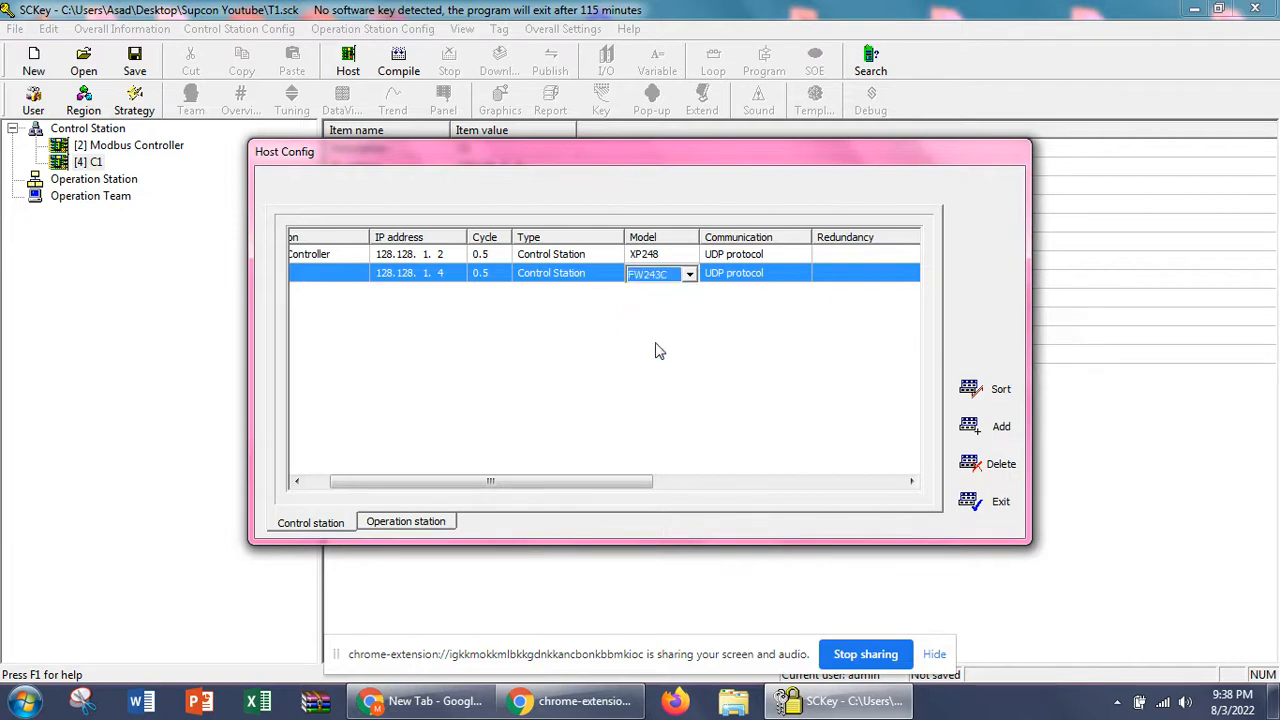
Review C1's remaining columns and exit the station configuration.
drag(490, 480, 648, 480)
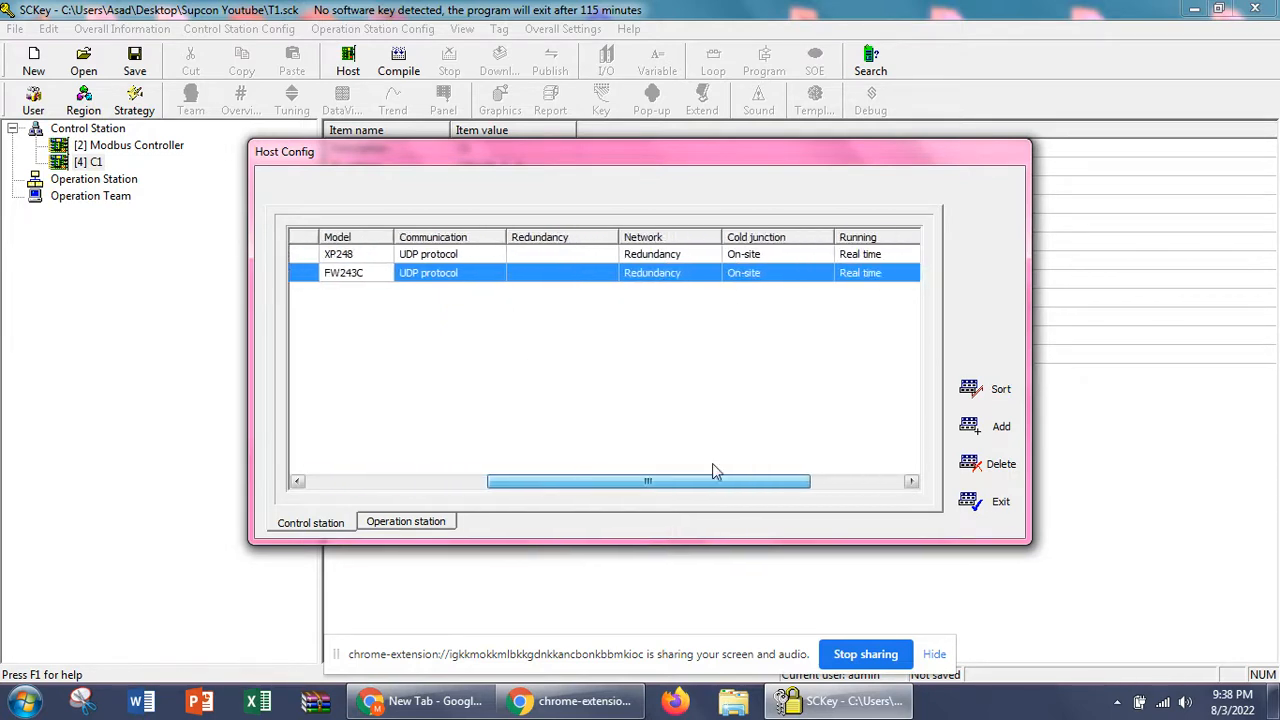
drag(648, 480, 740, 480)
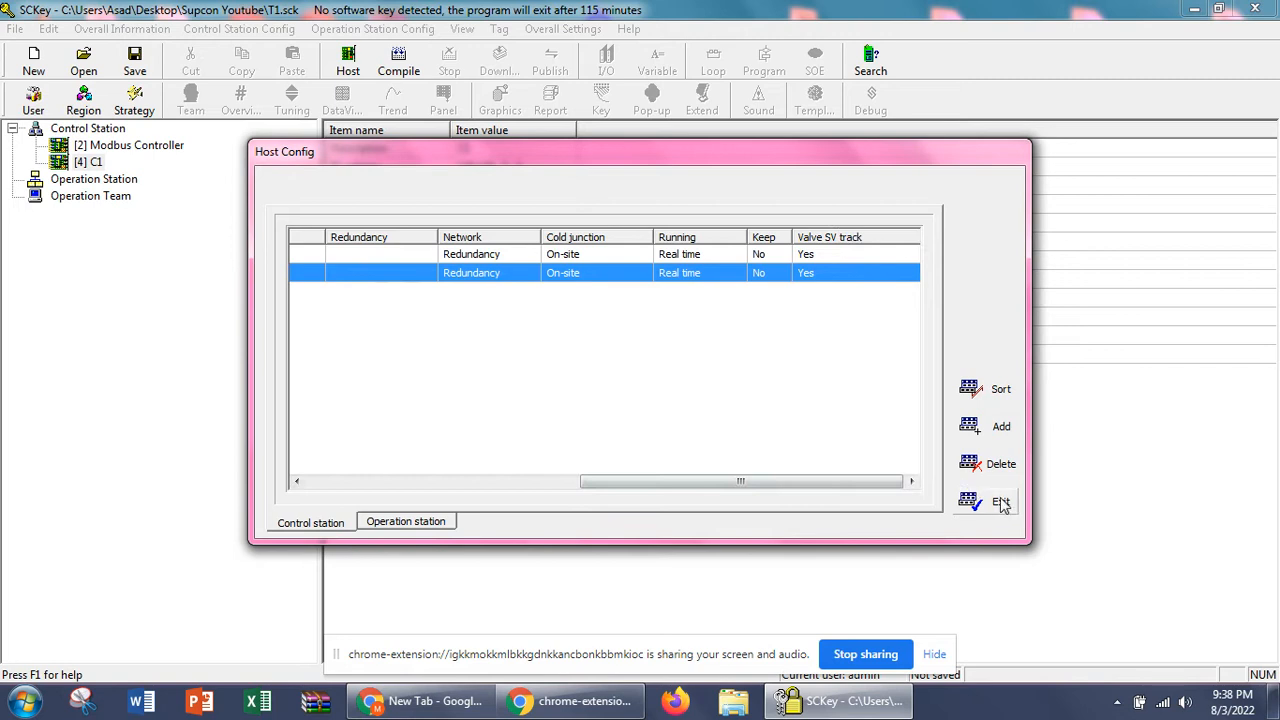
click(1000, 502)
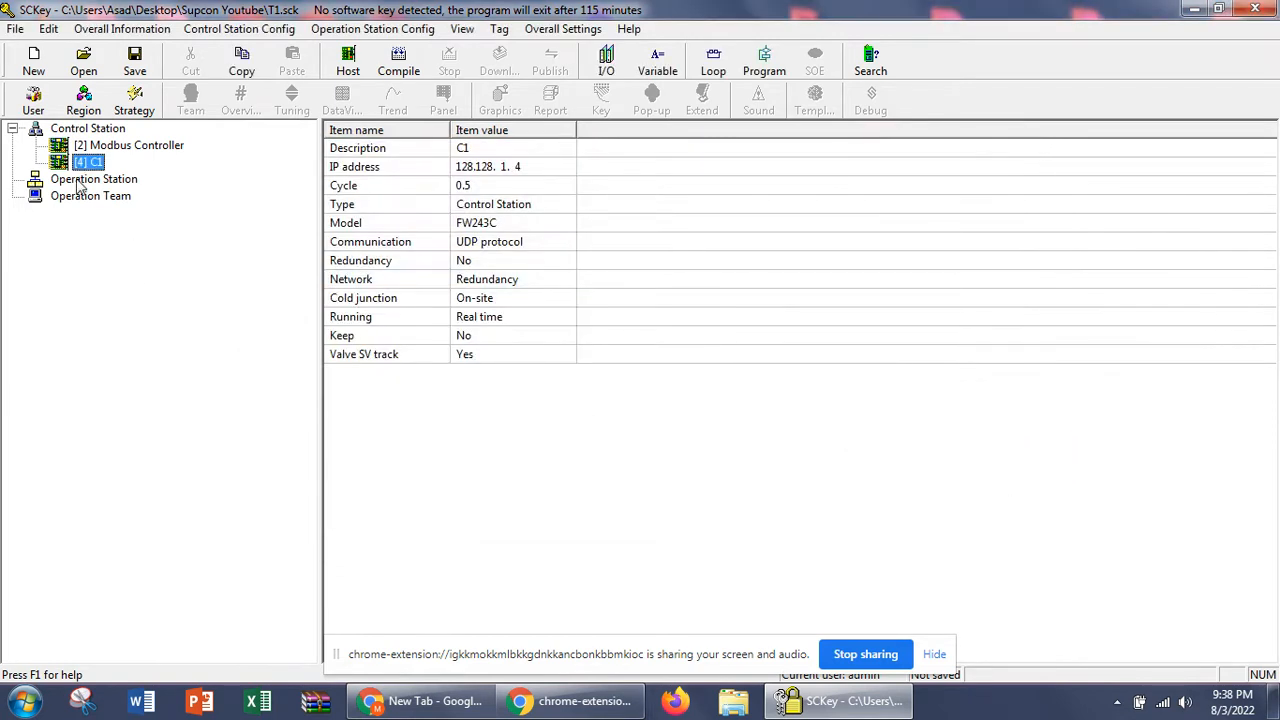
Select the Operation Station branch in the configuration tree.
click(94, 178)
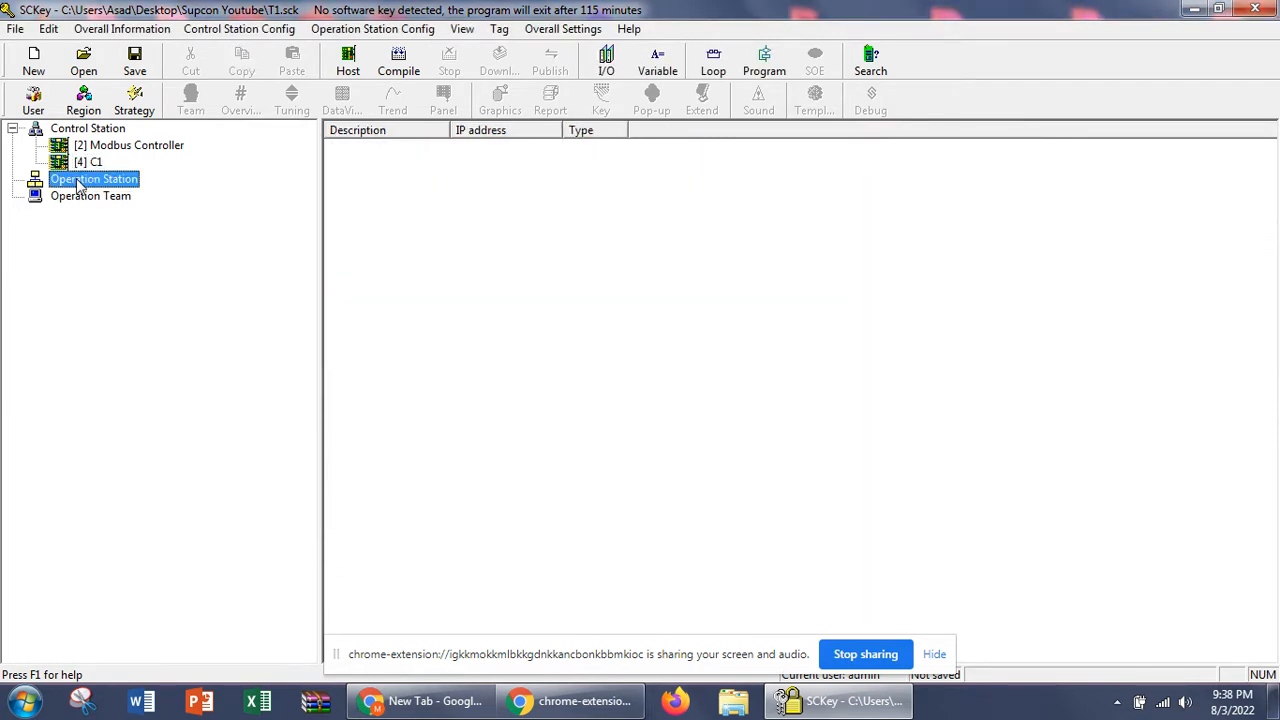
mouse_move(504, 284)
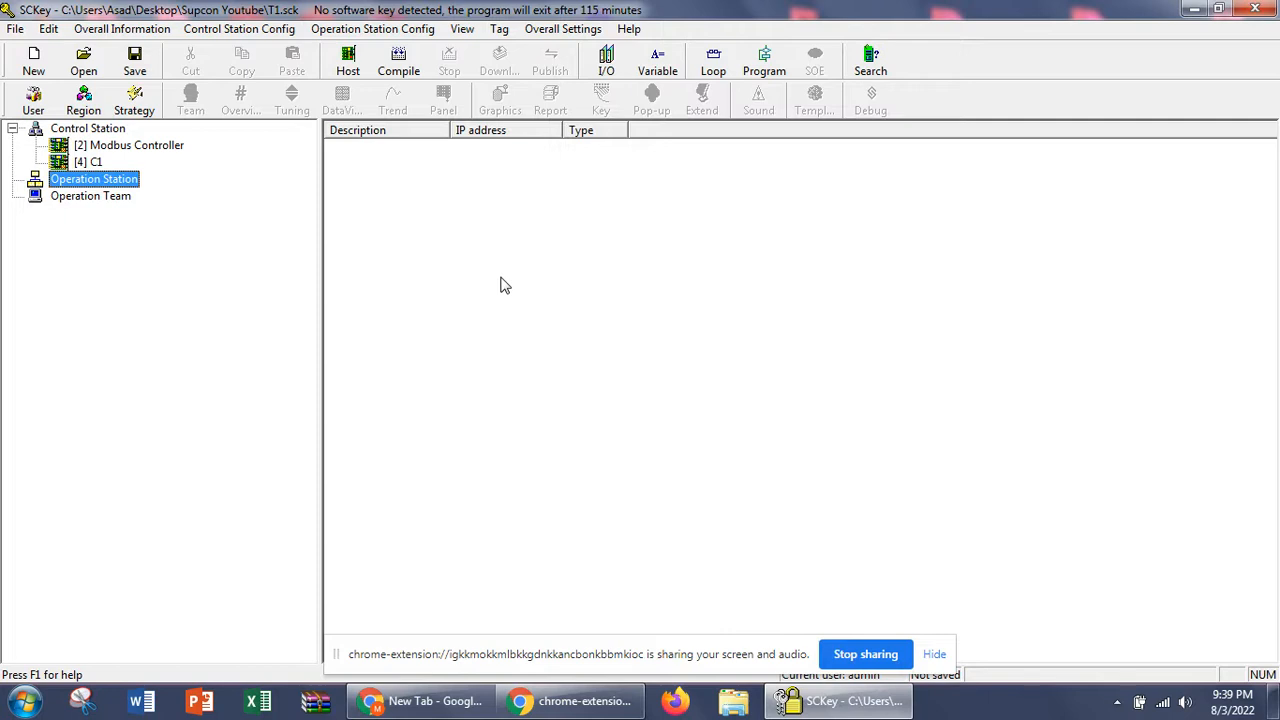
mouse_move(200, 252)
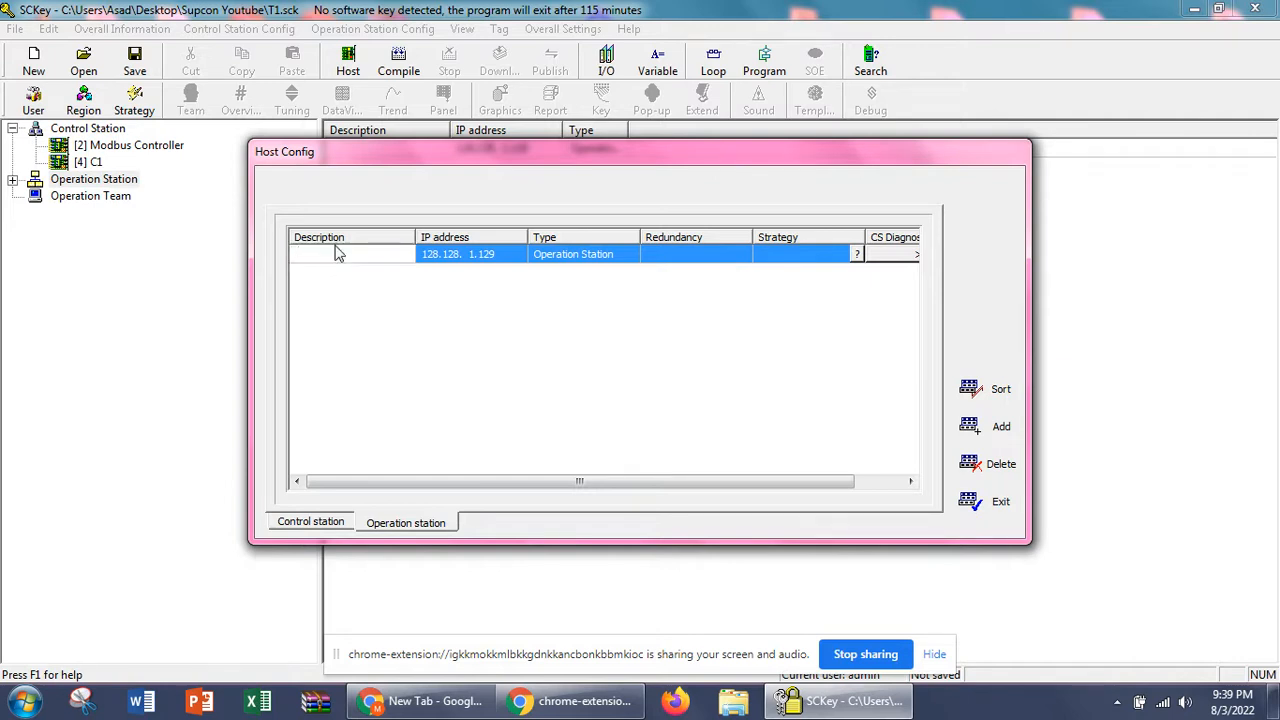
Describe the first station as Monitoring Station 1, keep type Operation Station, and set IP 128.128.1.129.
text(Monitori)
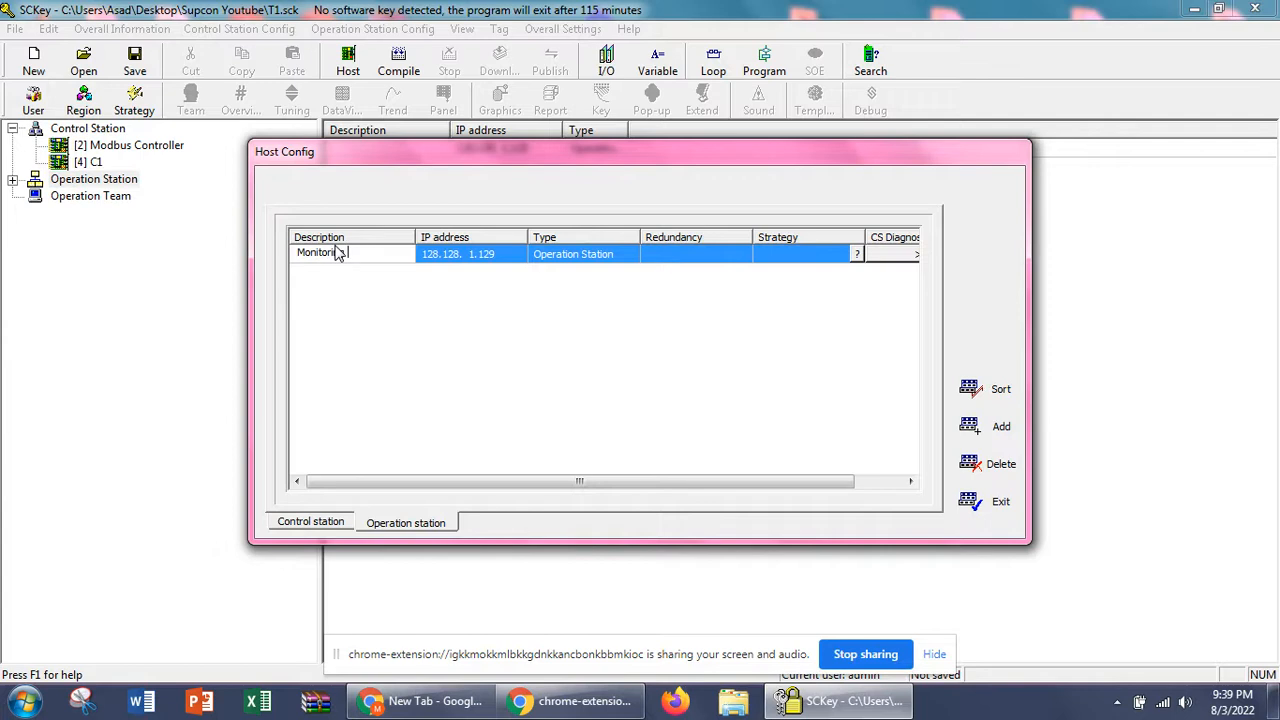
text(Station 1)
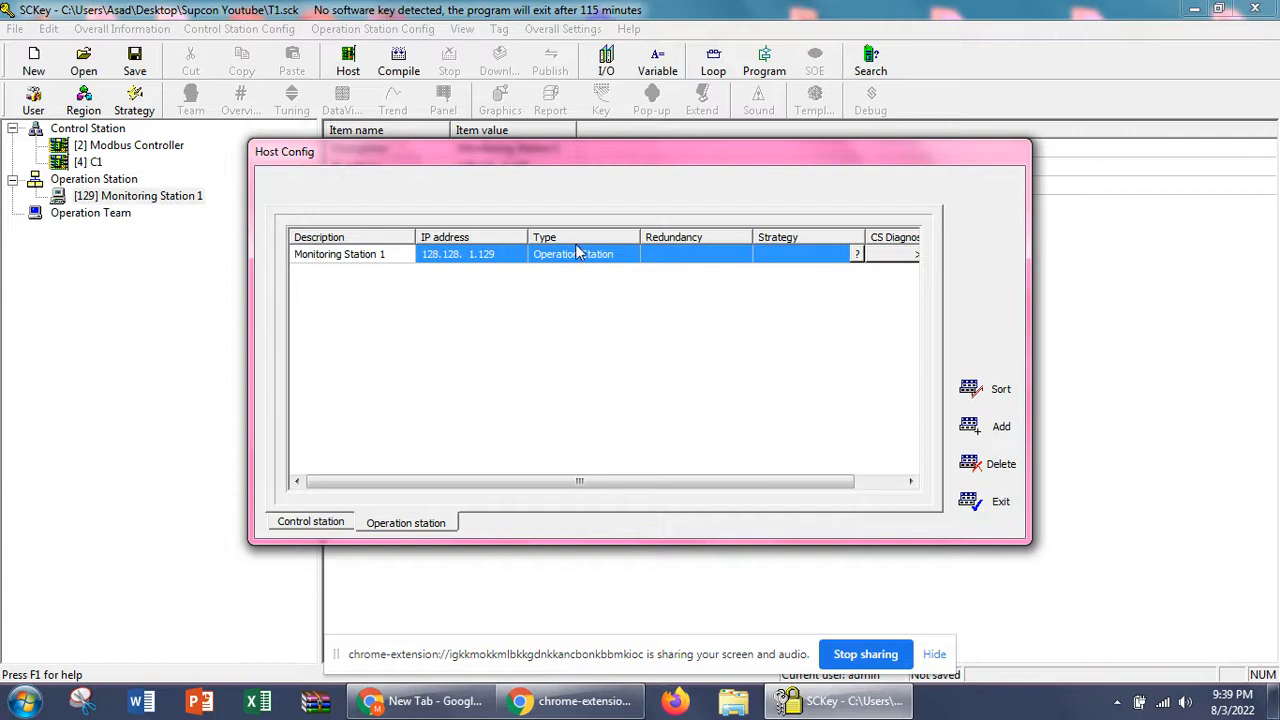
click(632, 252)
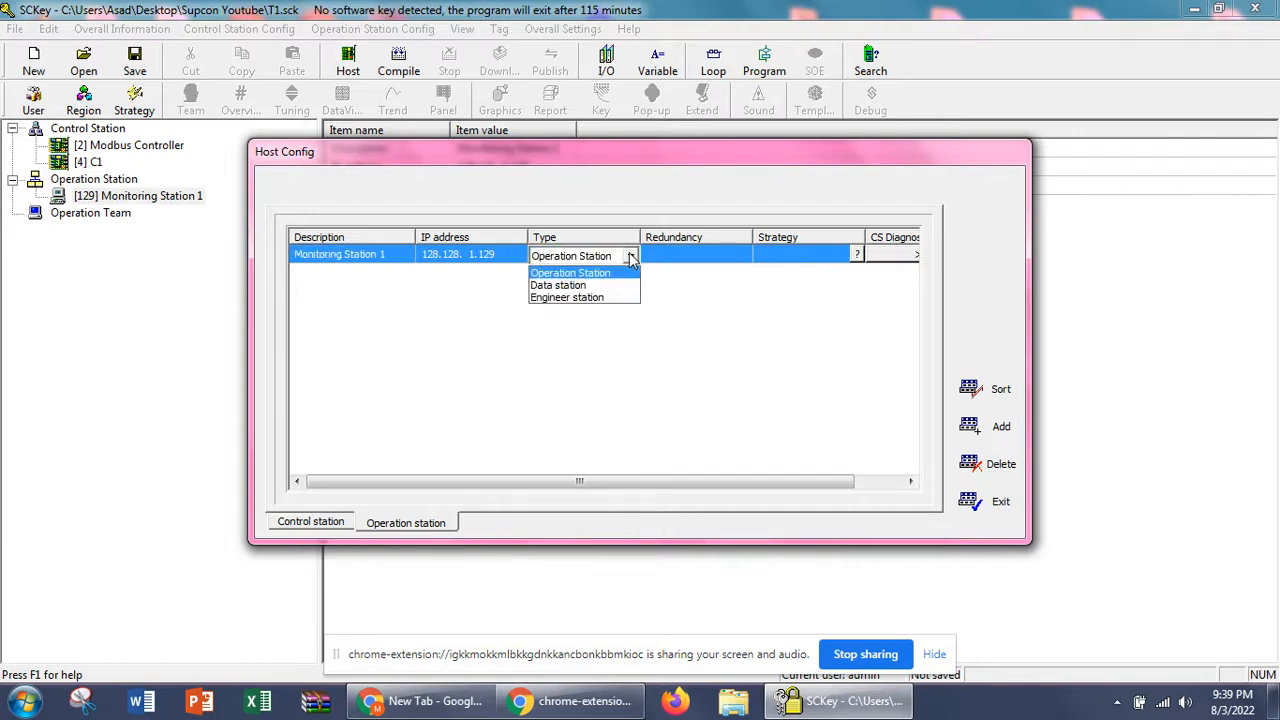
mouse_move(568, 296)
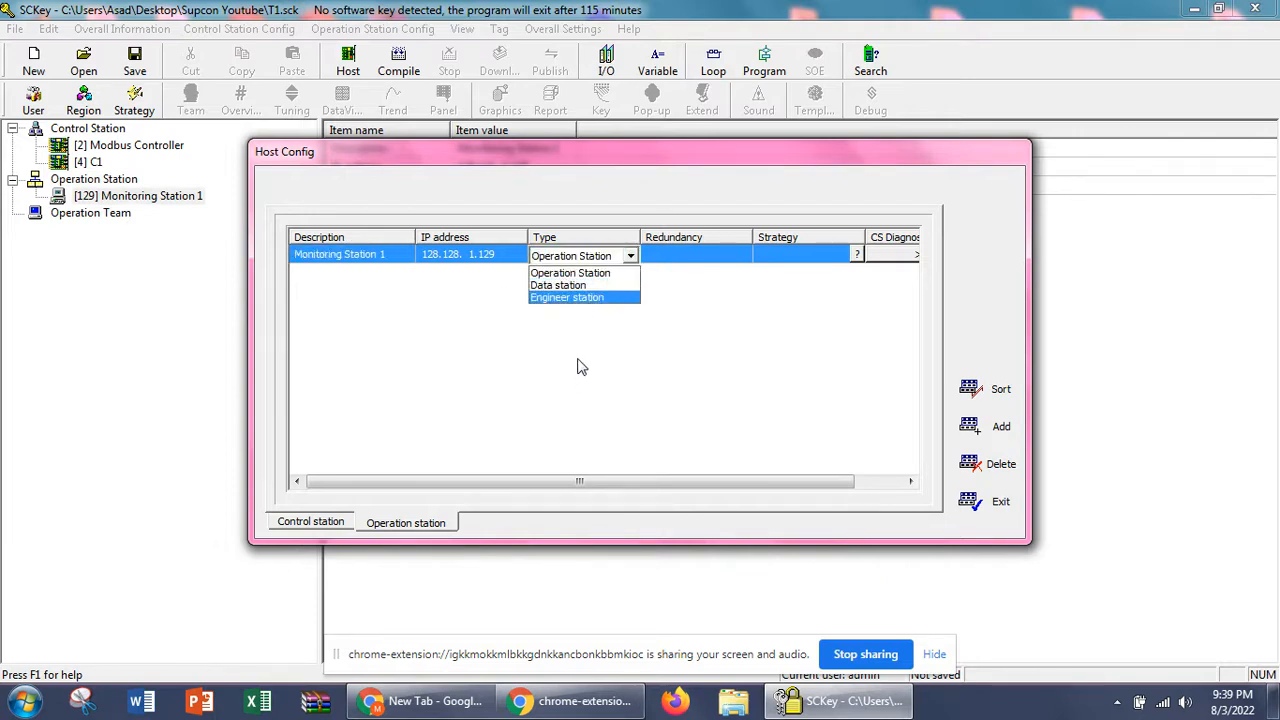
mouse_move(558, 284)
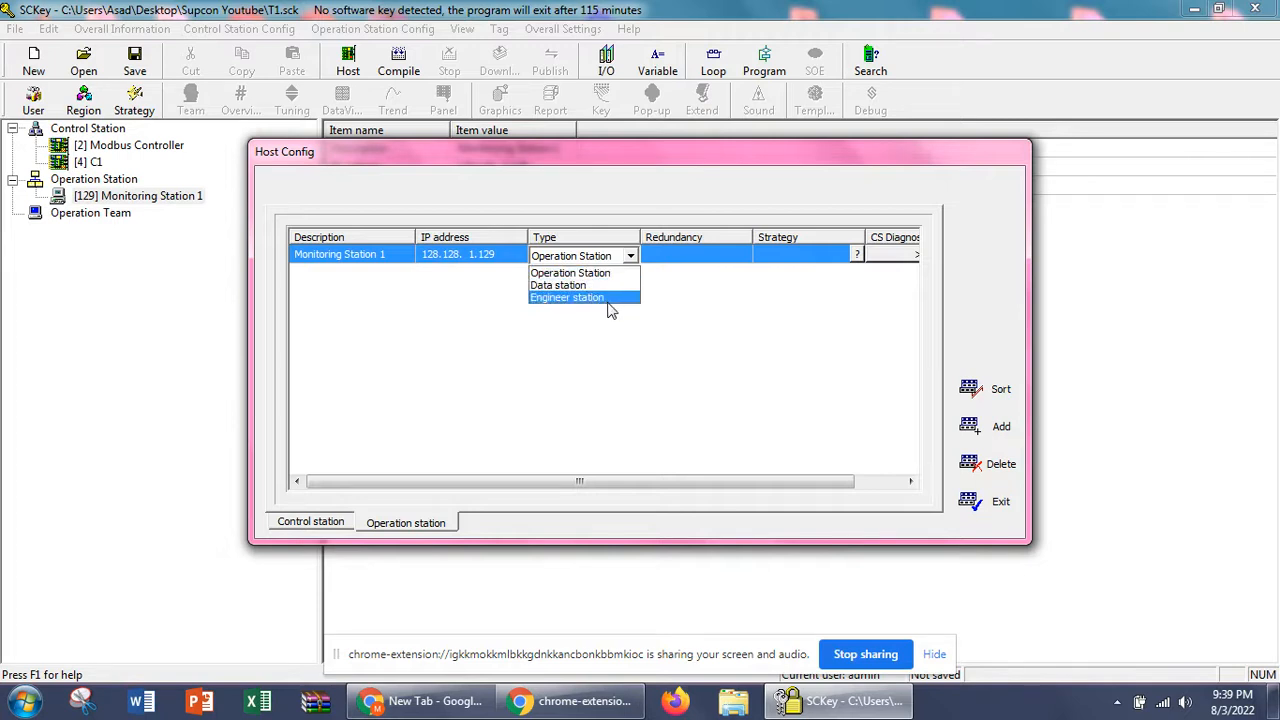
mouse_move(570, 272)
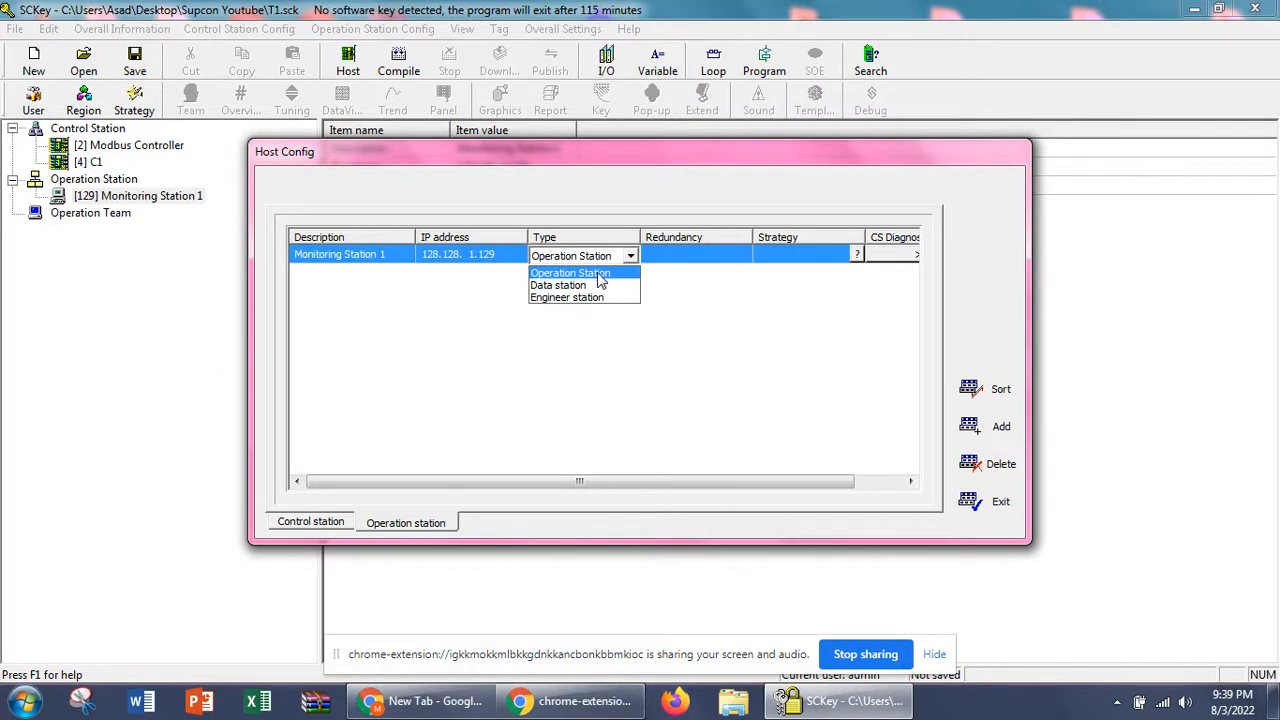
mouse_move(558, 284)
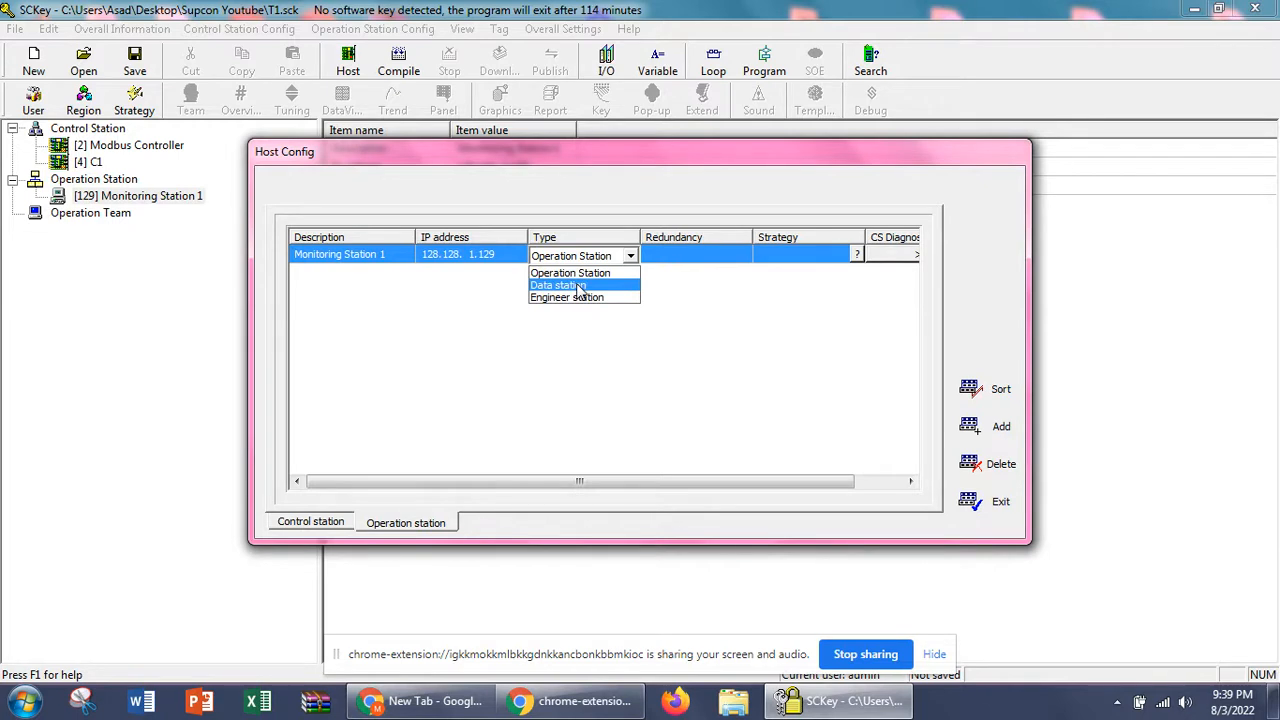
mouse_move(566, 296)
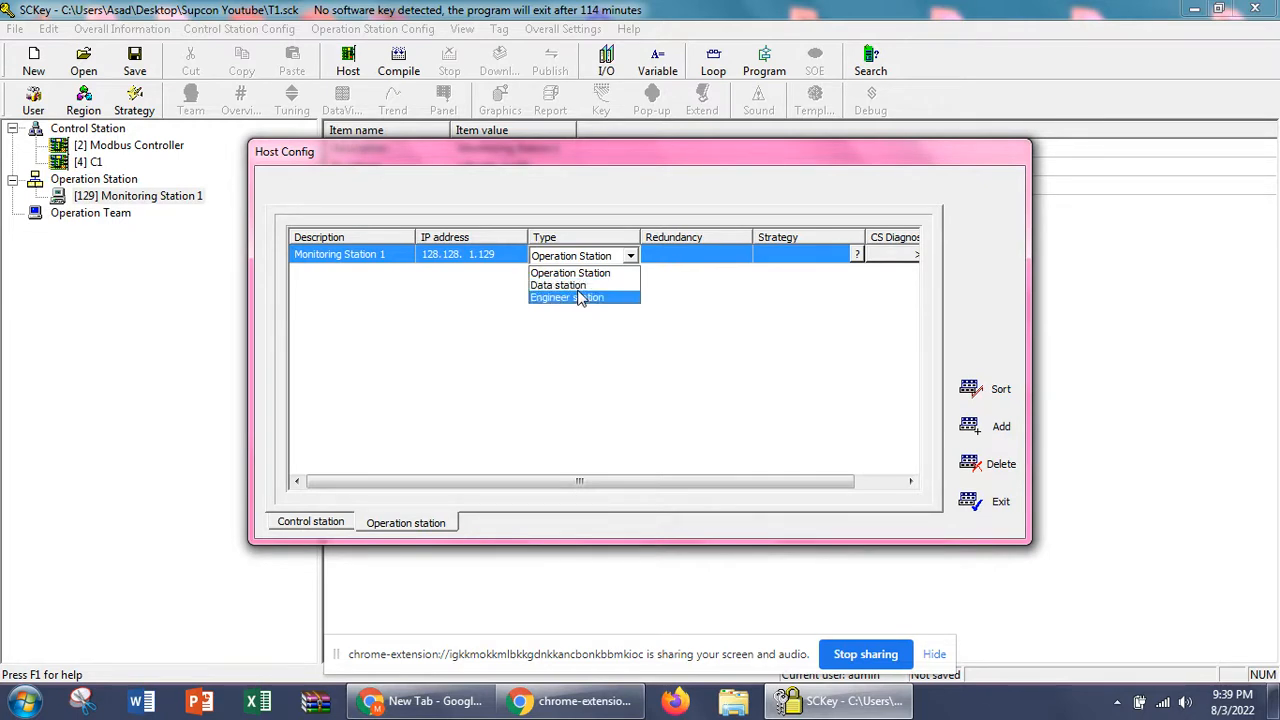
mouse_move(556, 284)
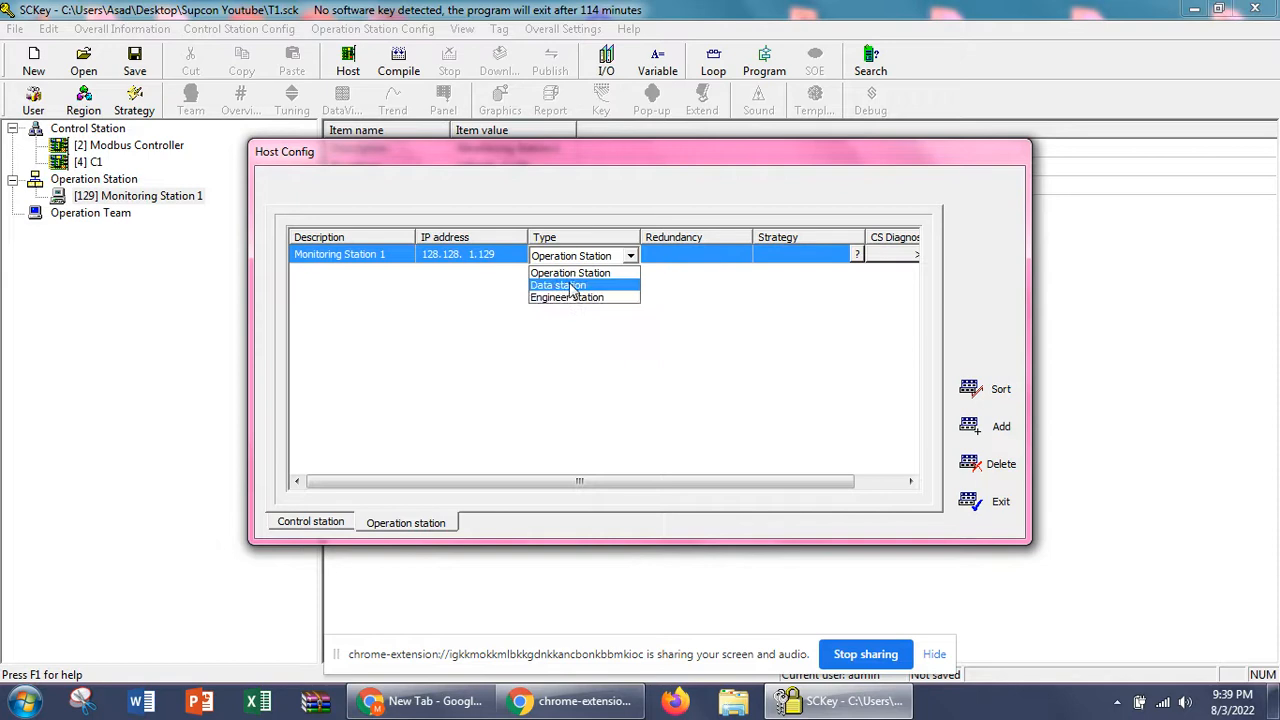
mouse_move(566, 296)
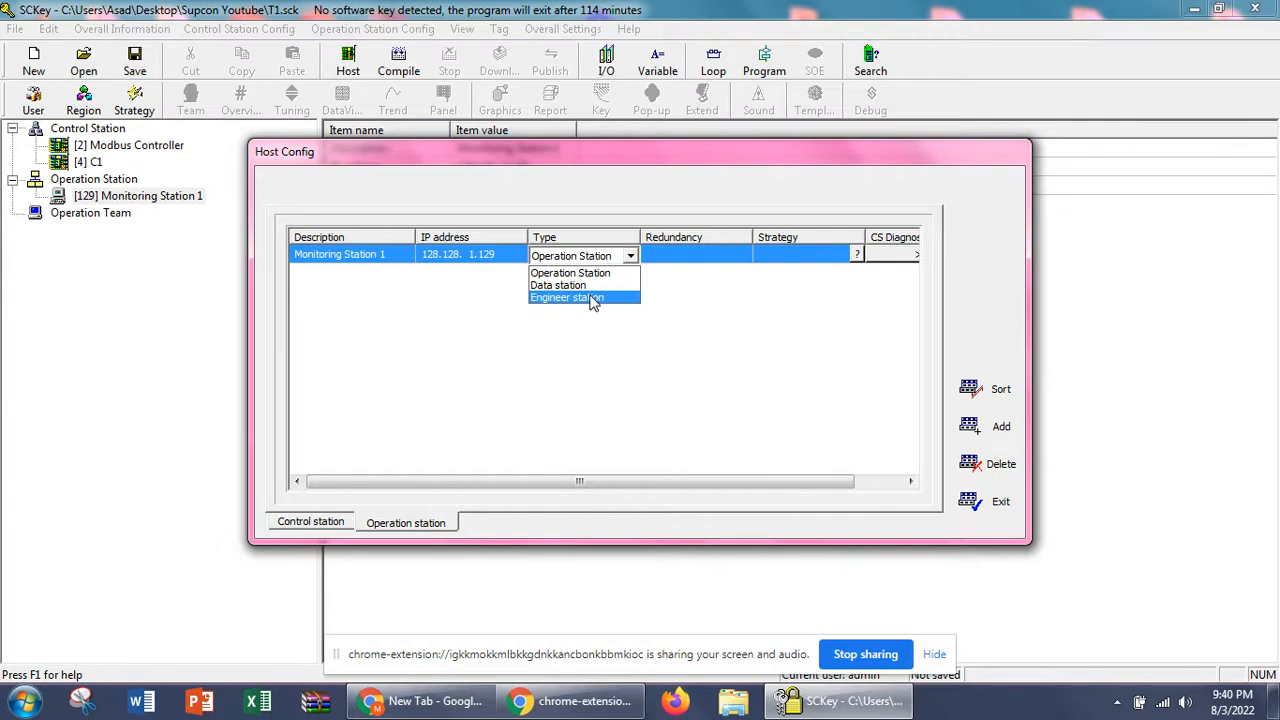
mouse_move(584, 272)
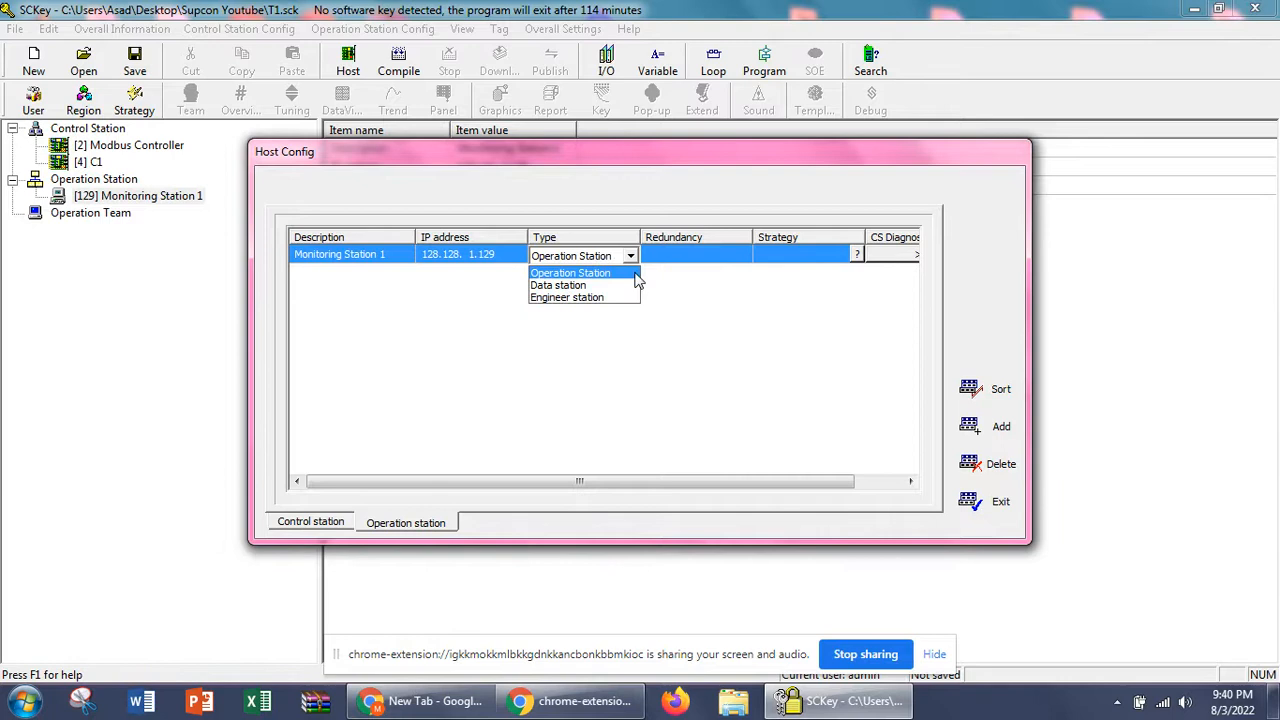
click(570, 272)
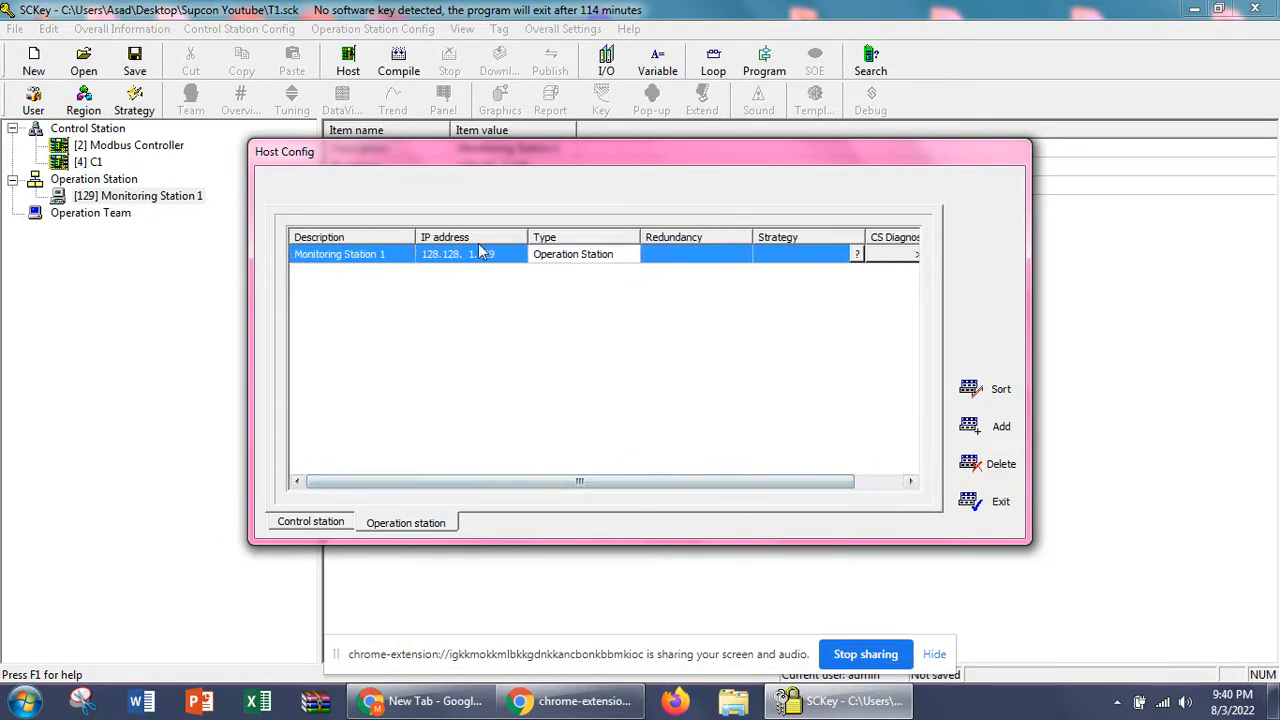
double_click(484, 252)
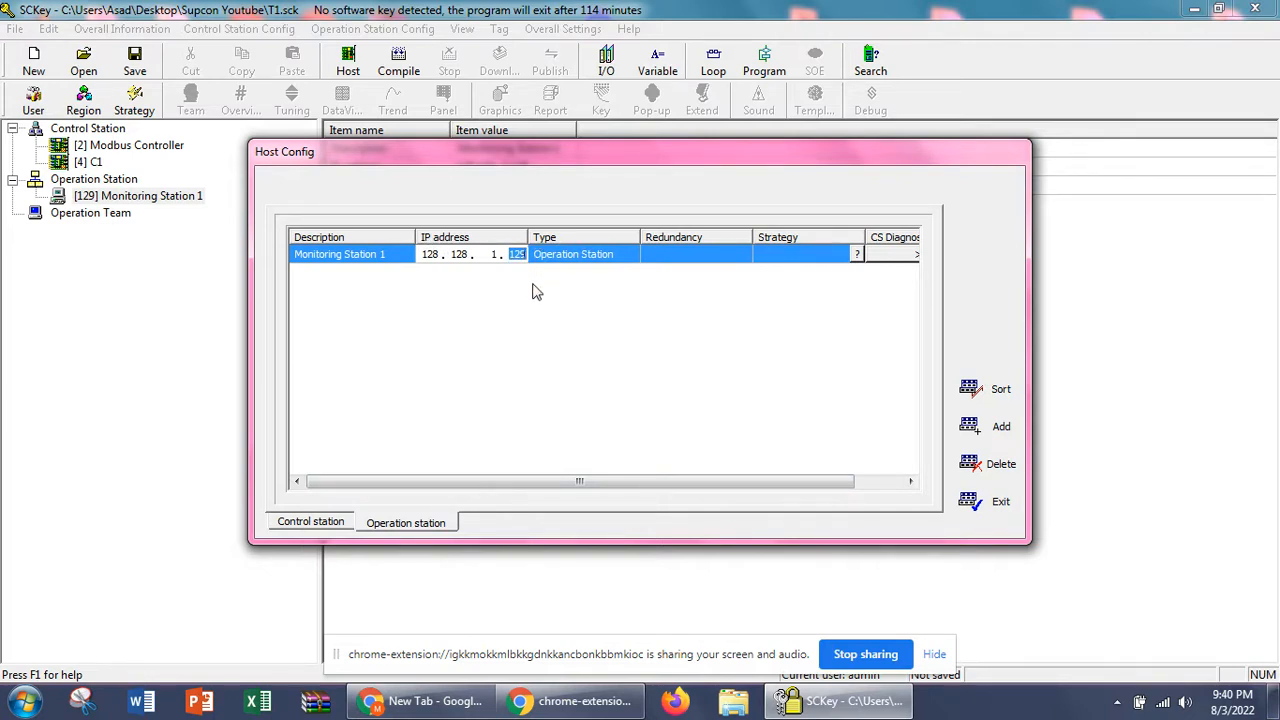
text(129)
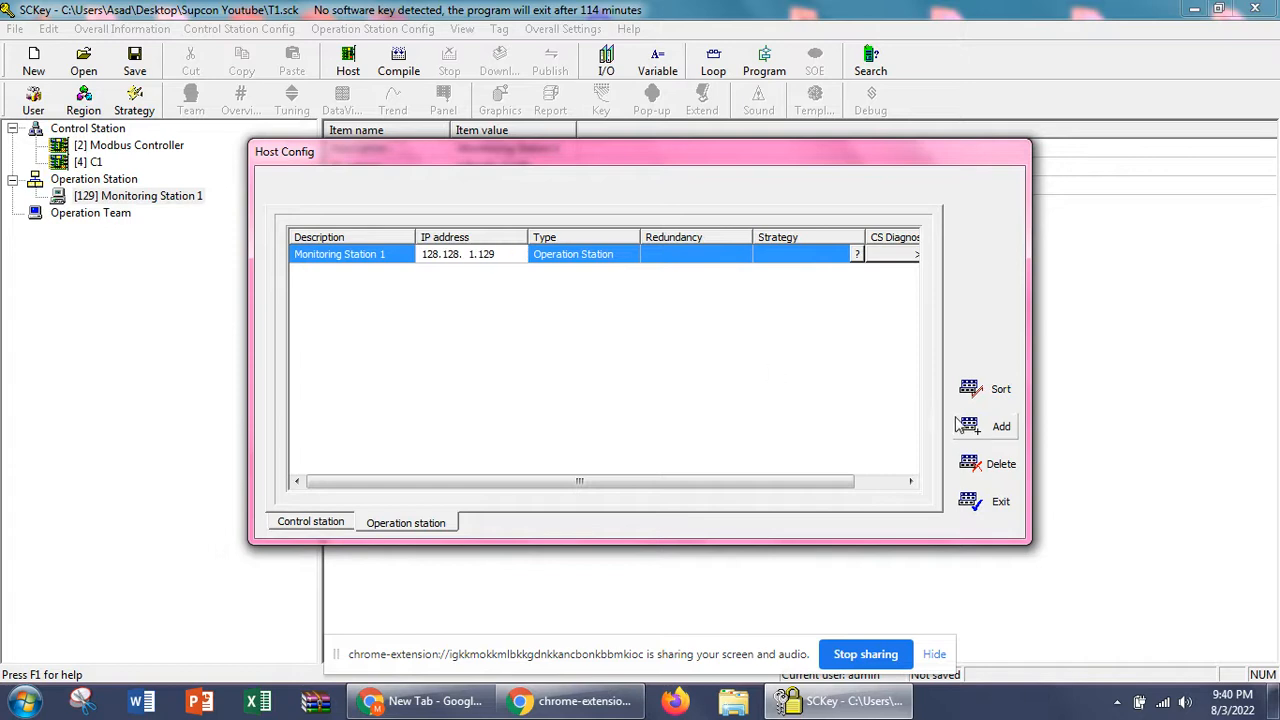
Add Data Station 1 (Data station, 128.128.1.130) and Engineering Station (128.128.1.131), then exit Host Config.
click(1000, 426)
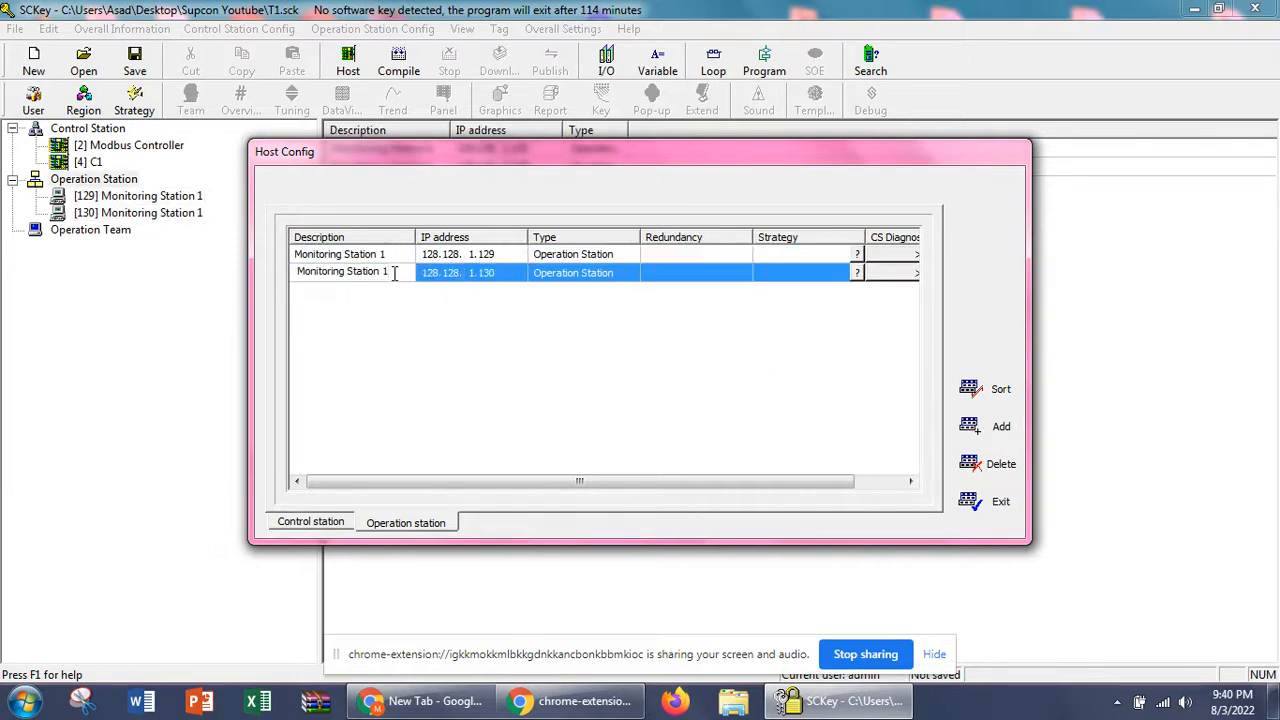
text(Data)
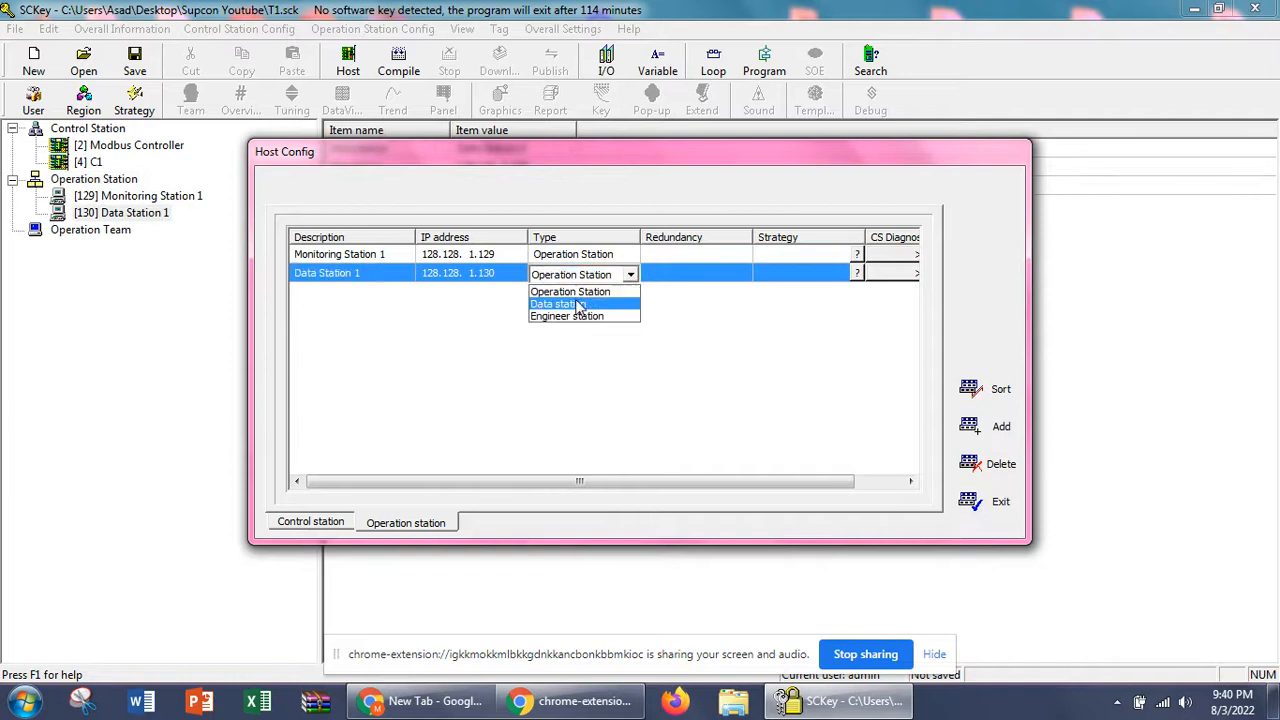
click(556, 304)
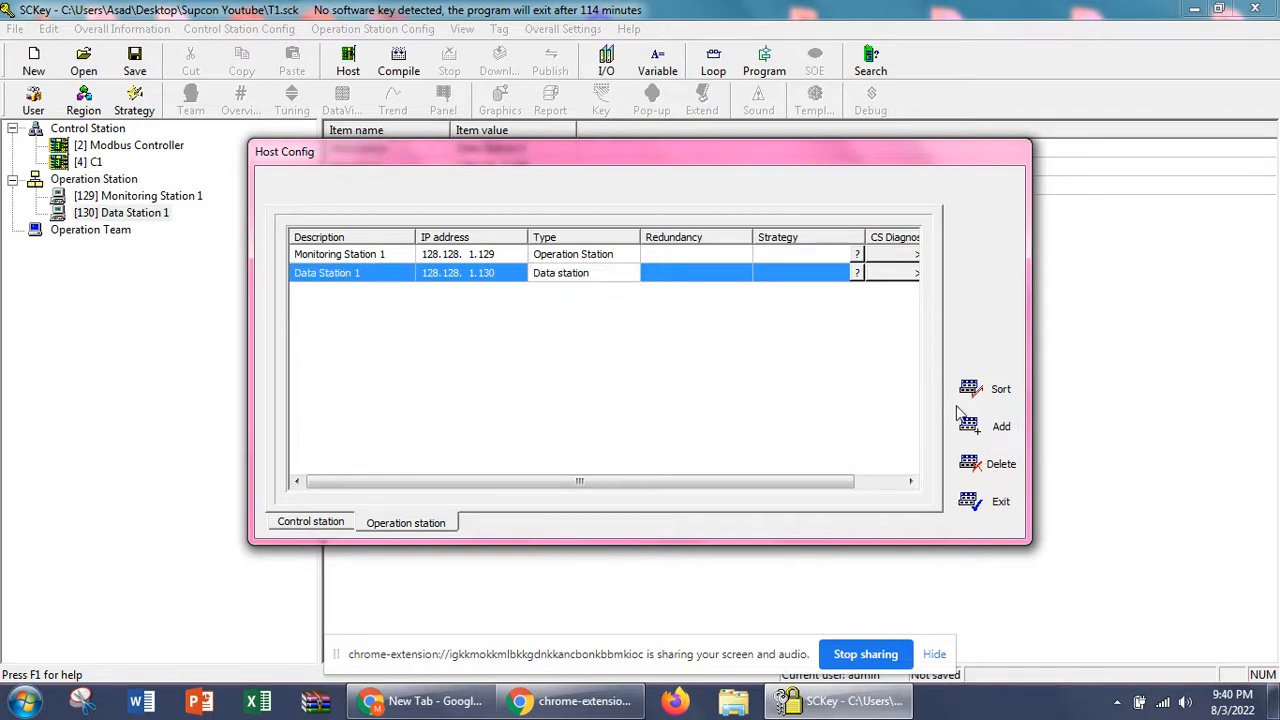
click(1000, 426)
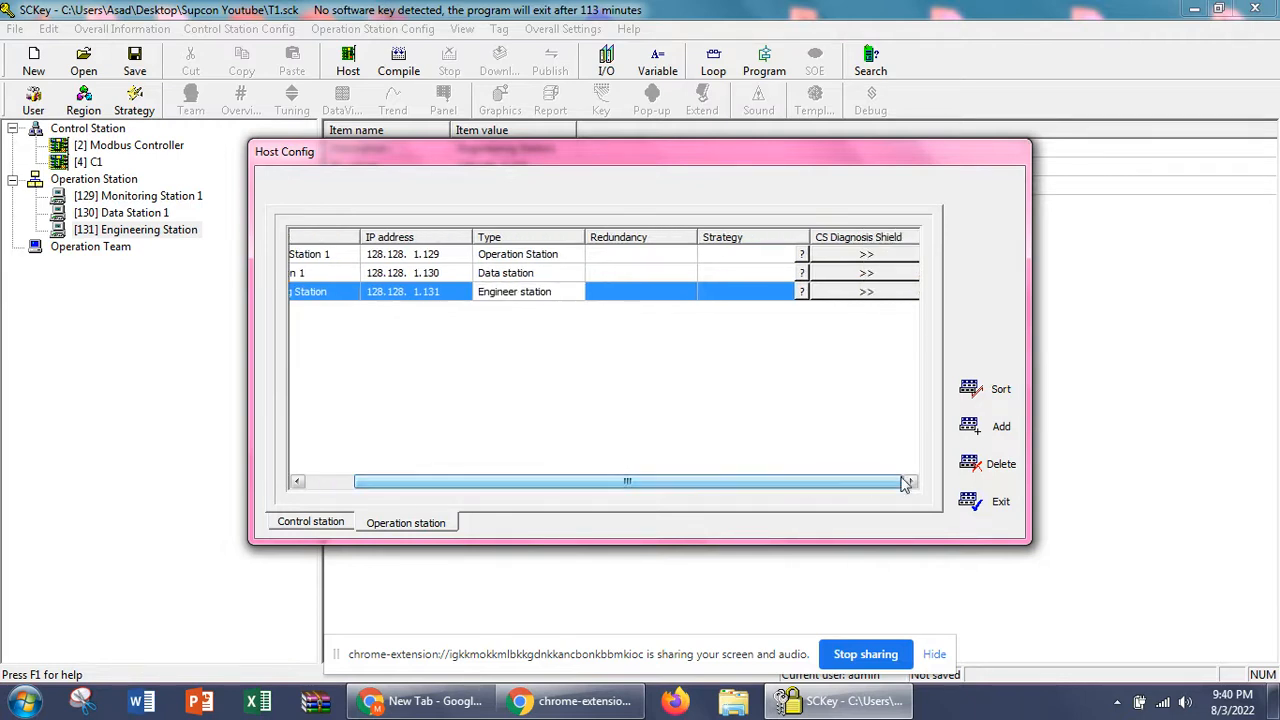
click(1000, 500)
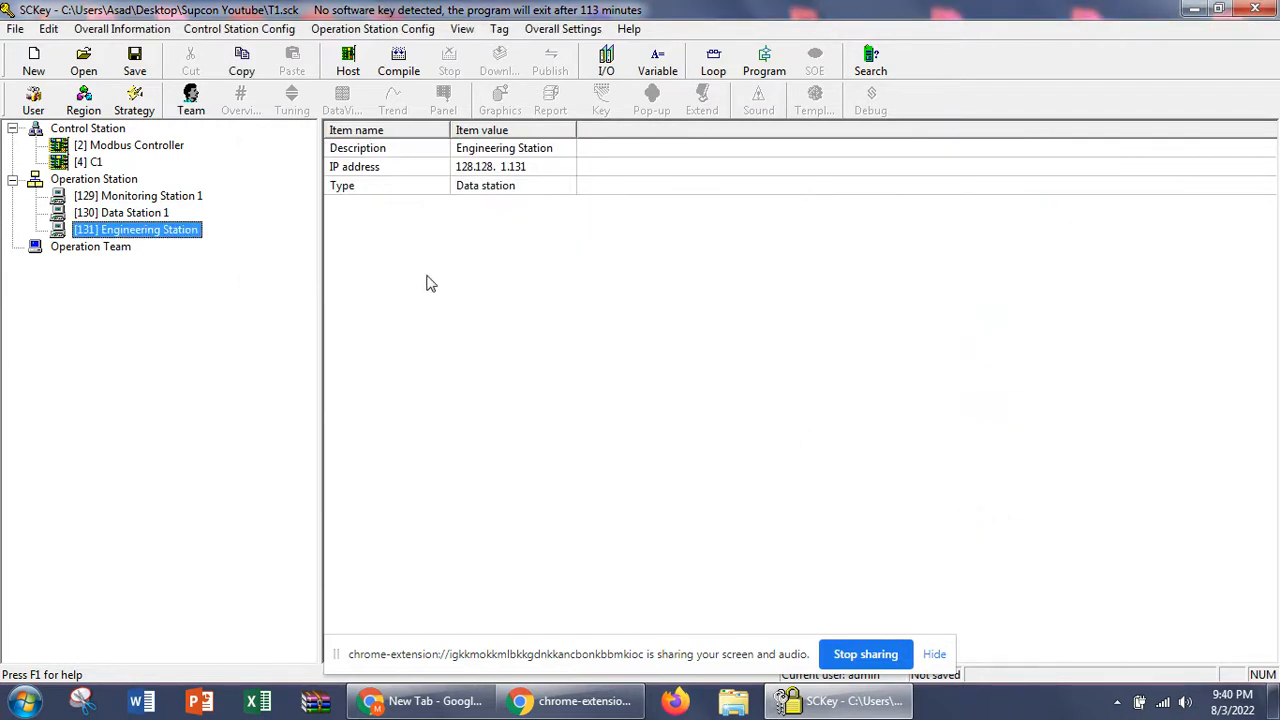
mouse_move(224, 210)
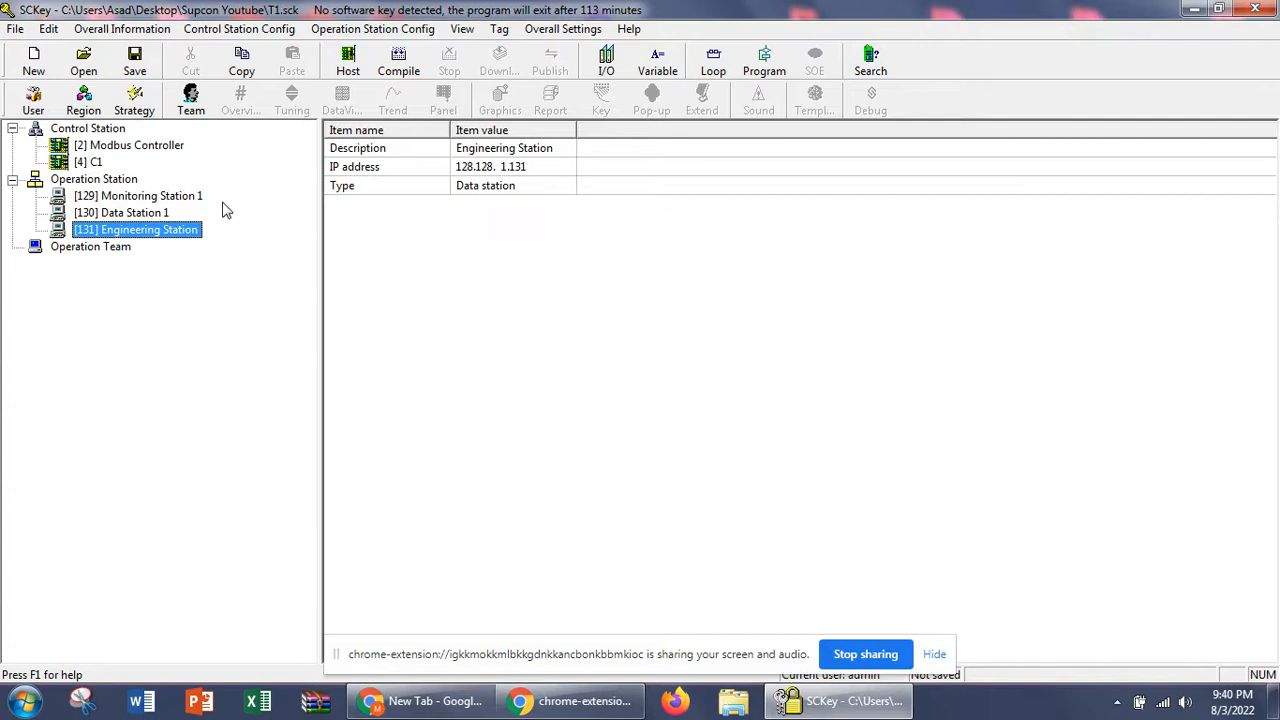
mouse_move(142, 200)
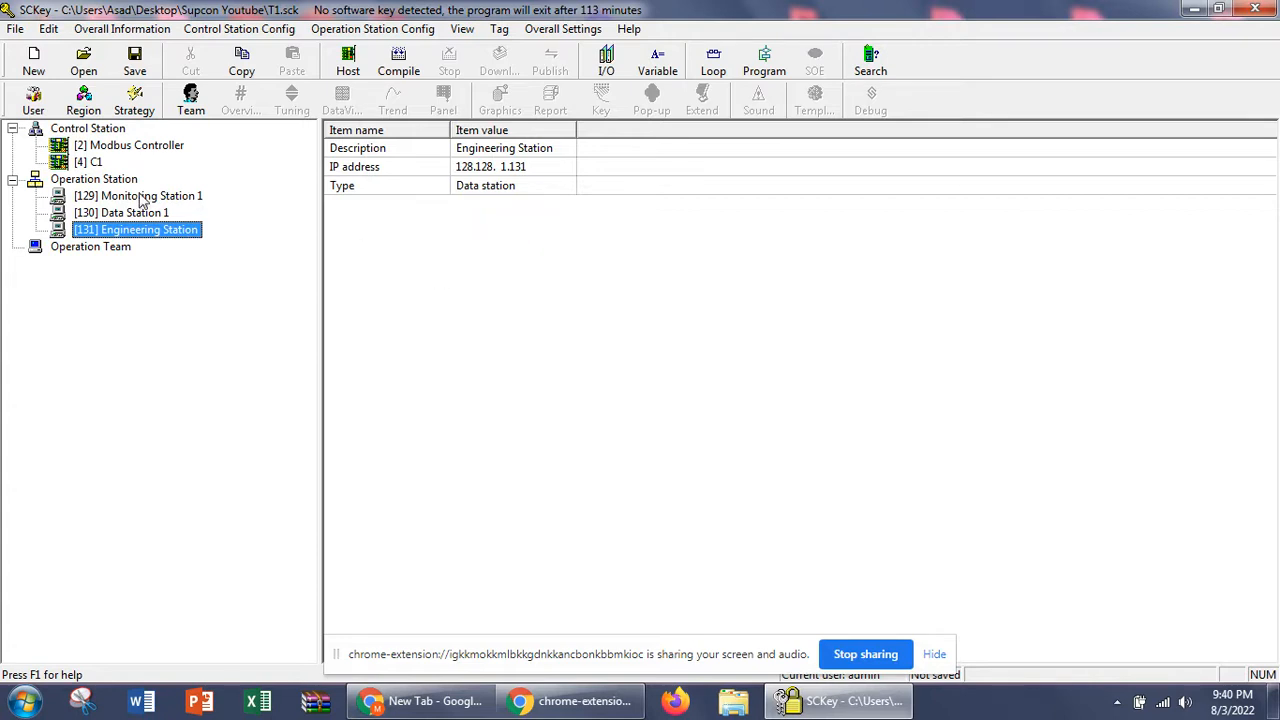
mouse_move(116, 196)
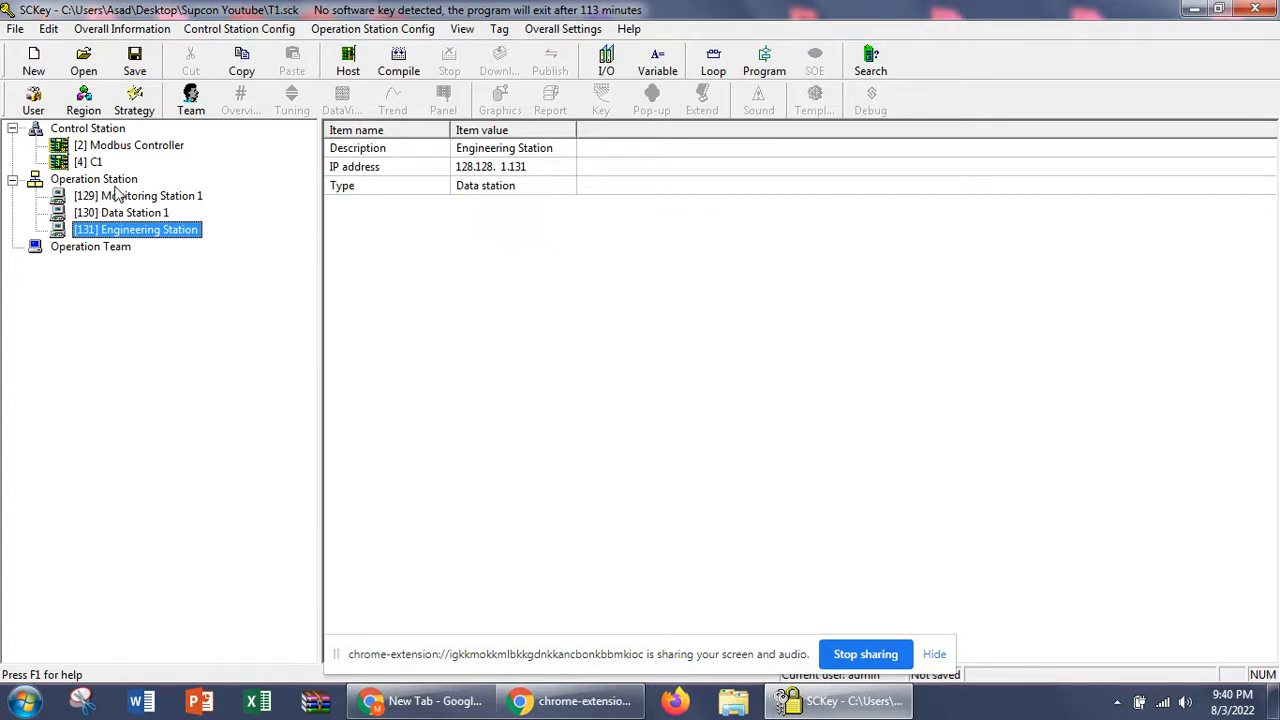
mouse_move(280, 244)
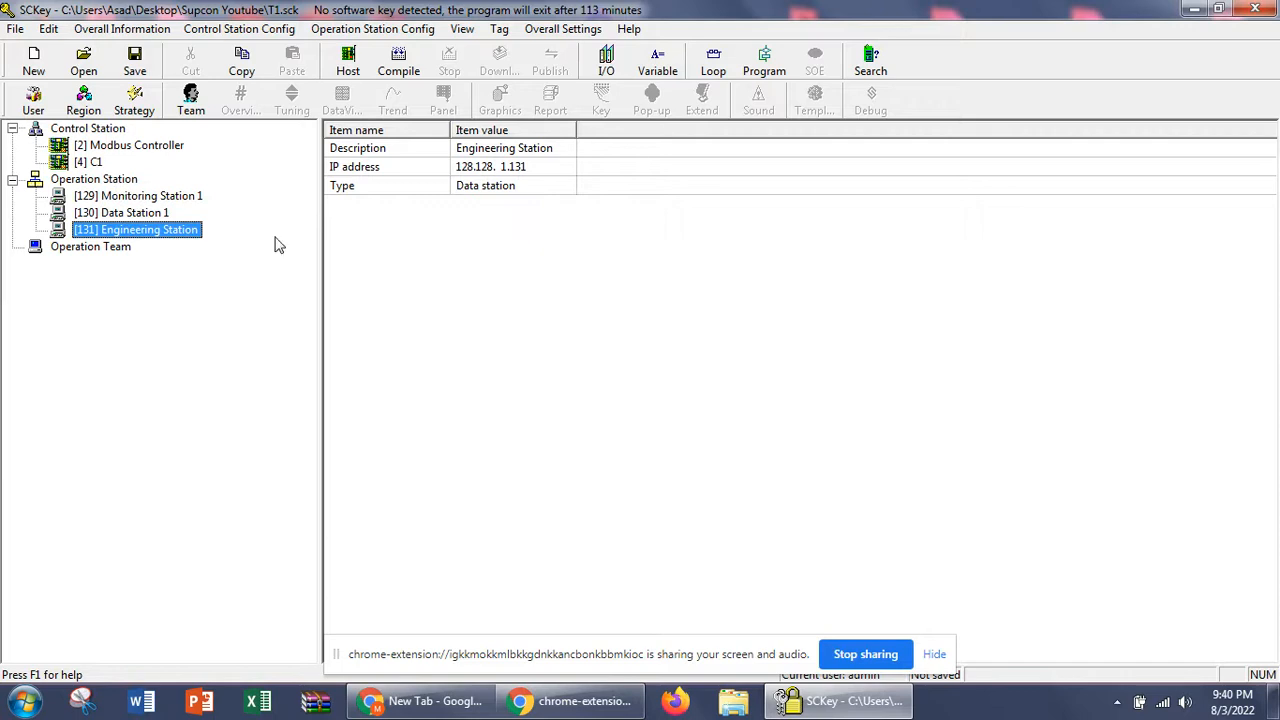
Select [4] C1 under Control Station to show its FW243C property list.
click(90, 162)
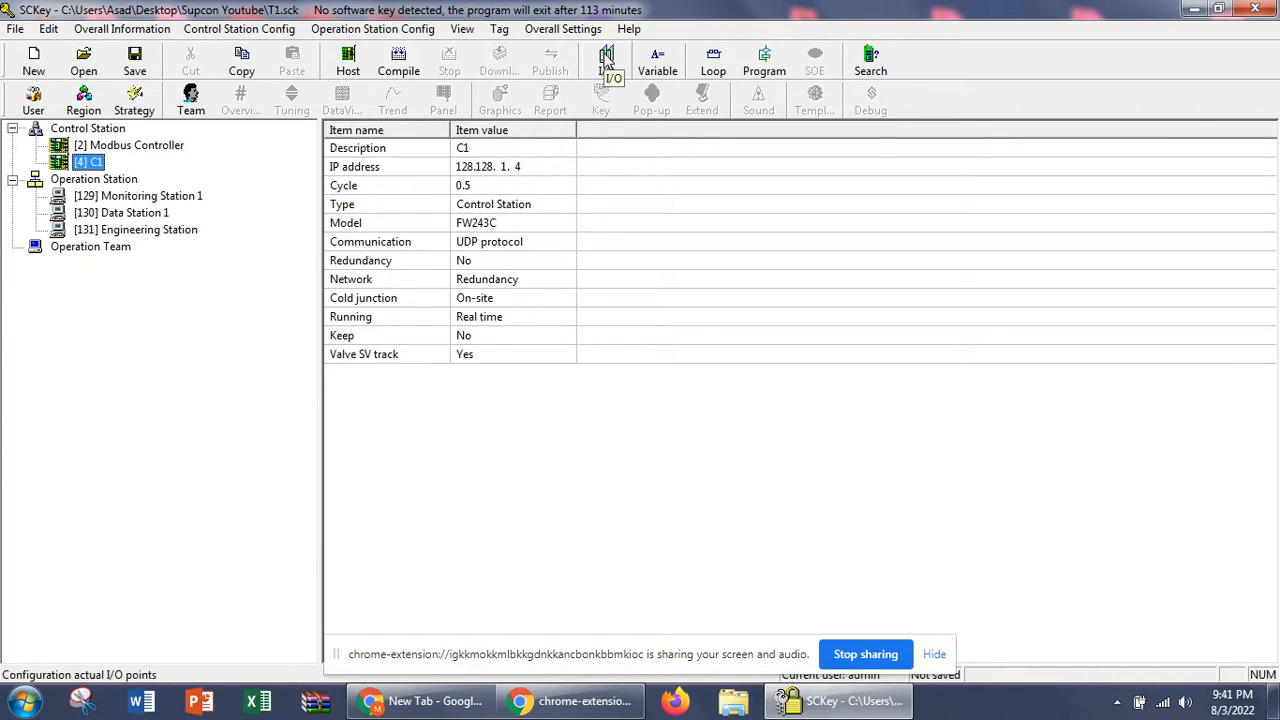
click(606, 60)
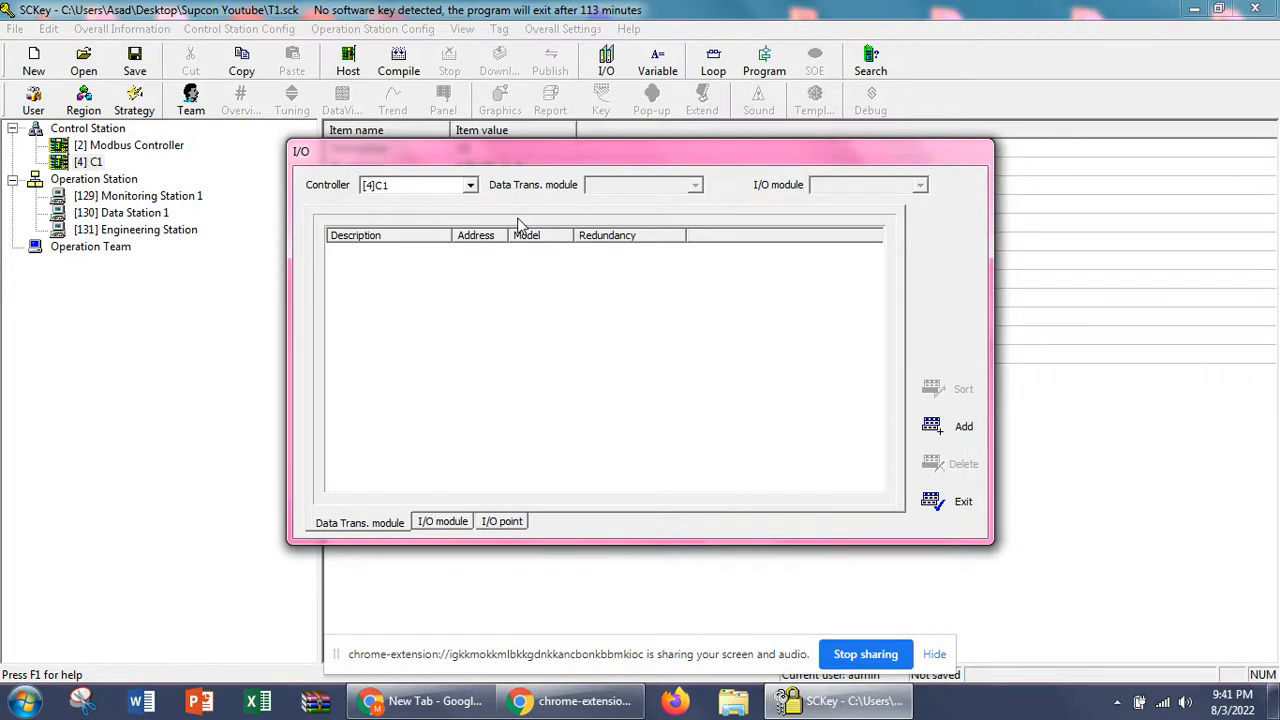
click(468, 184)
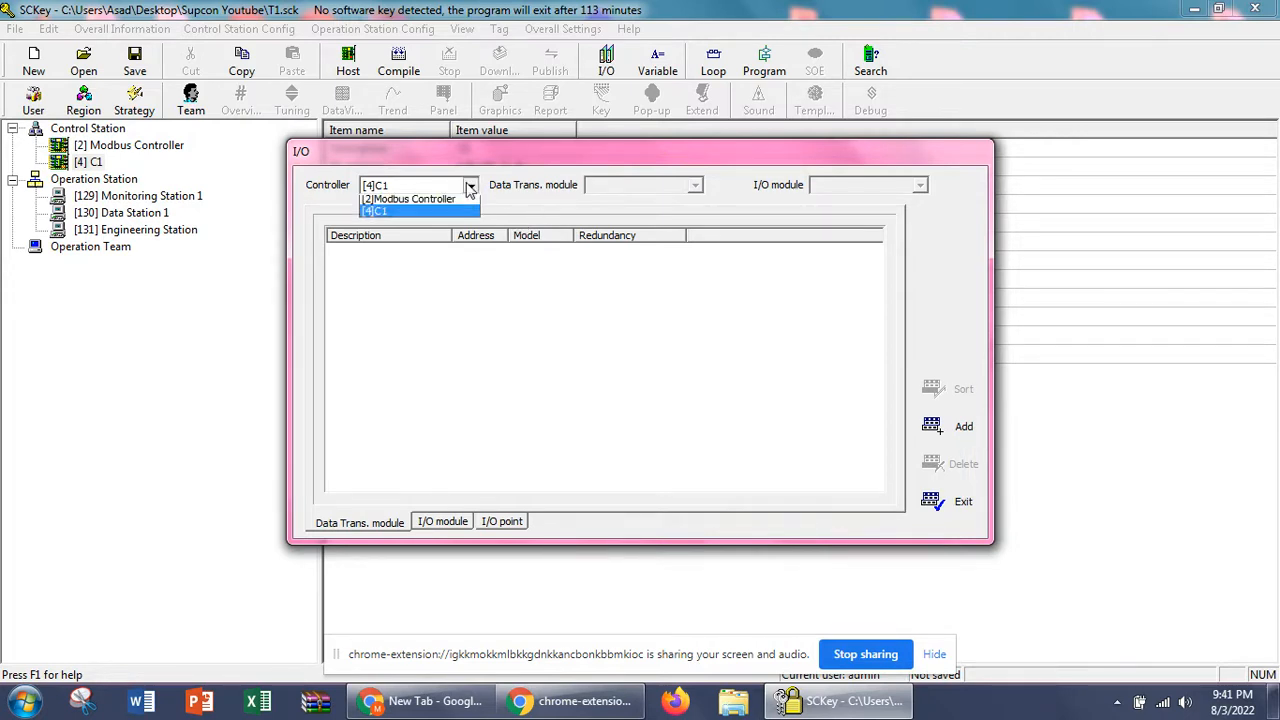
click(408, 198)
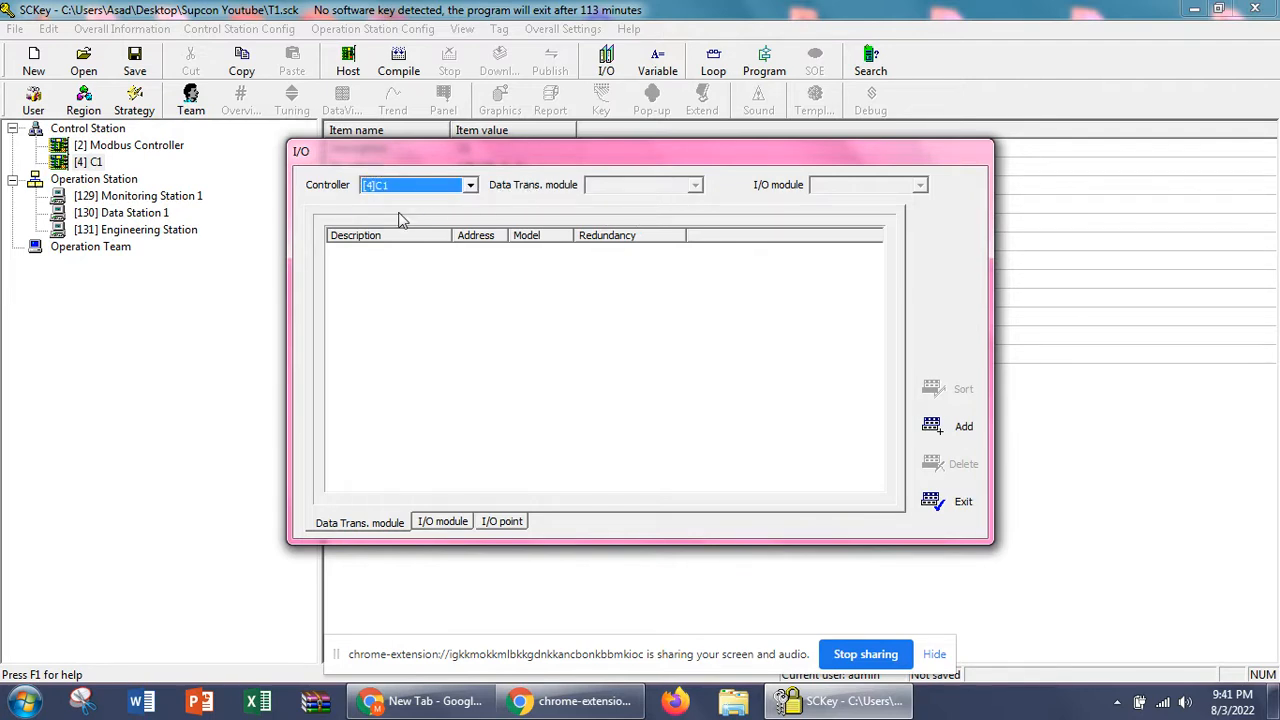
click(96, 162)
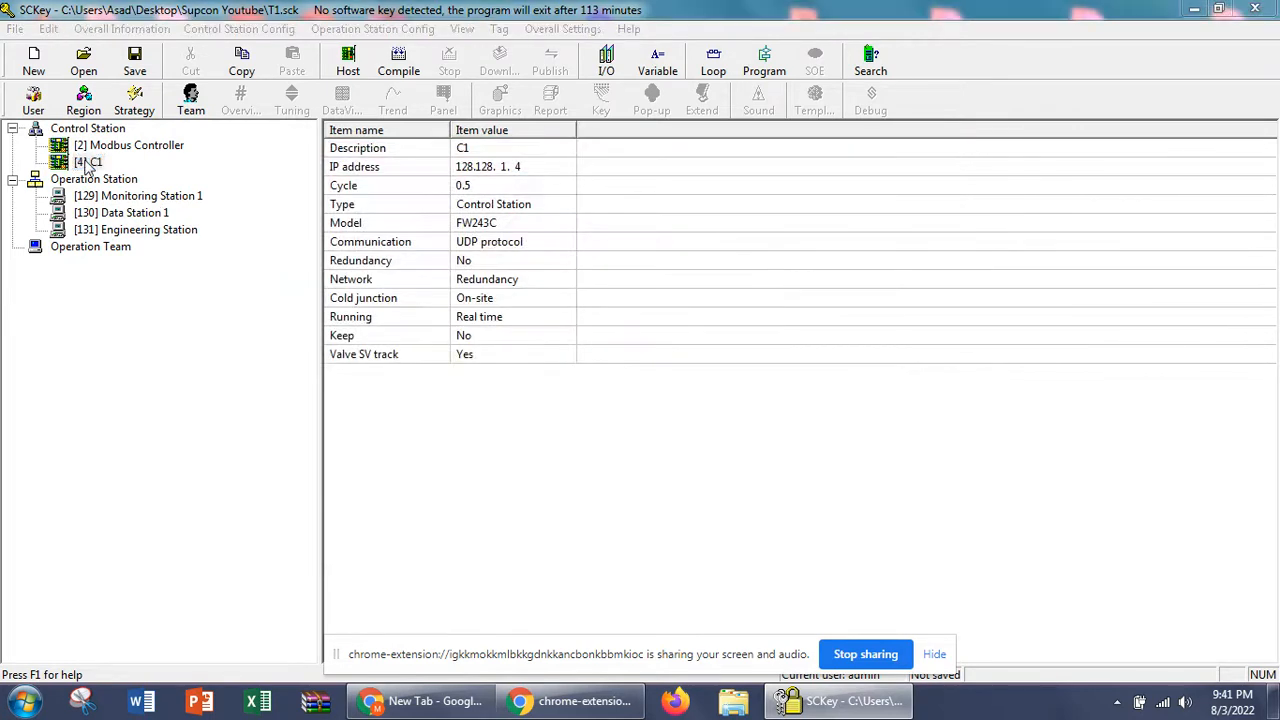
click(88, 162)
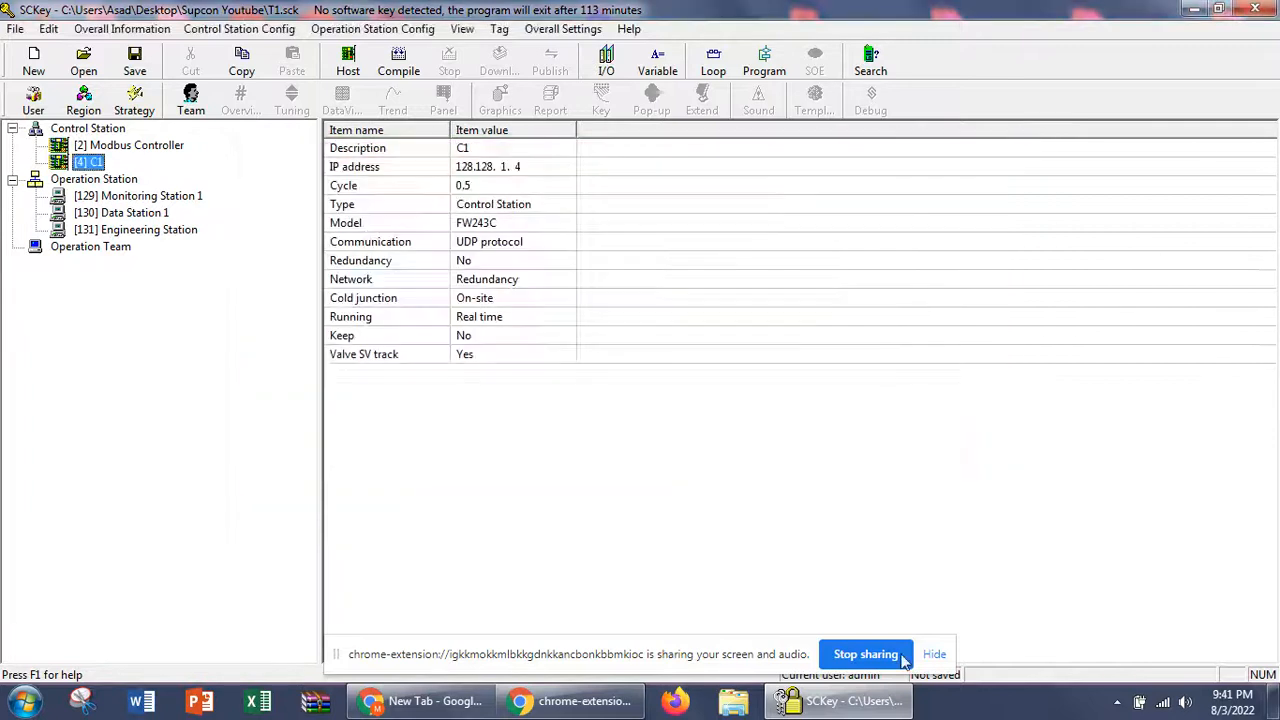